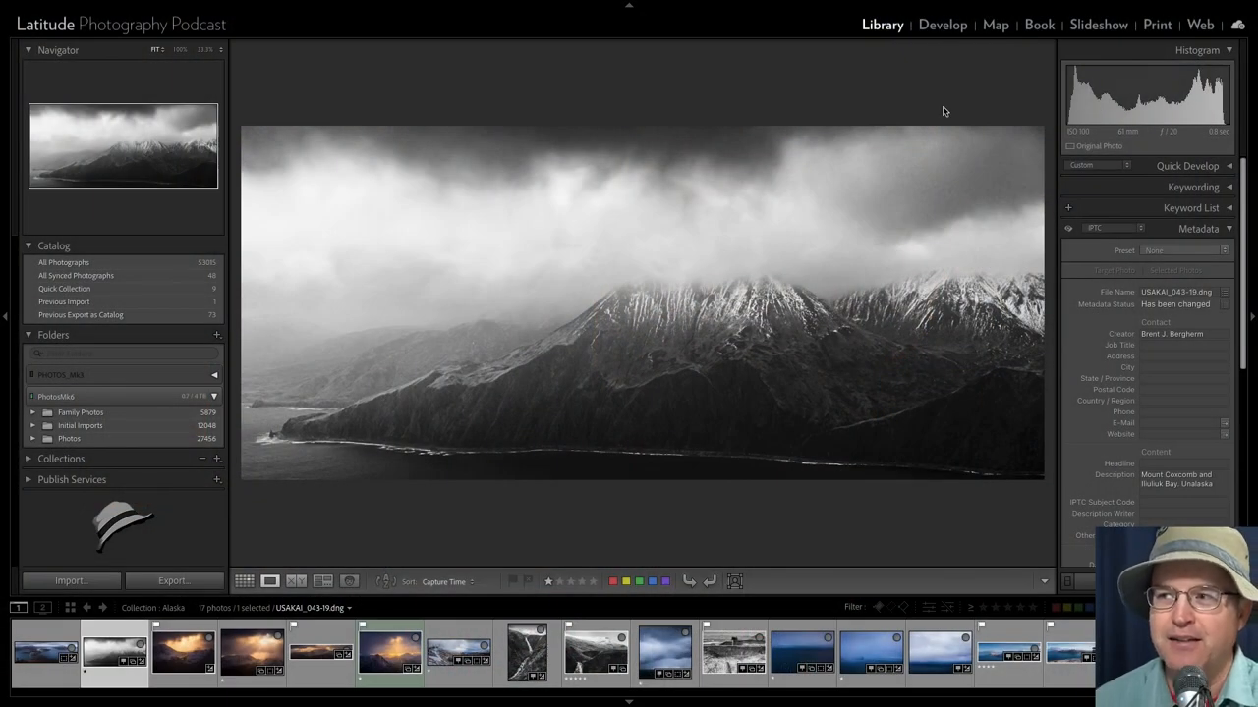
# Open the mountain photo in Develop, review Masks 1–3, then exit masking to the Basic panel
pyautogui.click(942, 24)
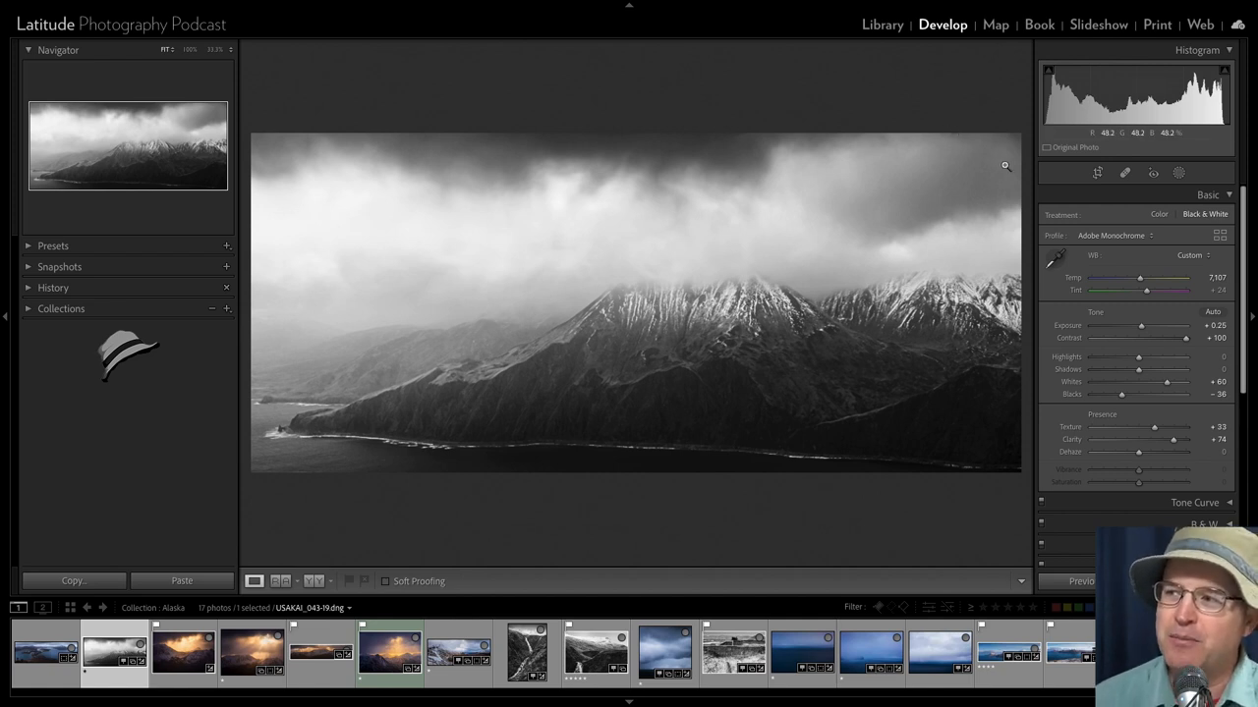
pyautogui.click(1177, 172)
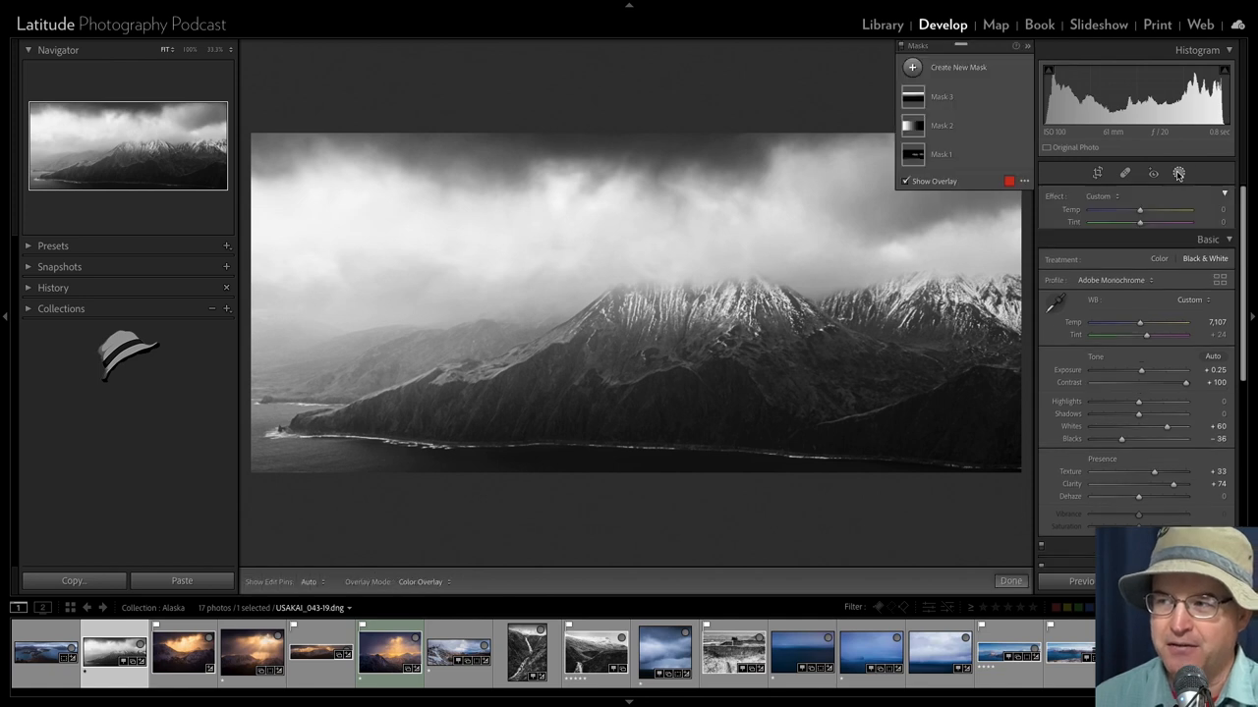
pyautogui.click(1177, 173)
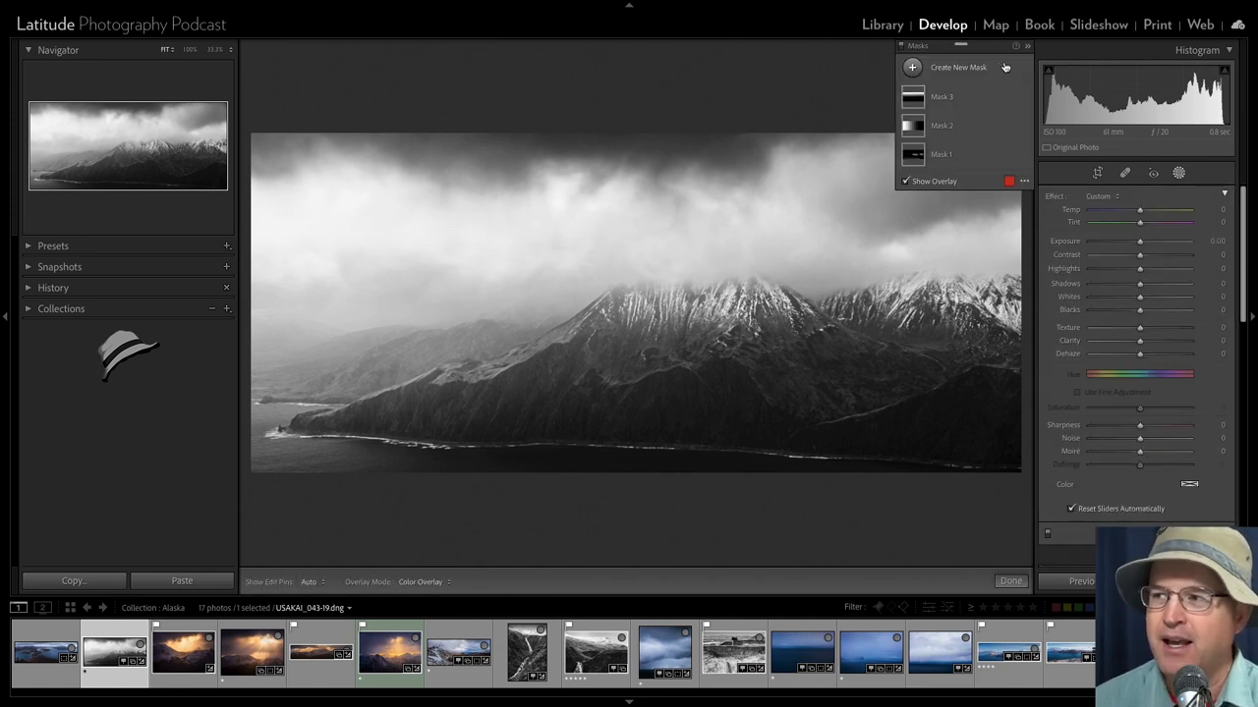
pyautogui.click(1010, 581)
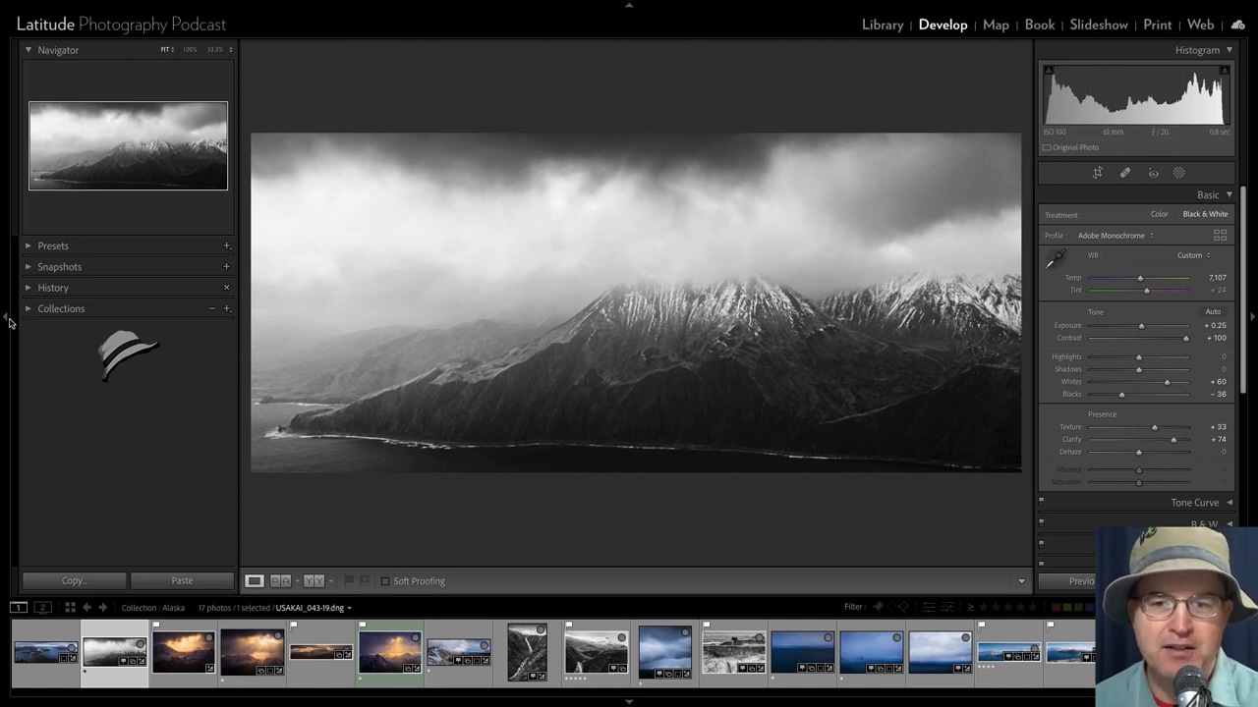
pyautogui.click(6, 321)
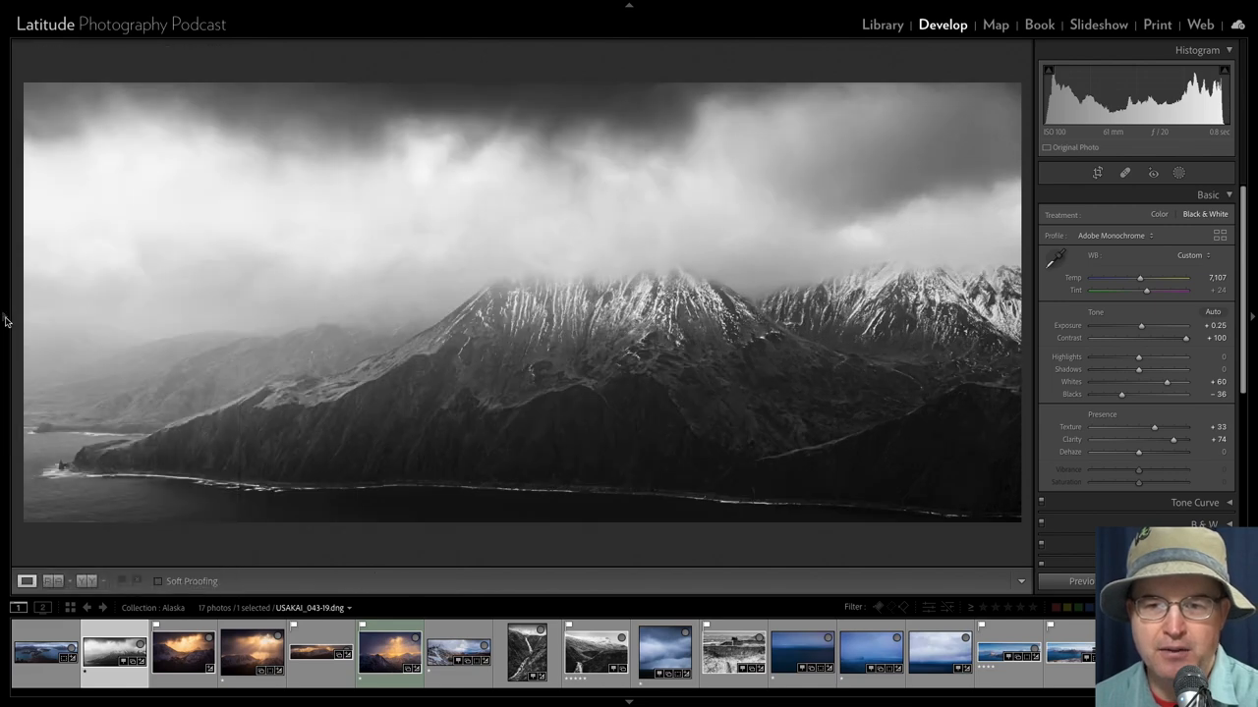
pyautogui.click(6, 319)
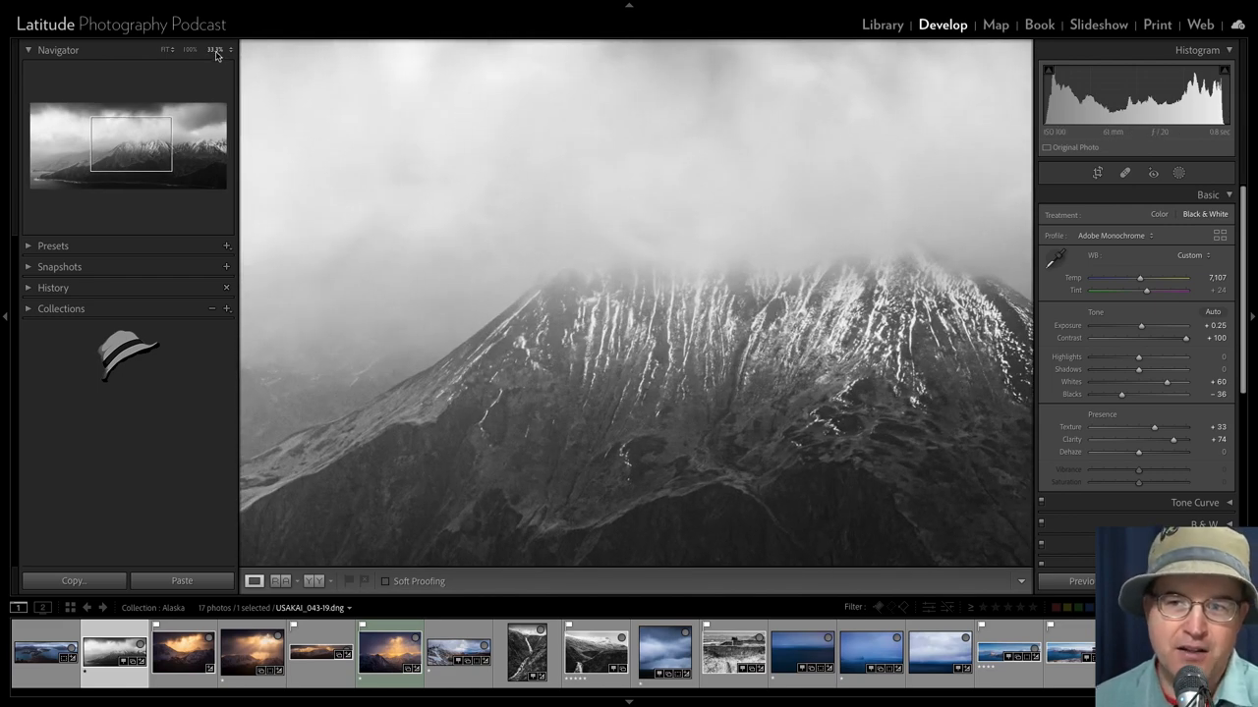
pyautogui.moveTo(214, 50)
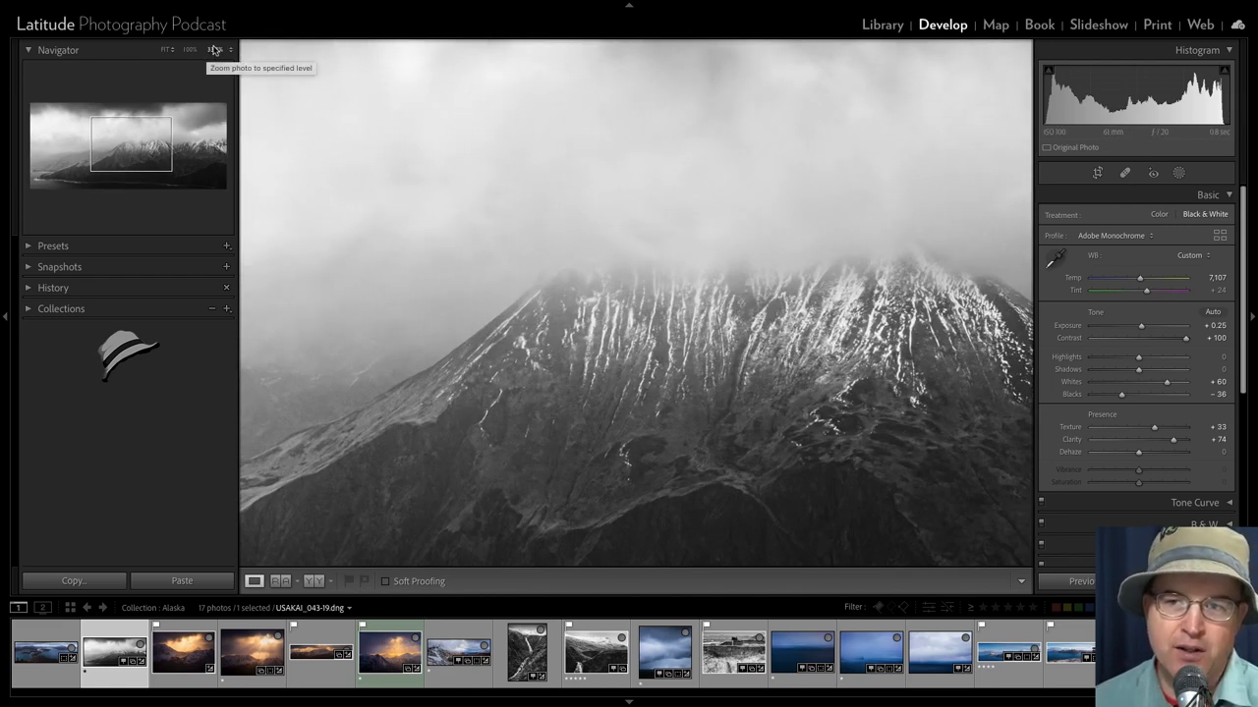
pyautogui.click(219, 49)
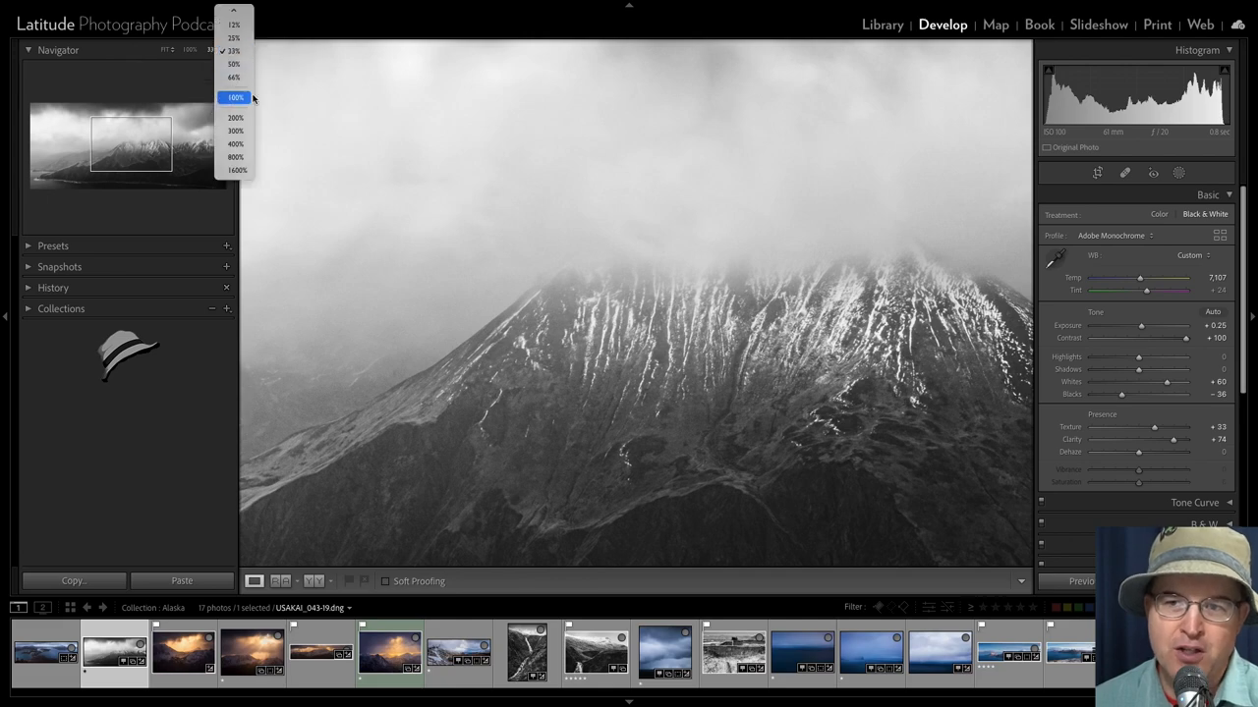
pyautogui.click(233, 97)
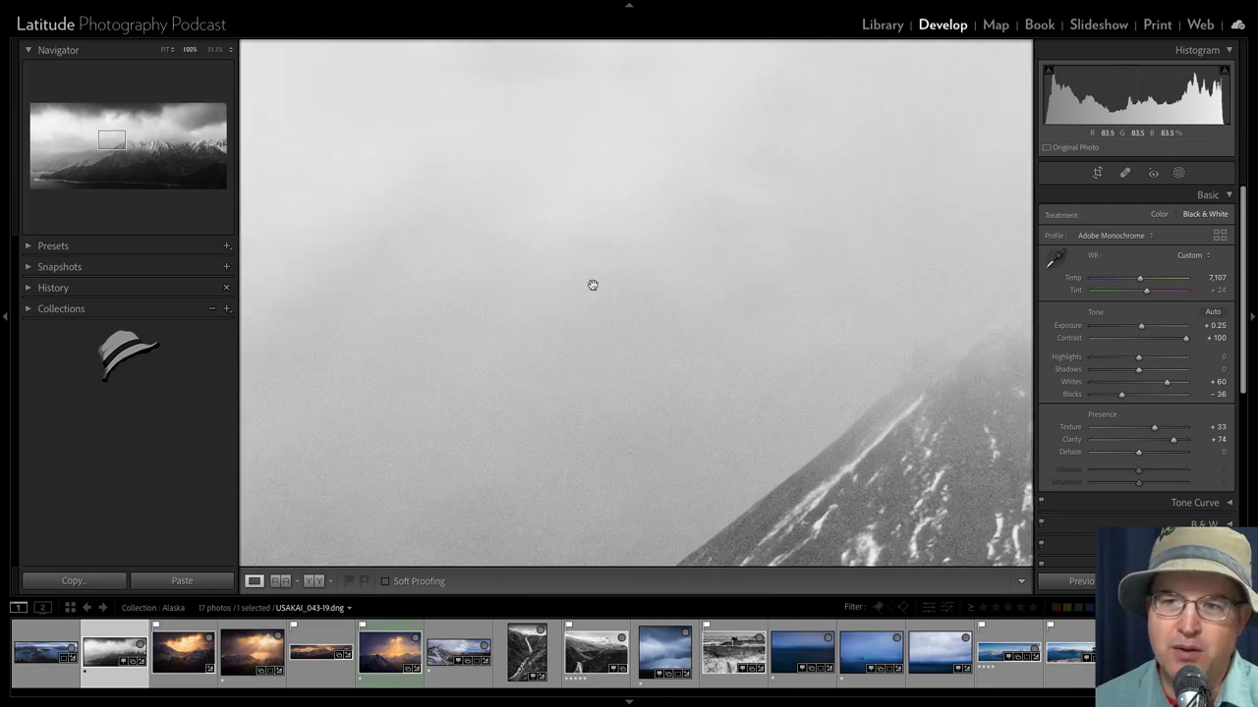
pyautogui.click(213, 52)
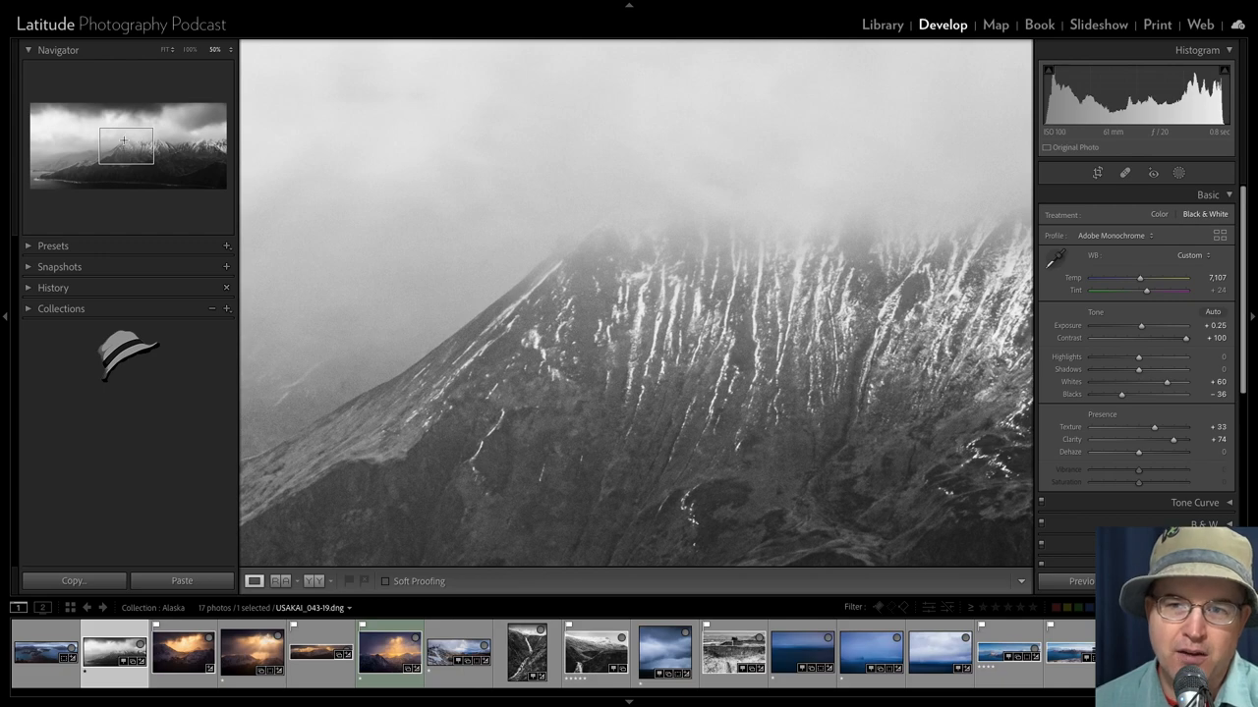
pyautogui.moveTo(126, 145); pyautogui.dragTo(174, 152)
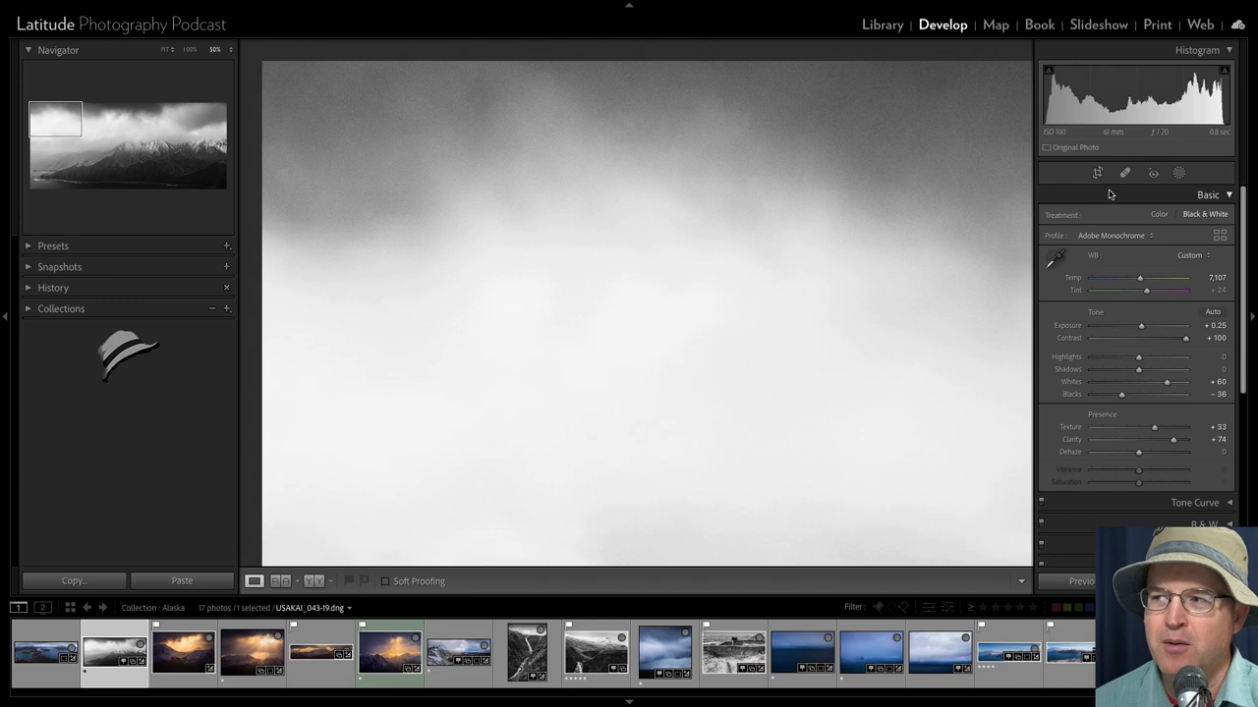
pyautogui.moveTo(979, 241)
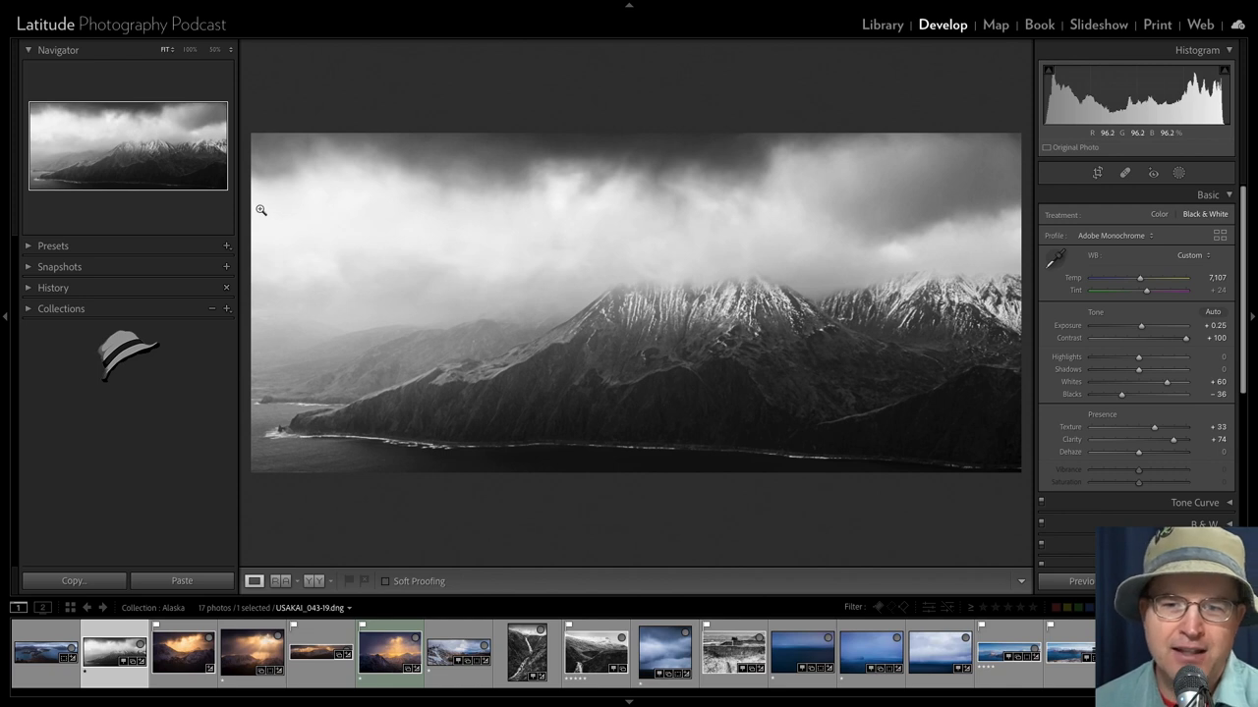
# Expand the Presets panel and open the mountain thumbnail's context menu in the filmstrip
pyautogui.click(52, 246)
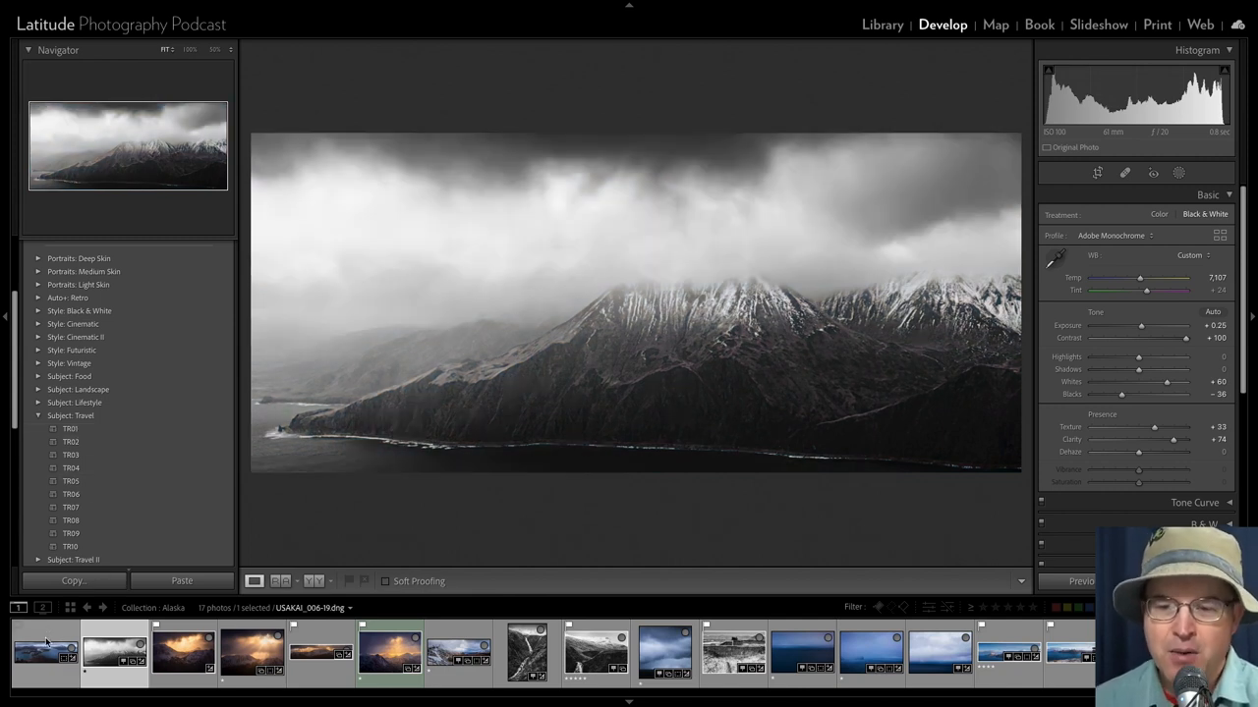
pyautogui.click(330, 666)
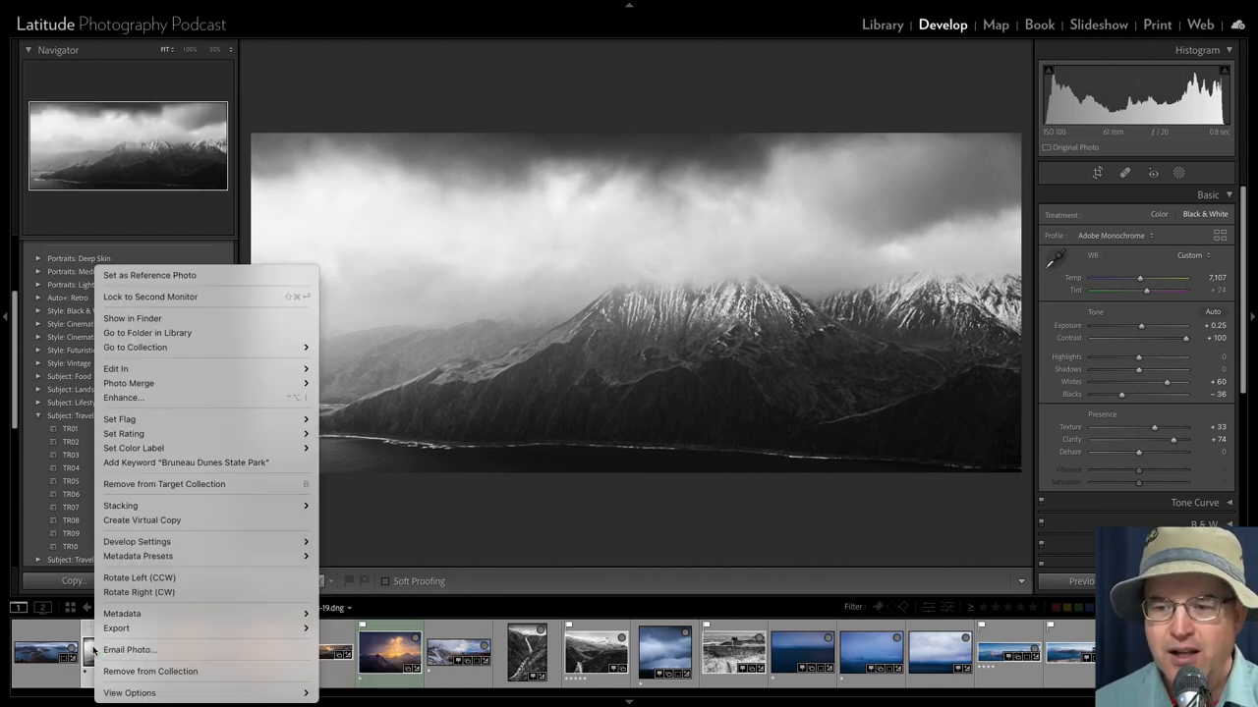
# Create a virtual copy, apply the TR01 travel preset, and lower Whites to +29
pyautogui.click(142, 521)
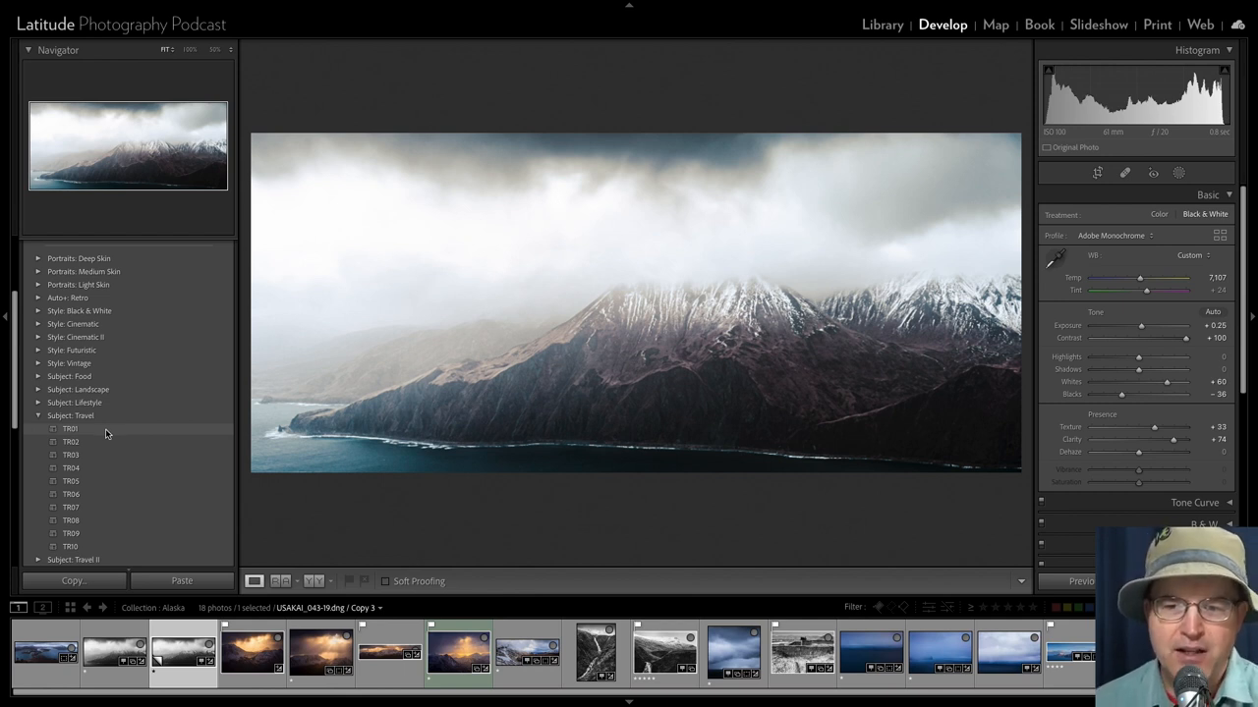
pyautogui.click(72, 429)
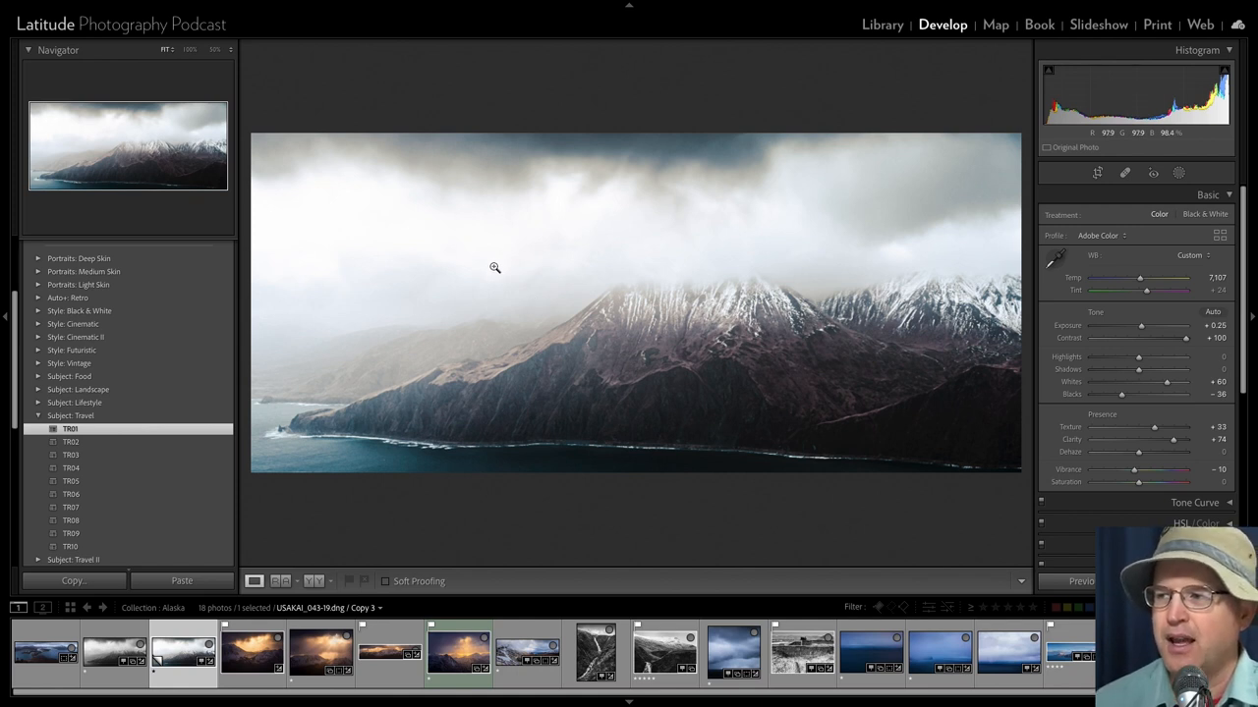
pyautogui.moveTo(1154, 394)
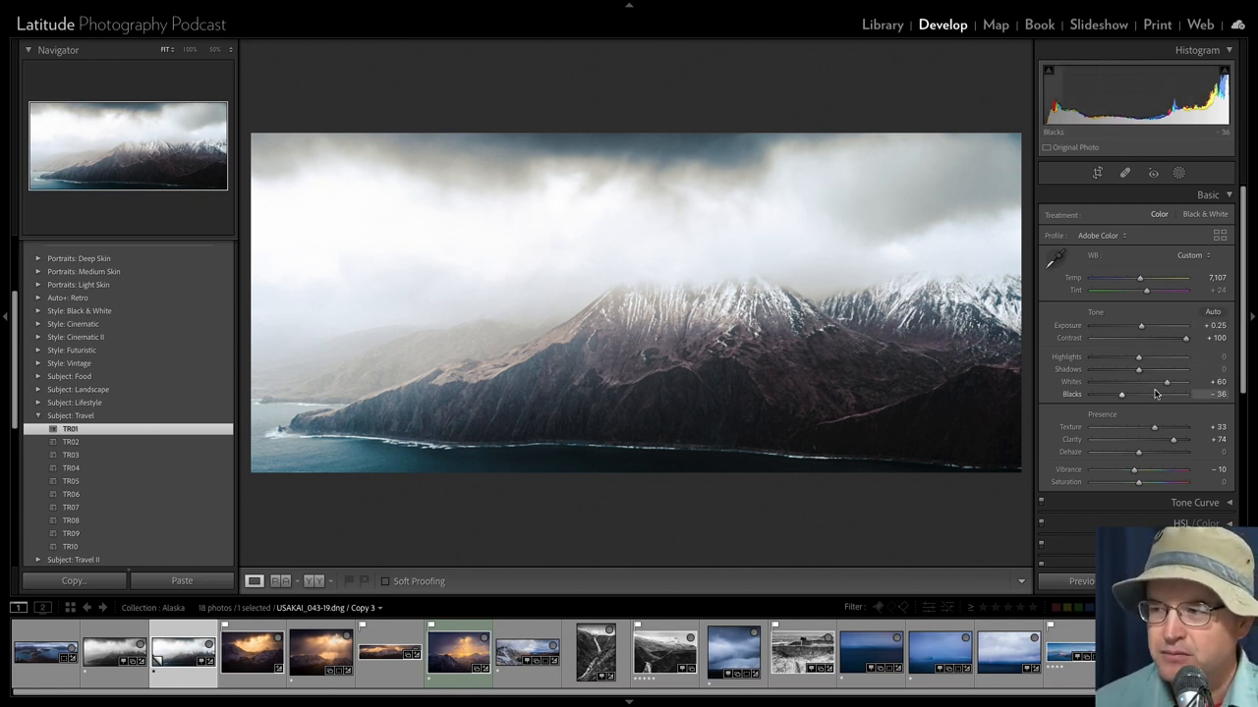
pyautogui.moveTo(1169, 382); pyautogui.dragTo(1167, 381)
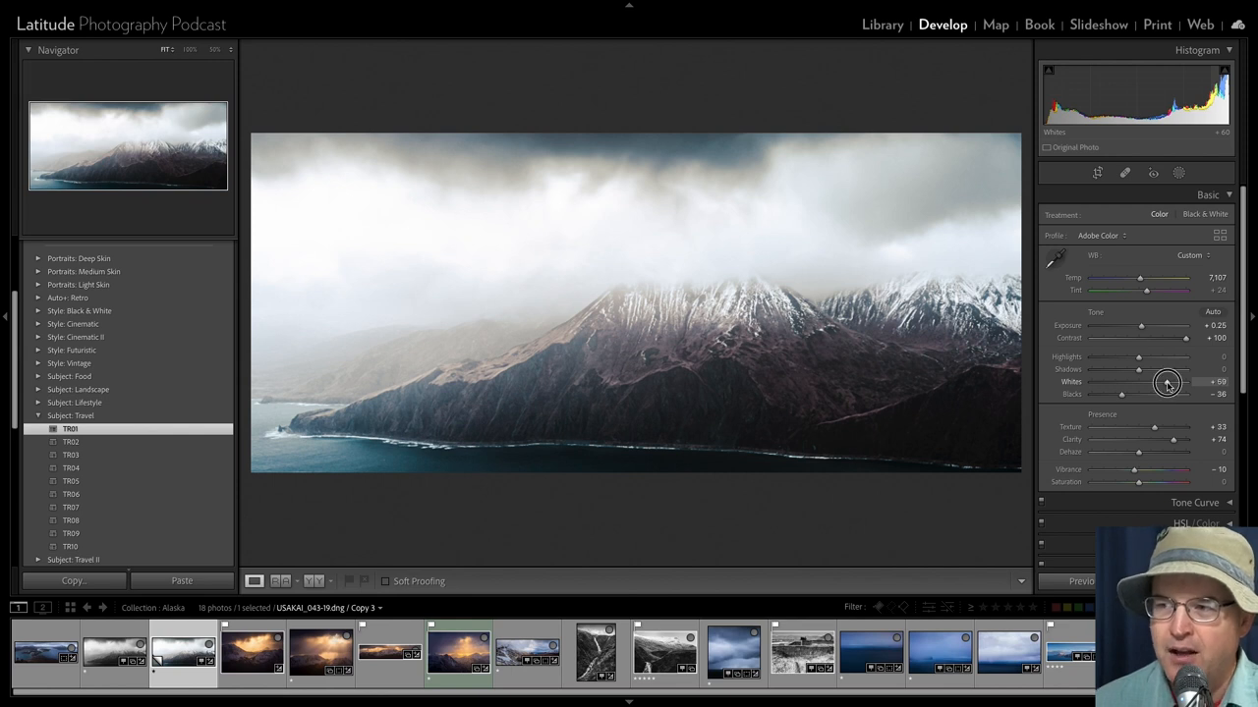
pyautogui.moveTo(1167, 383); pyautogui.dragTo(1155, 383)
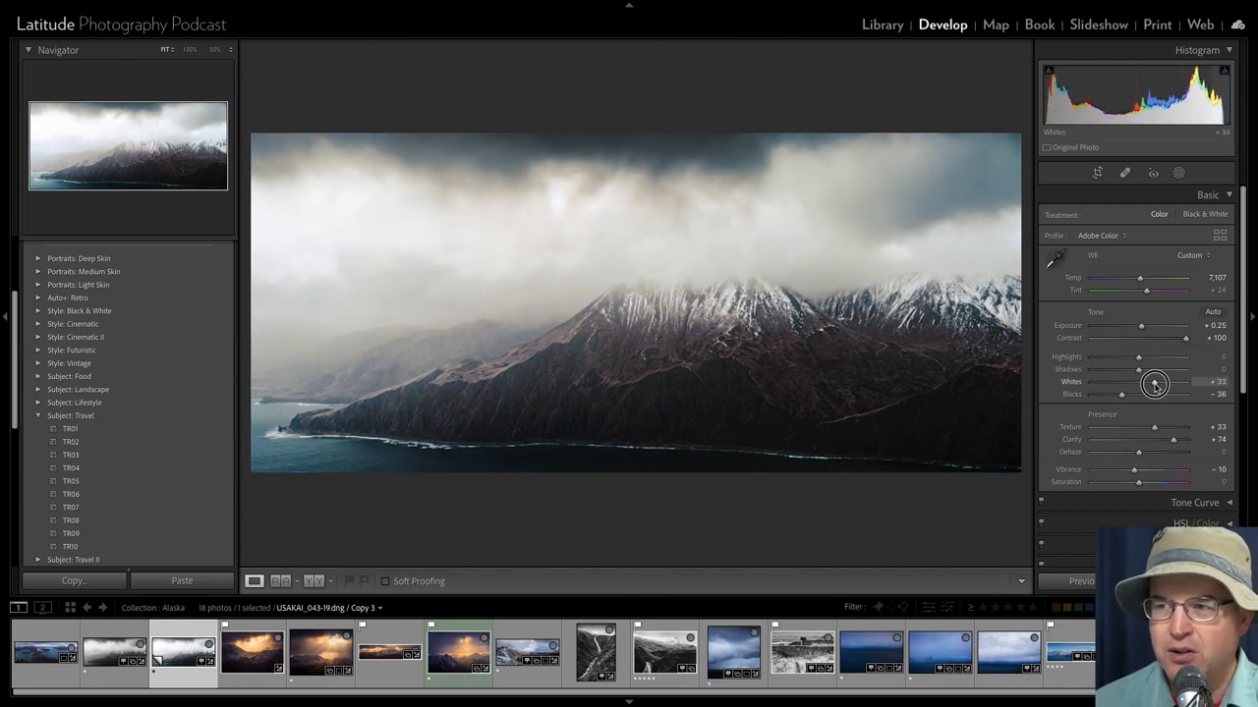
pyautogui.moveTo(1156, 381); pyautogui.dragTo(1151, 381)
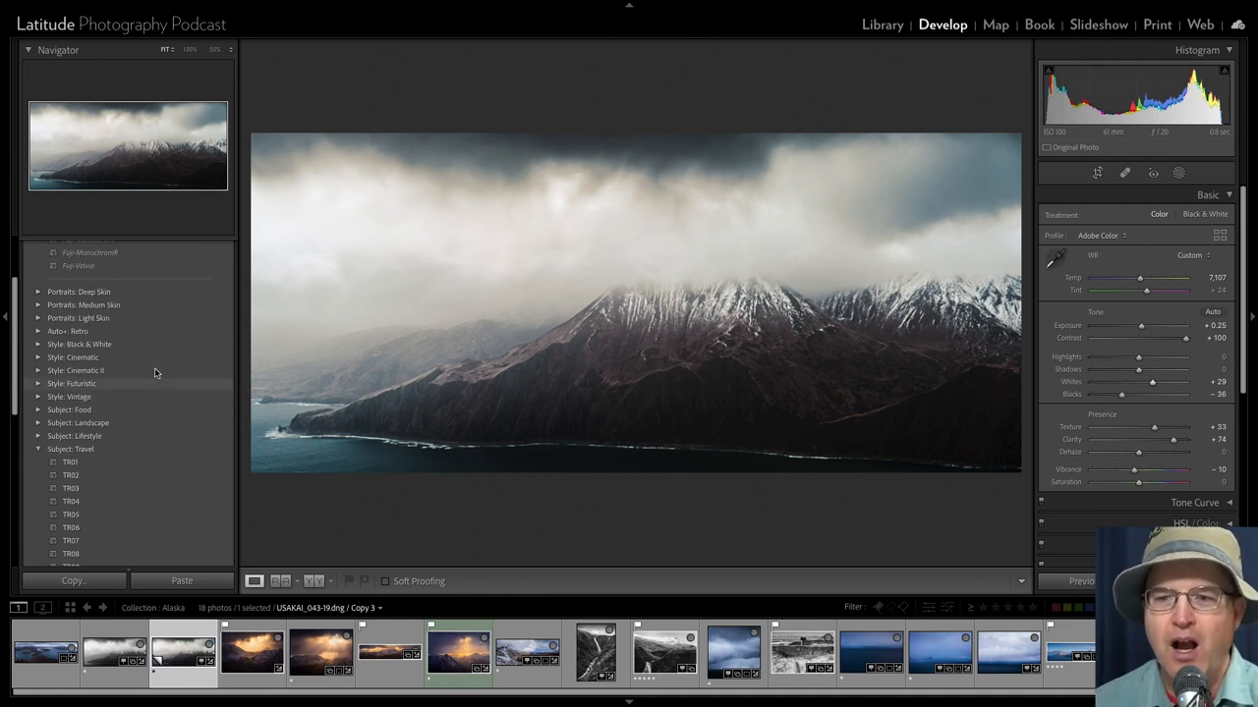
# Collapse the Presets panel, keeping the TR01 copy's Whites at +29
pyautogui.click(32, 246)
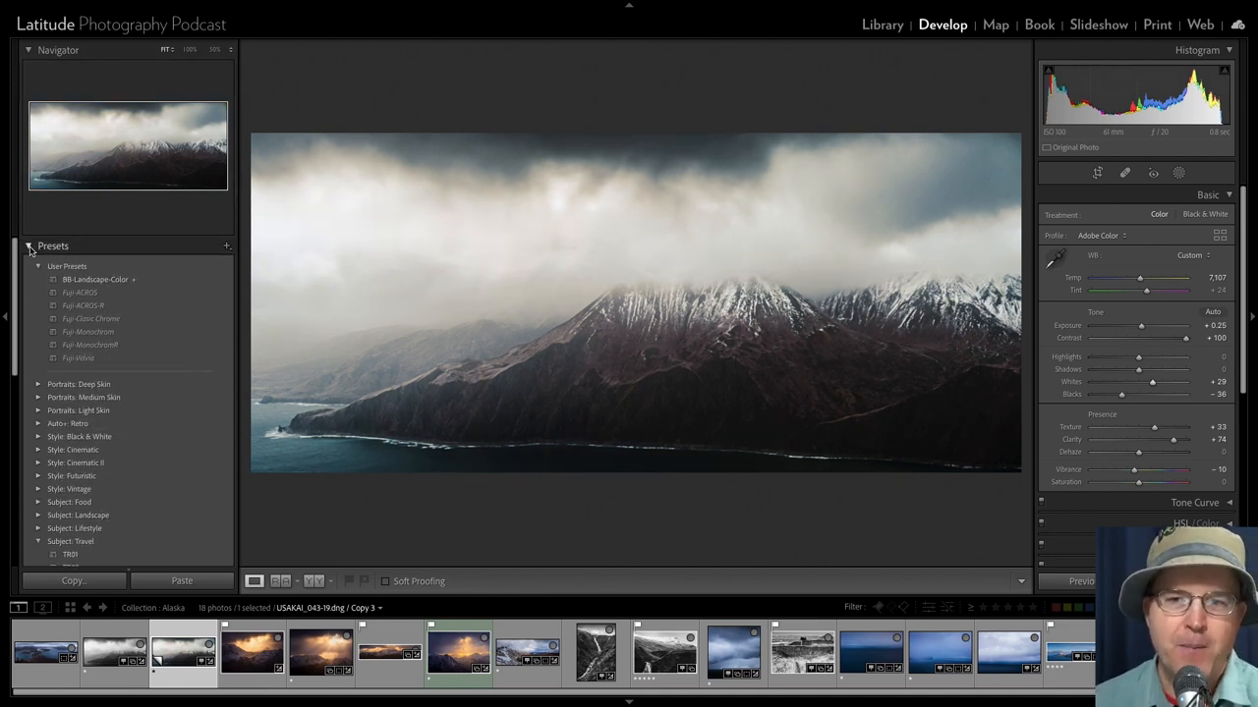
pyautogui.click(32, 246)
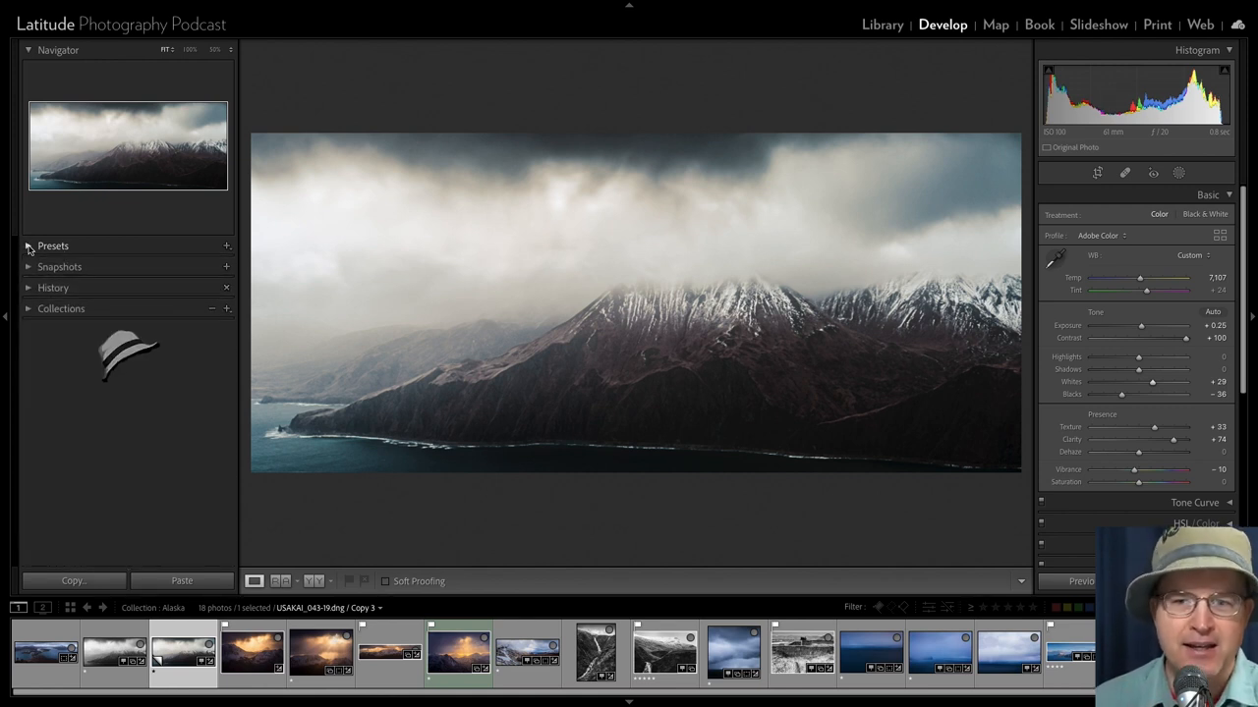
pyautogui.click(59, 266)
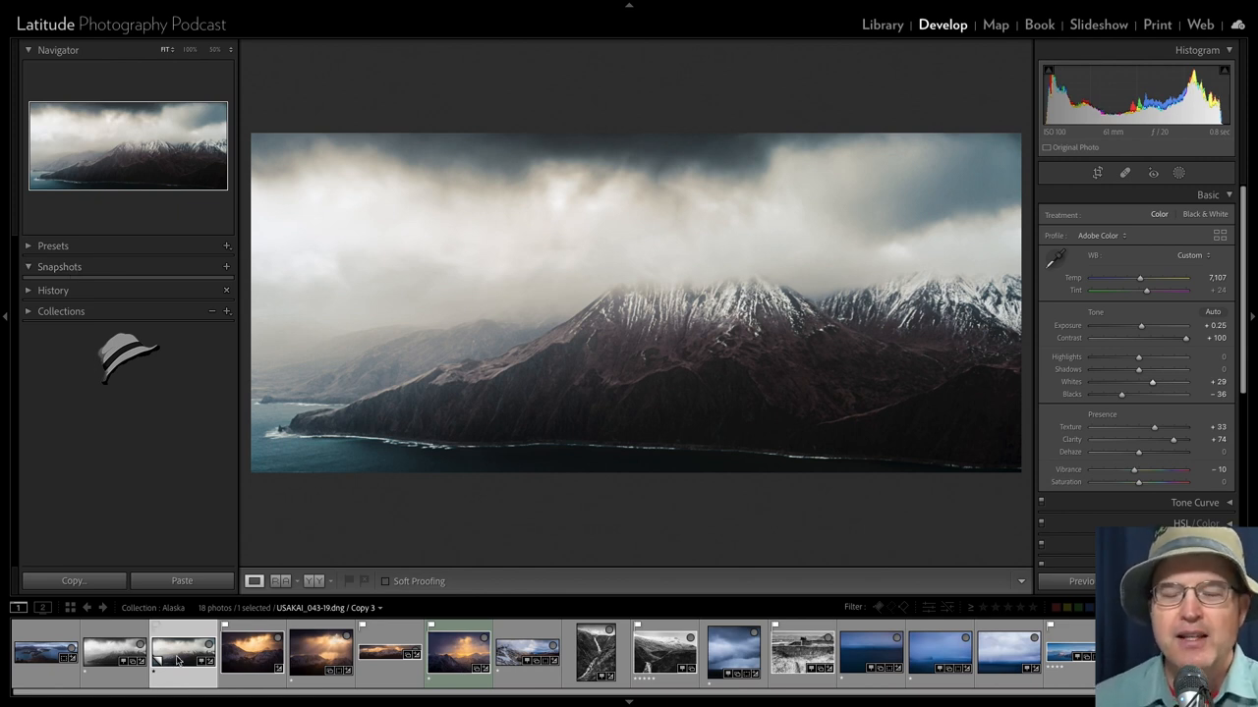
pyautogui.moveTo(175, 661)
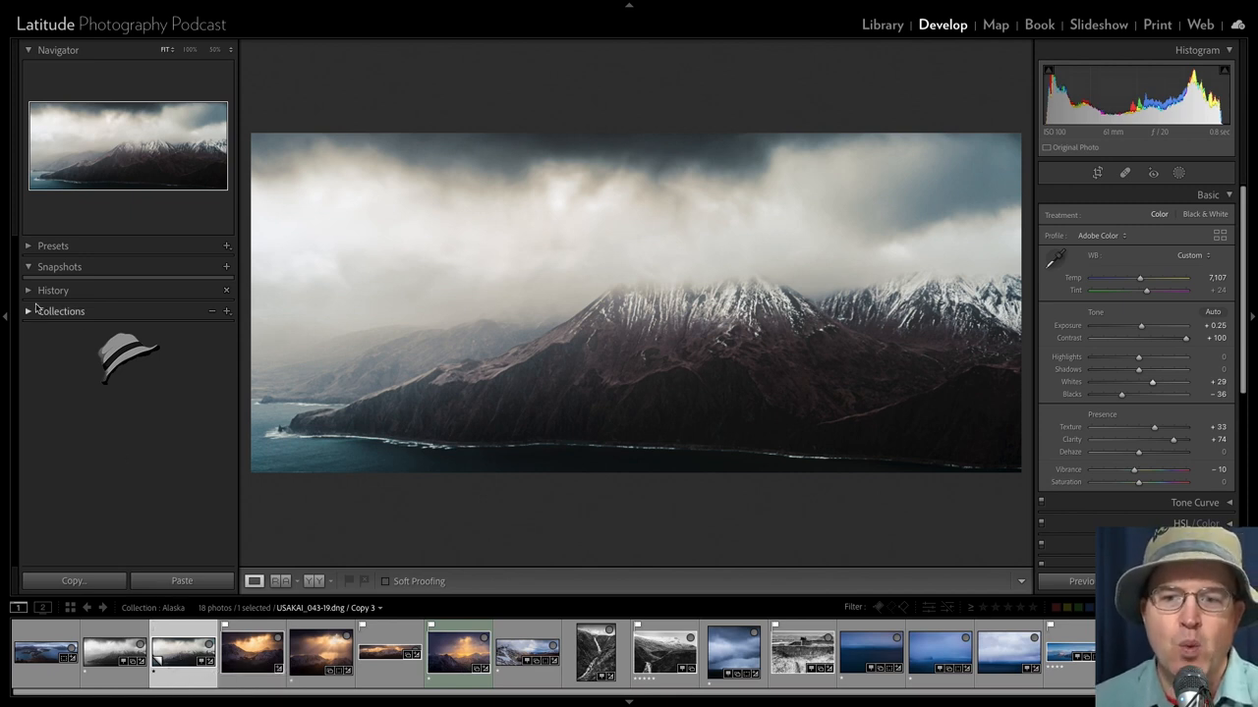
# Expand History to see Create Virtual Copy, Preset: TR01 and Whites, then add a snapshot
pyautogui.click(52, 289)
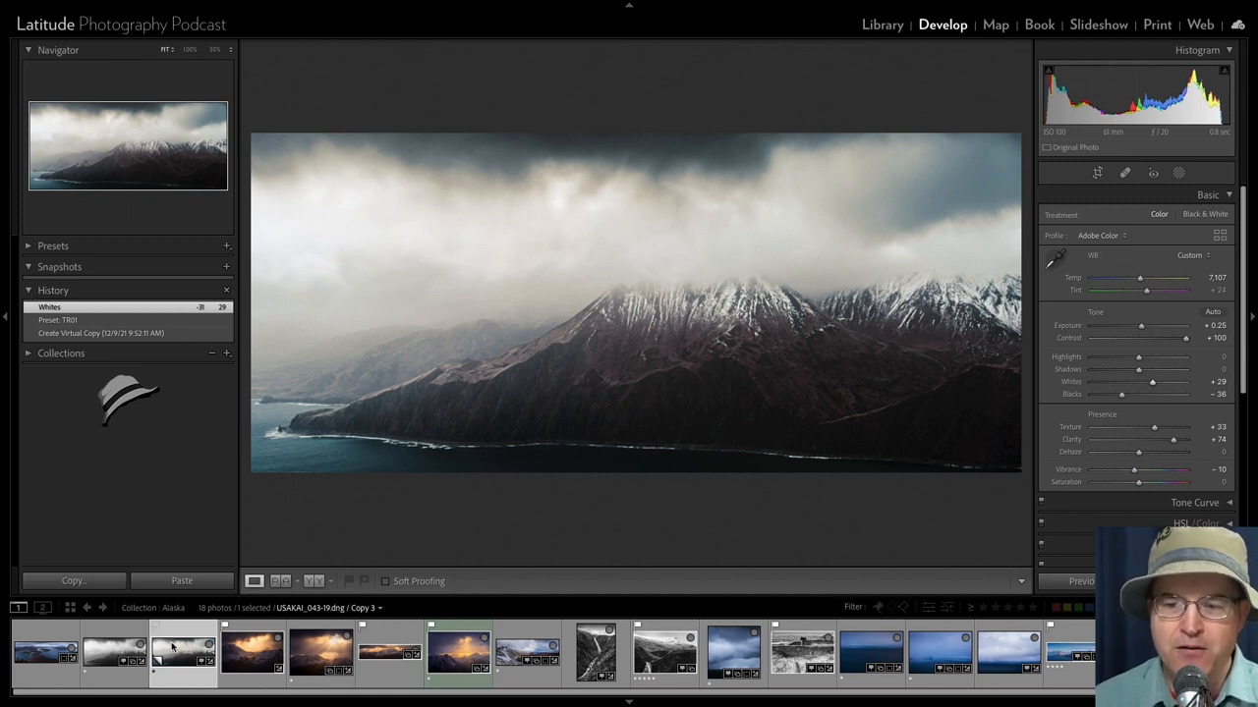
pyautogui.moveTo(177, 651)
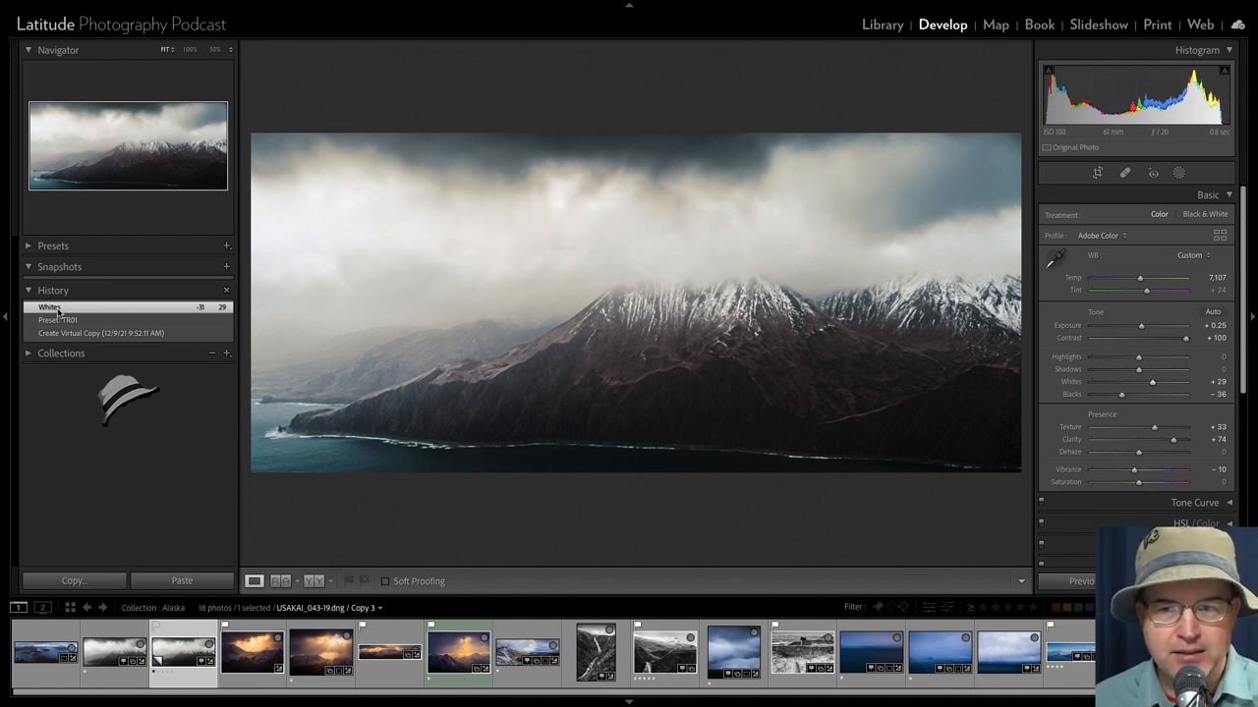
pyautogui.click(226, 268)
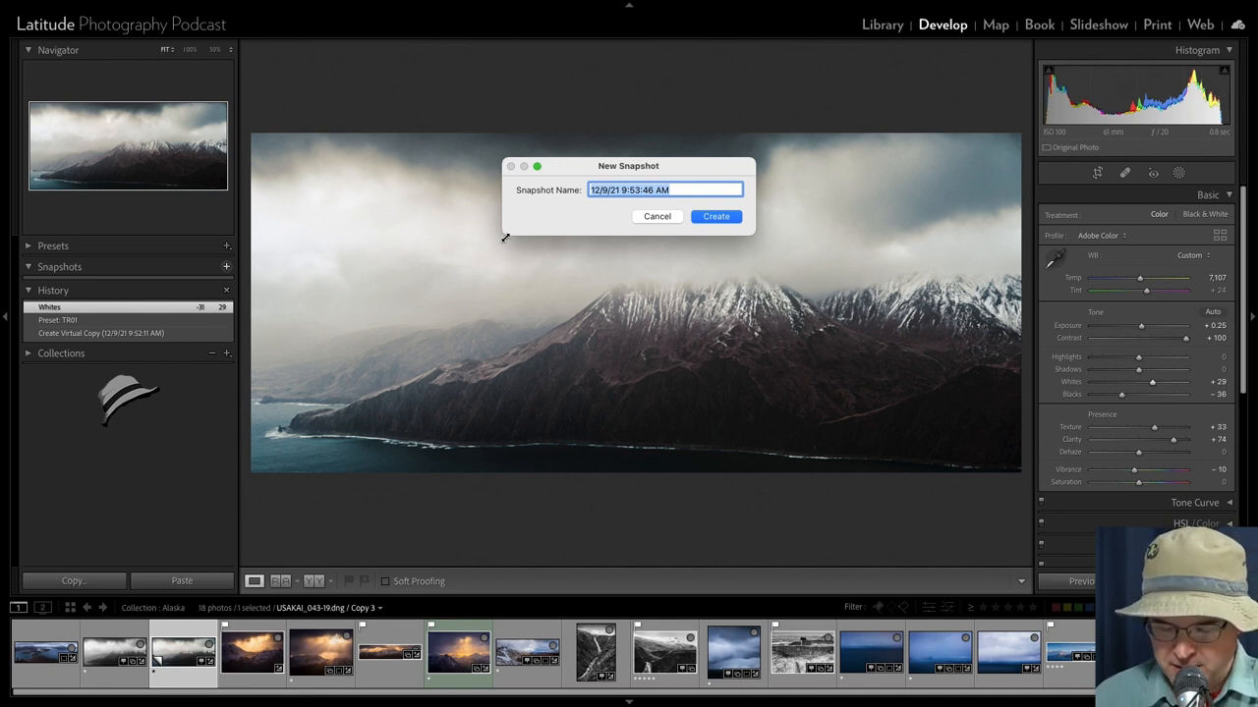
# Name the new snapshot 'Snap 1' and create it
pyautogui.write('Sna')
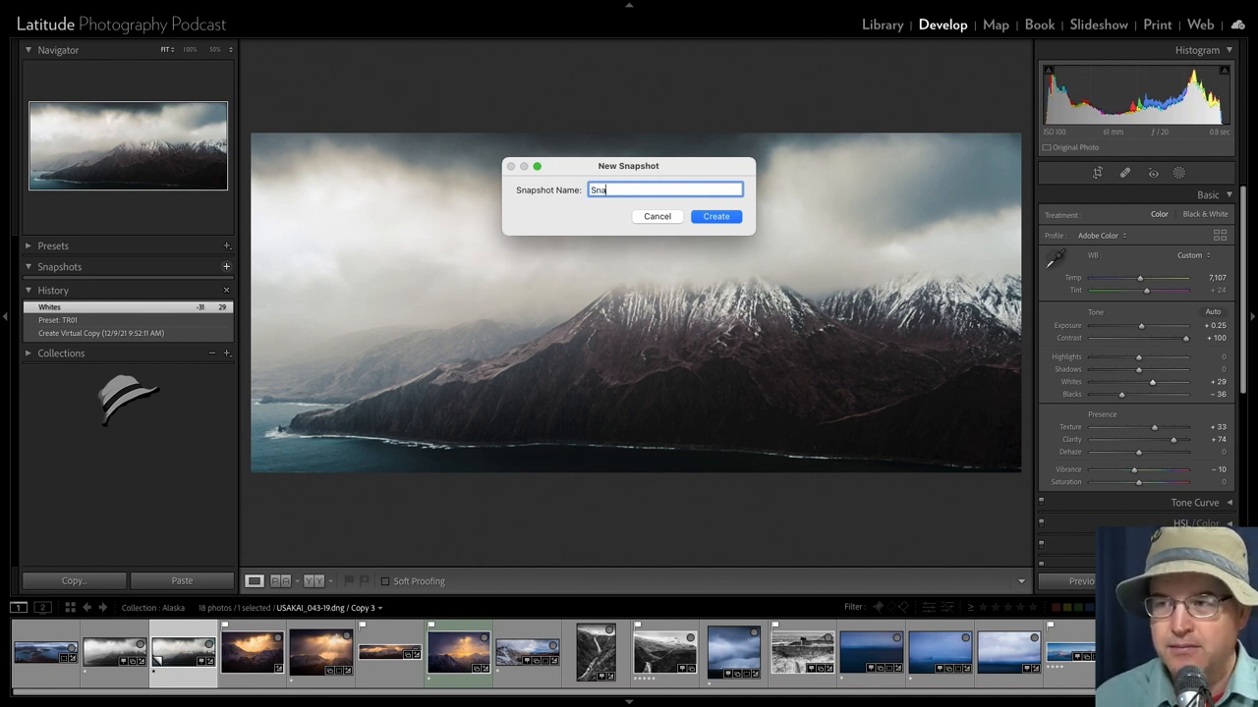
pyautogui.write('Snap 1')
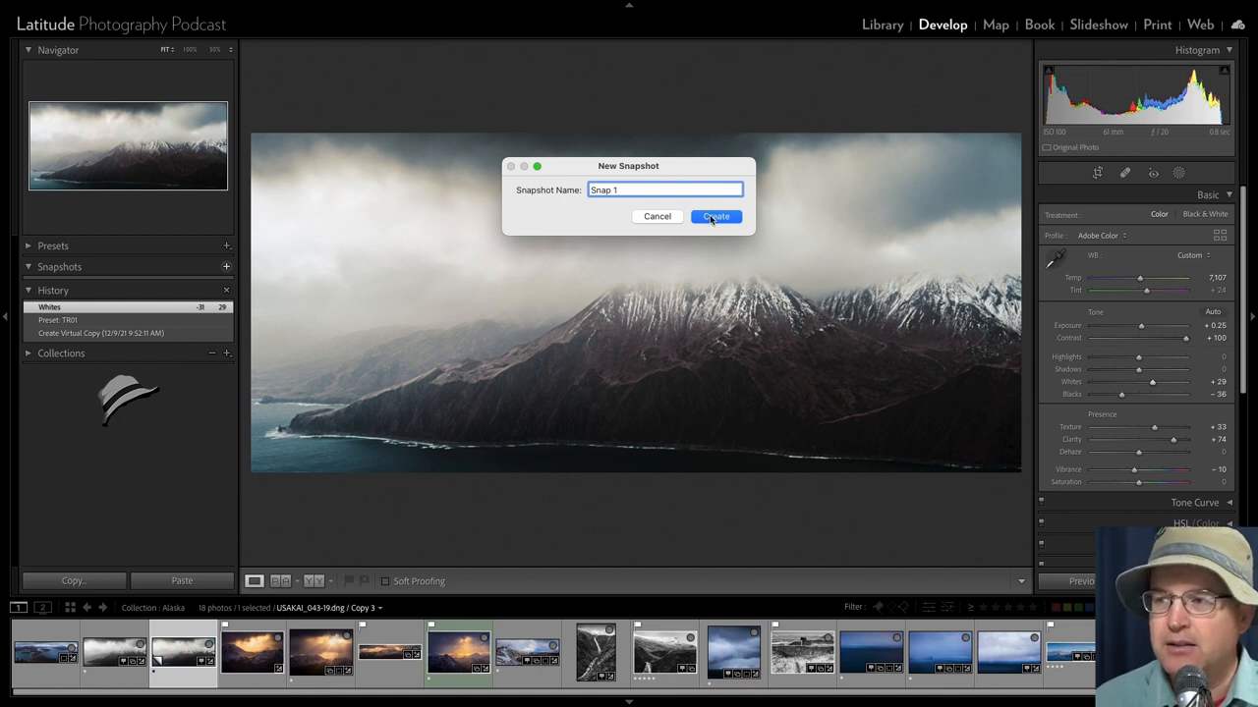
pyautogui.click(715, 216)
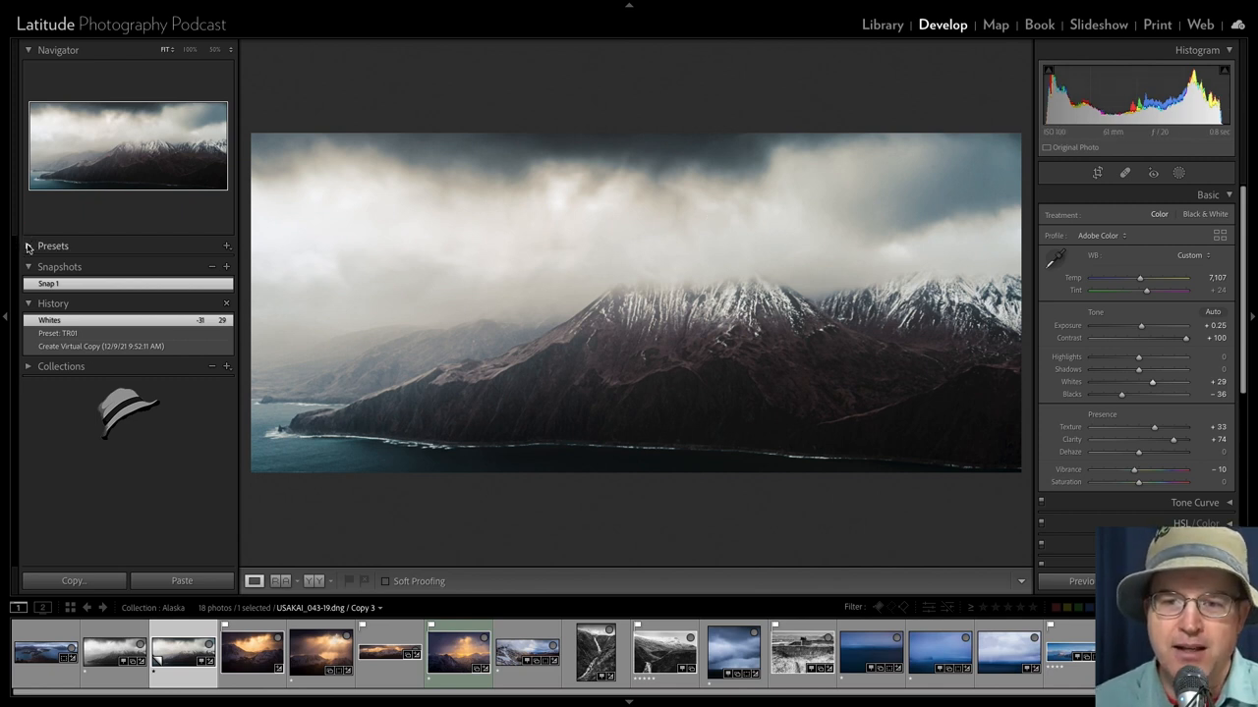
# Expand Presets and apply the Style: Black & White BW04 preset to the copy
pyautogui.click(53, 245)
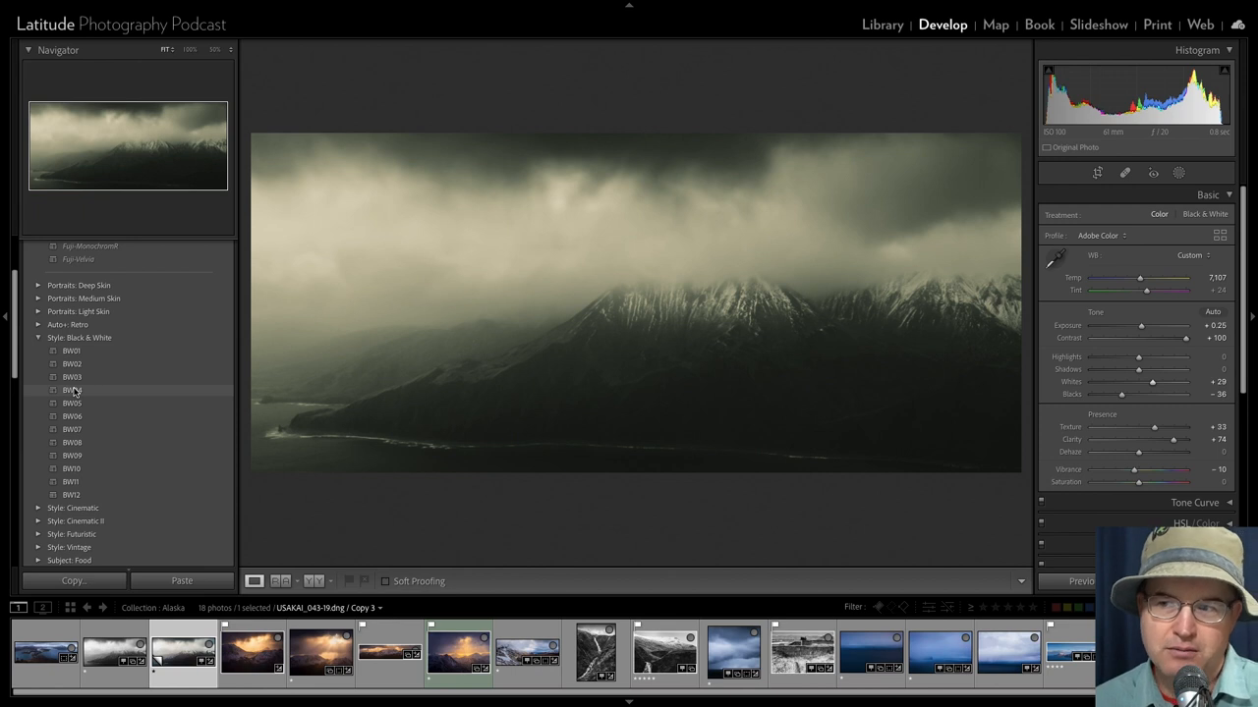
pyautogui.click(72, 389)
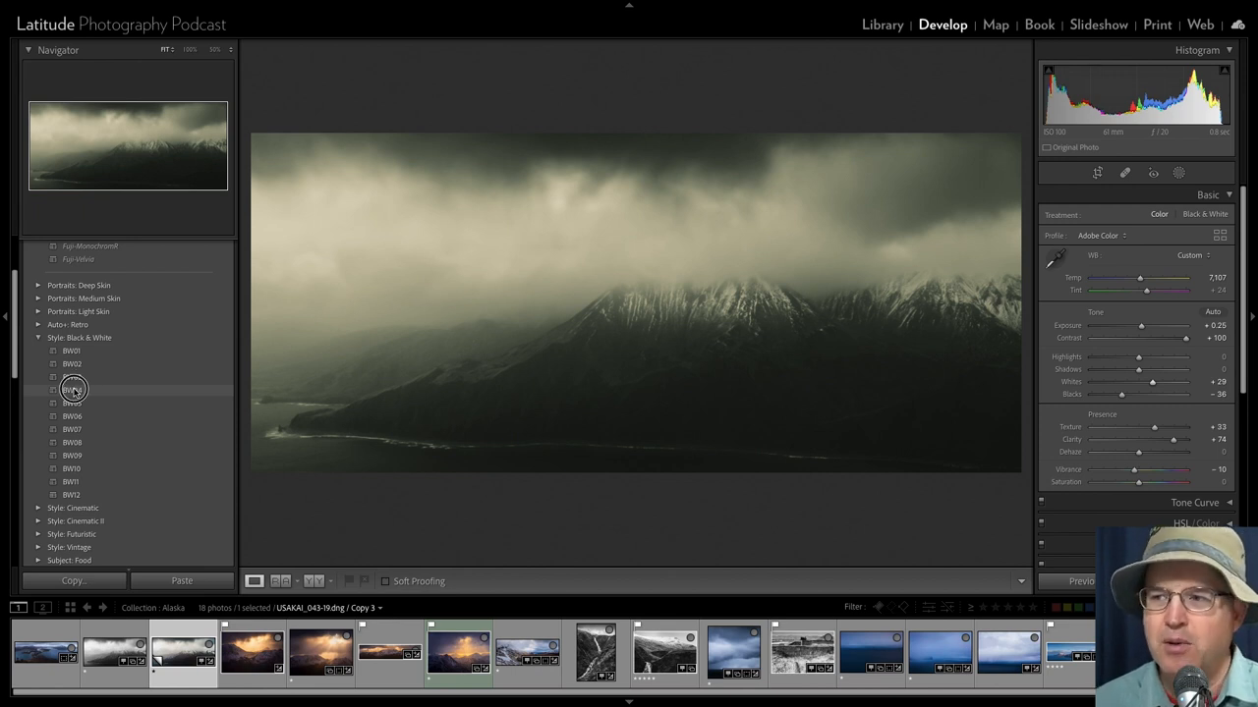
pyautogui.click(70, 389)
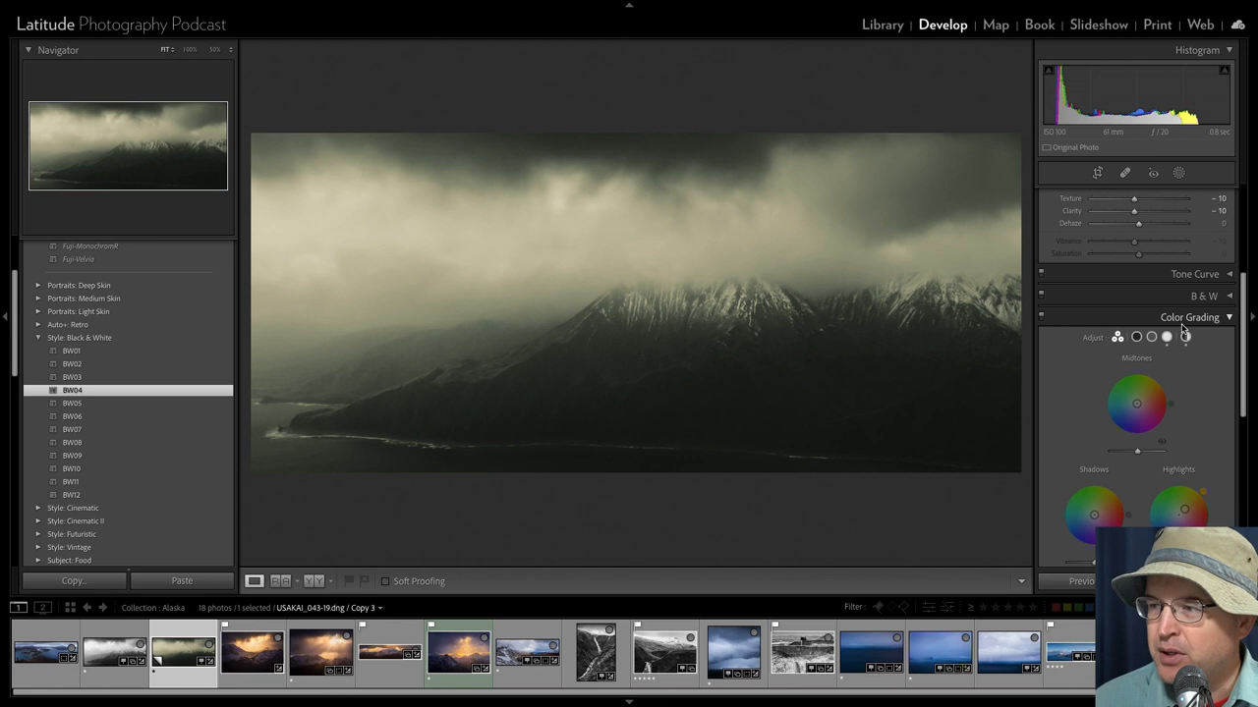
pyautogui.moveTo(1165, 338)
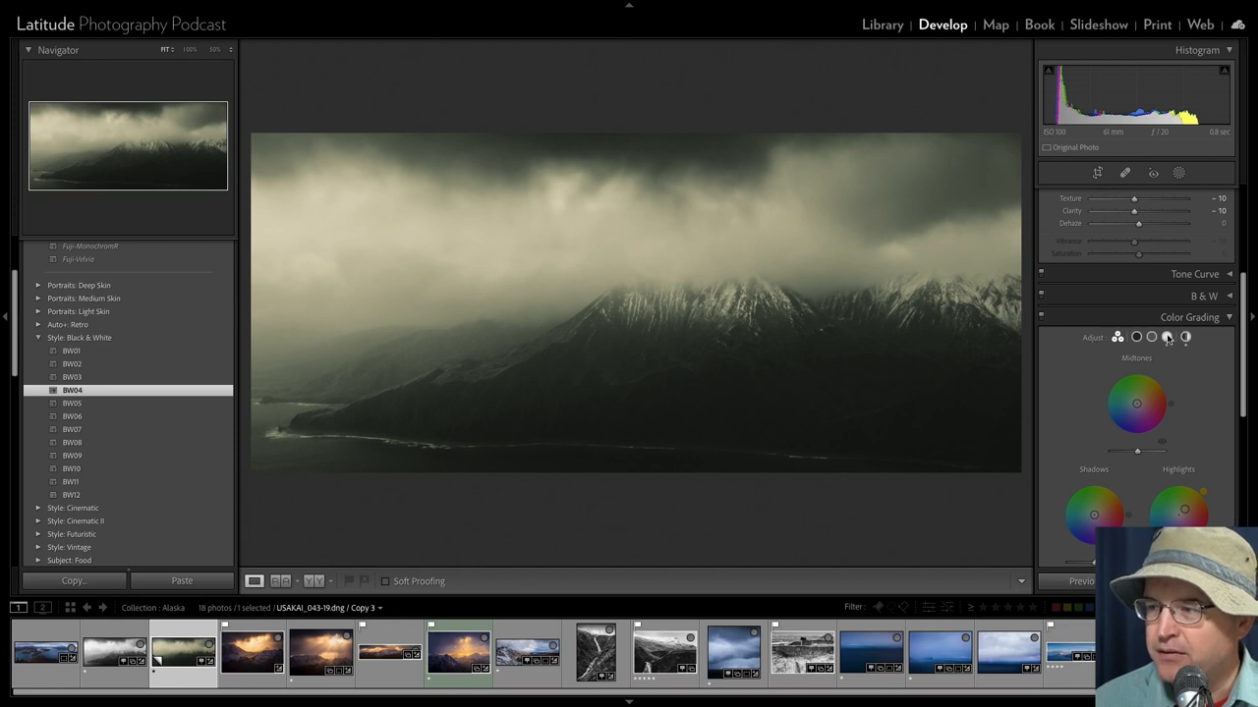
# Scroll the right panels past Calibration to the Color Grading wheels
pyautogui.moveTo(1184, 501); pyautogui.dragTo(1181, 511)
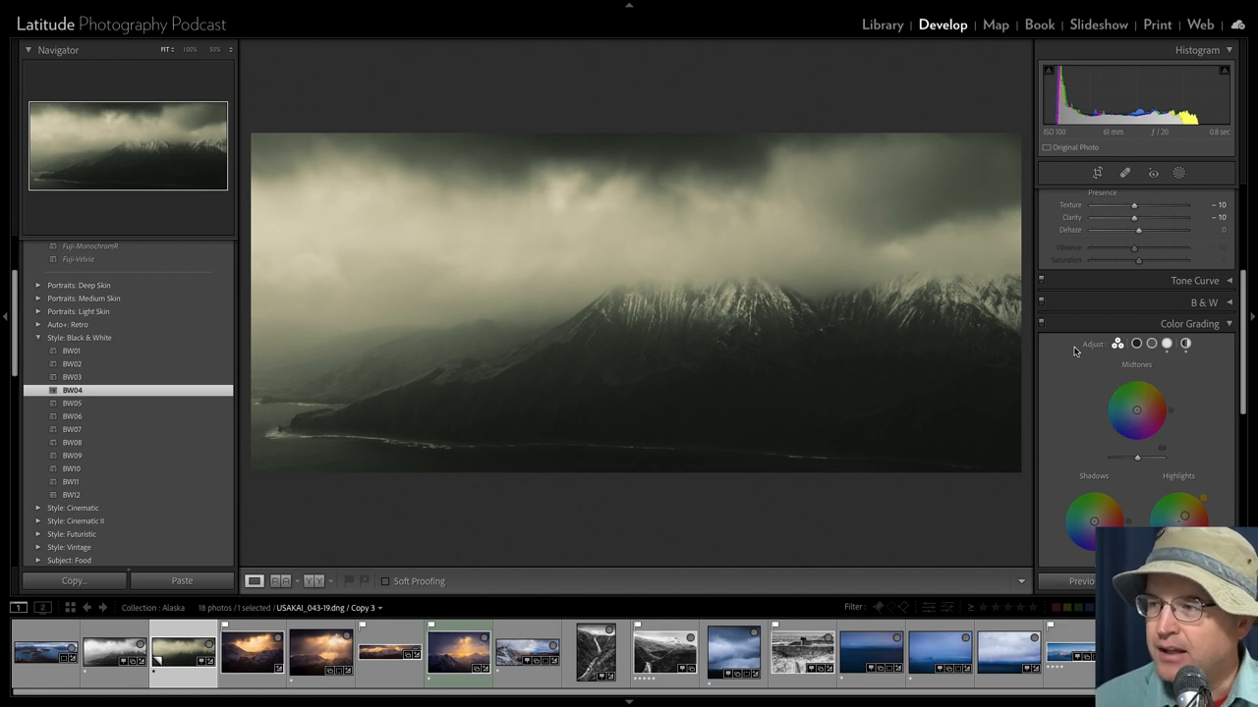
pyautogui.moveTo(752, 265)
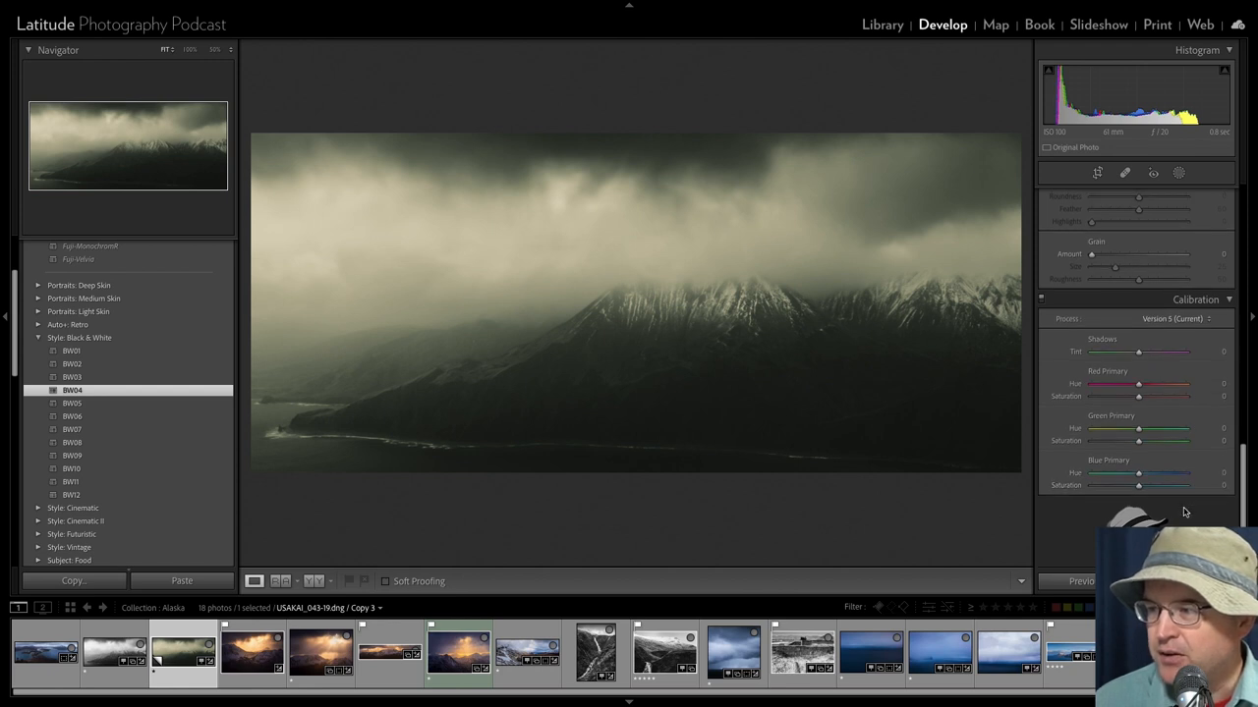
pyautogui.moveTo(1194, 300)
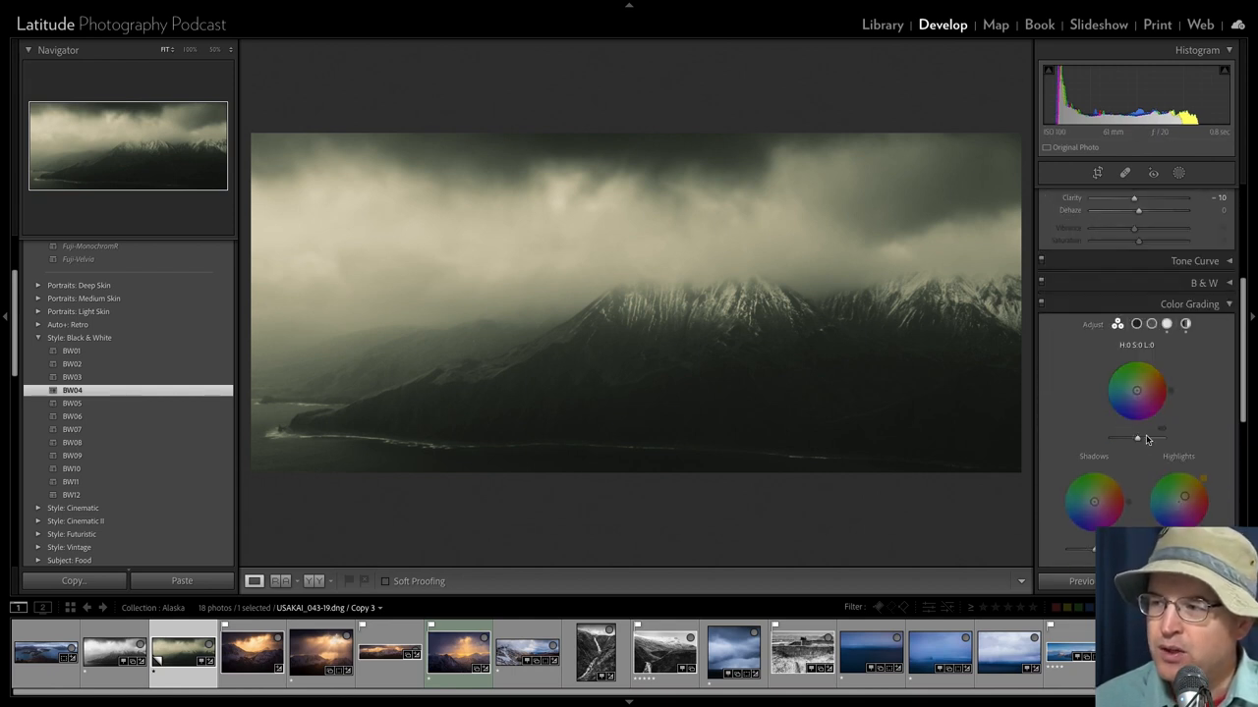
pyautogui.click(1185, 325)
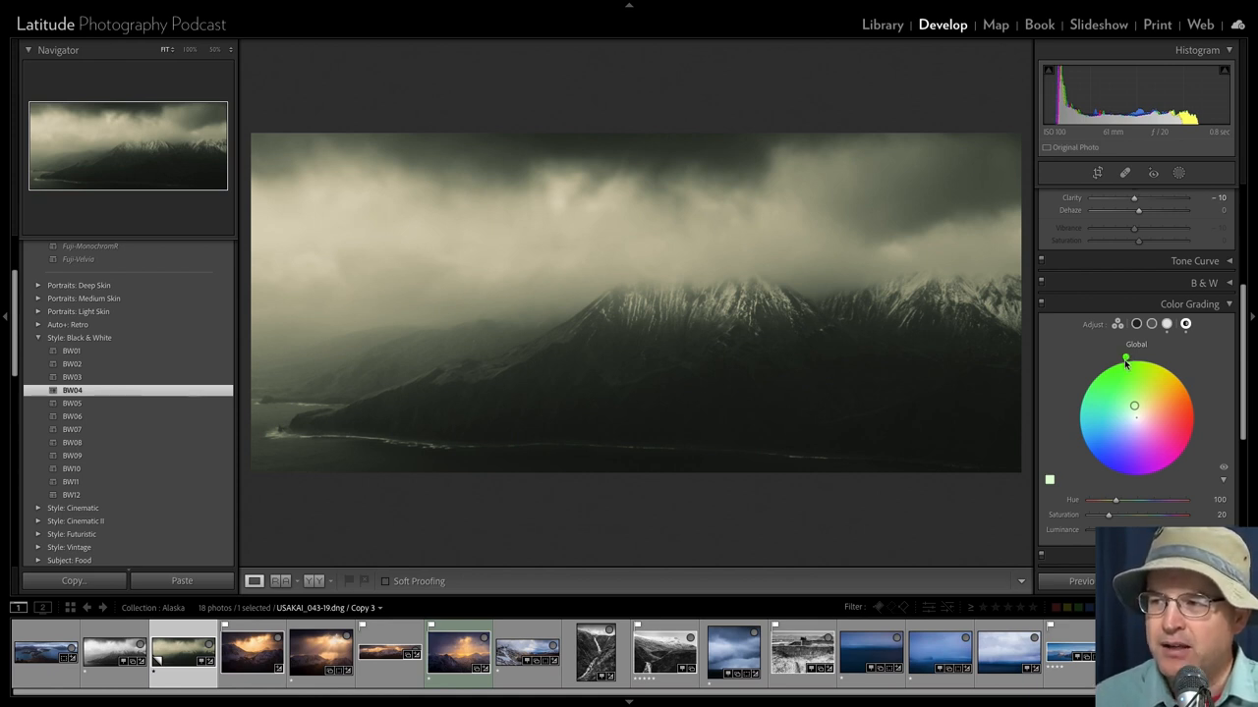
# Drag the Global color grading wheel to hue 213, saturation 100
pyautogui.moveTo(1125, 358); pyautogui.dragTo(1089, 452)
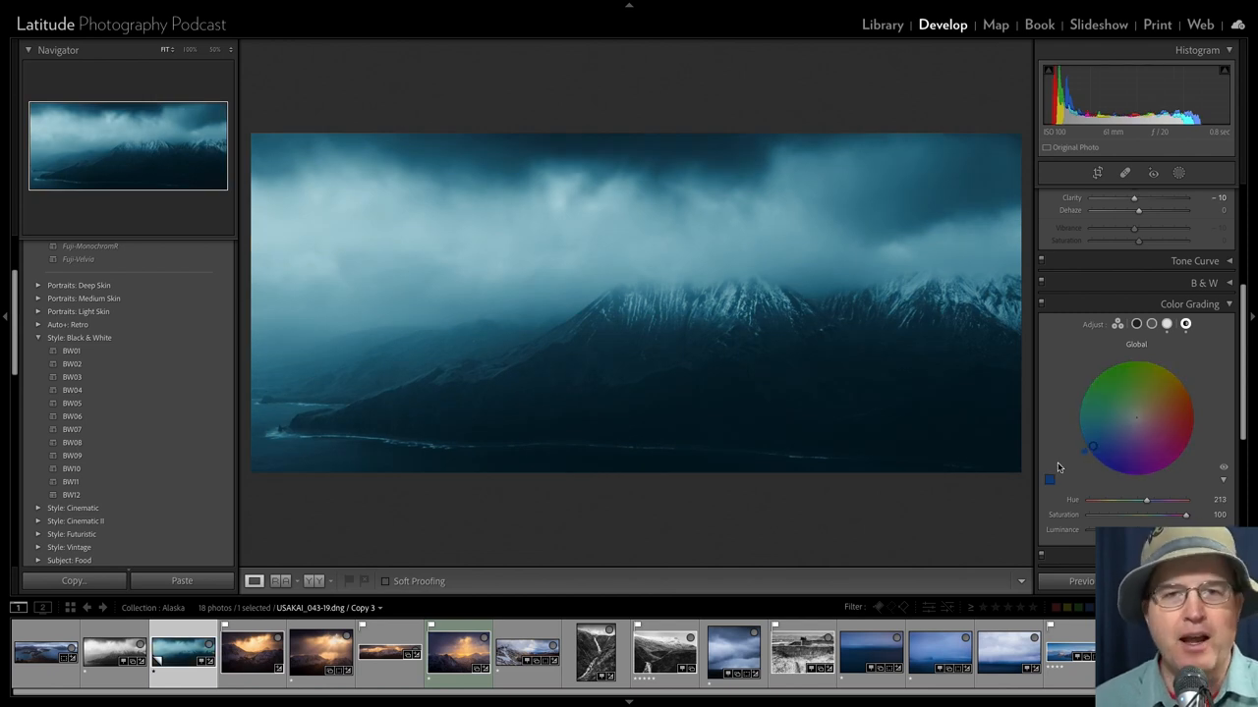
pyautogui.click(70, 402)
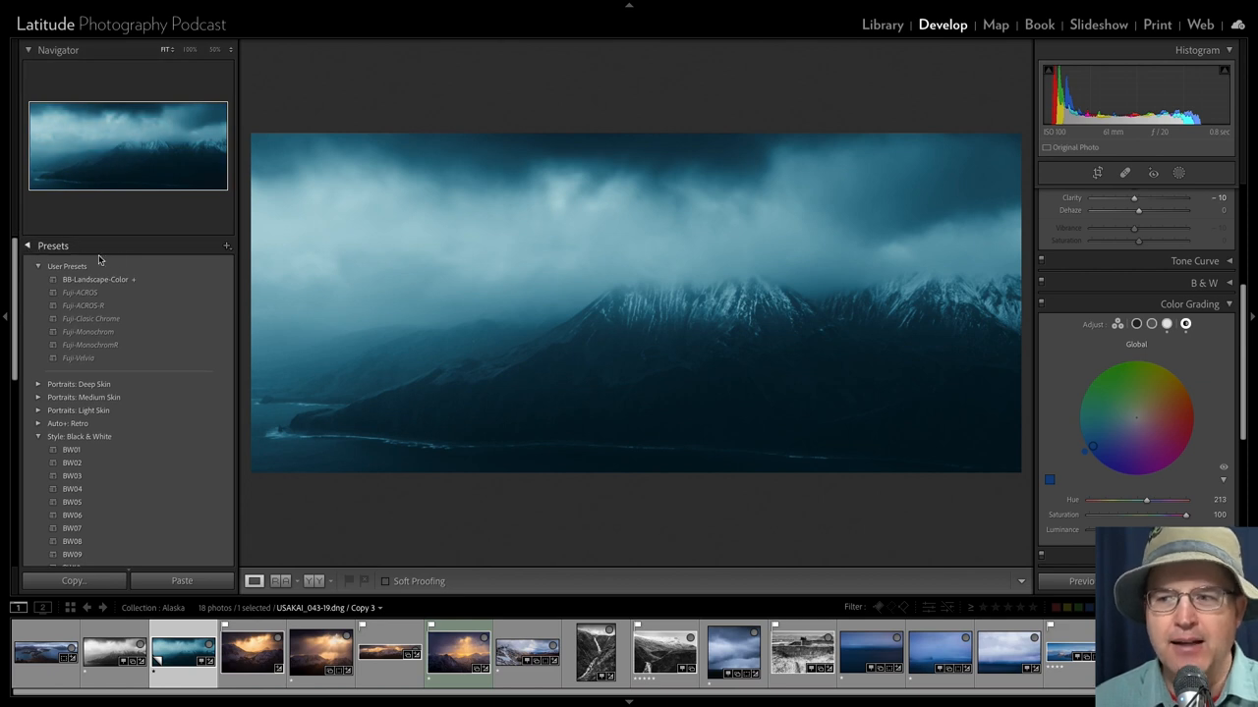
# Create snapshot 'Snap2', compare the saved snapshots, then select the master photo
pyautogui.click(53, 246)
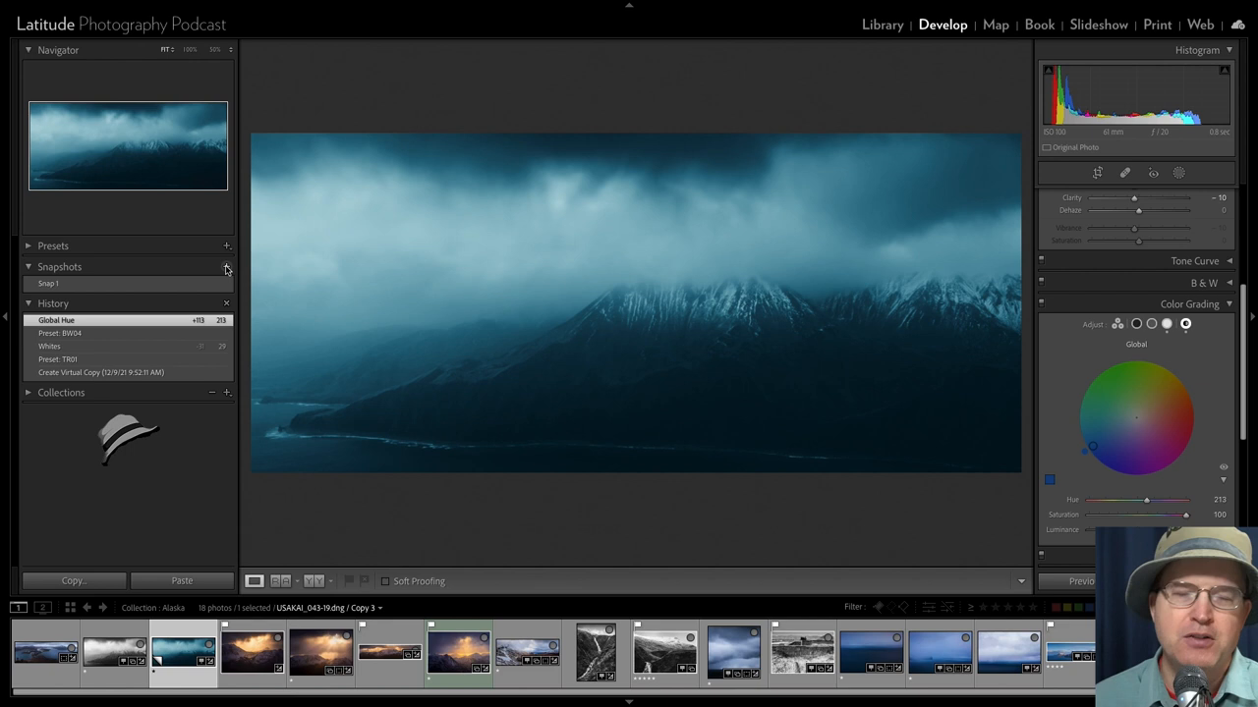
pyautogui.moveTo(227, 269)
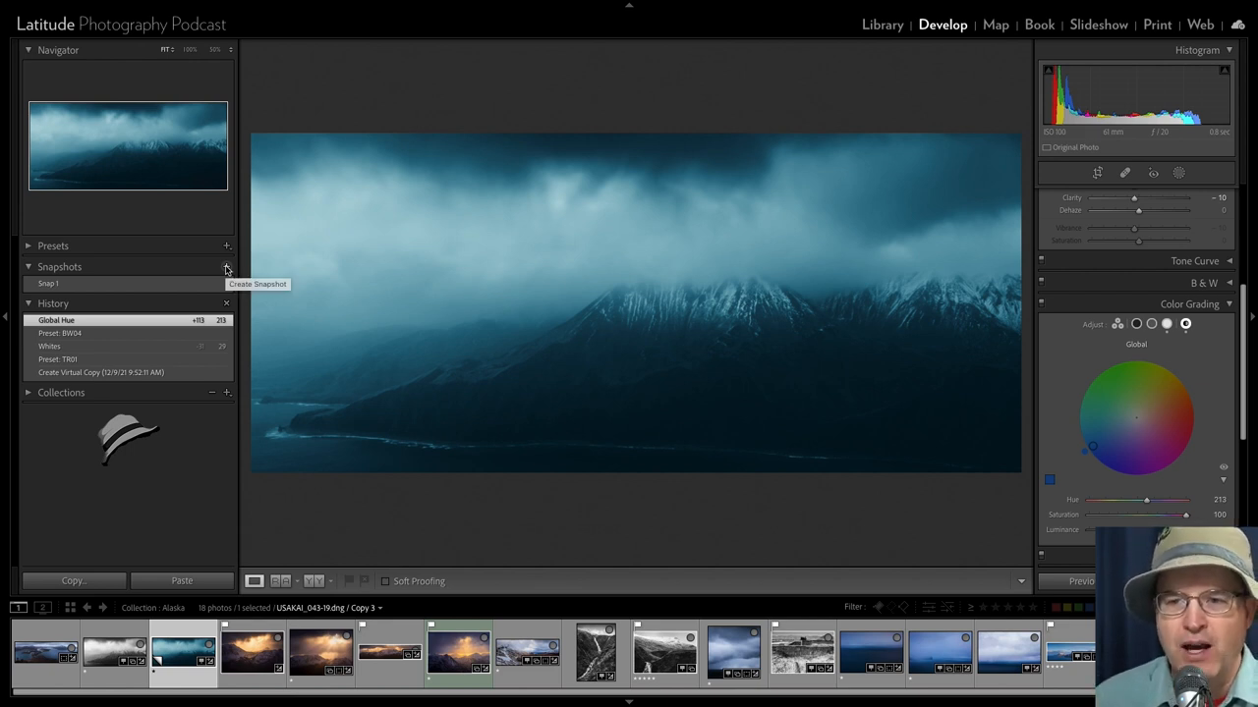
pyautogui.click(227, 268)
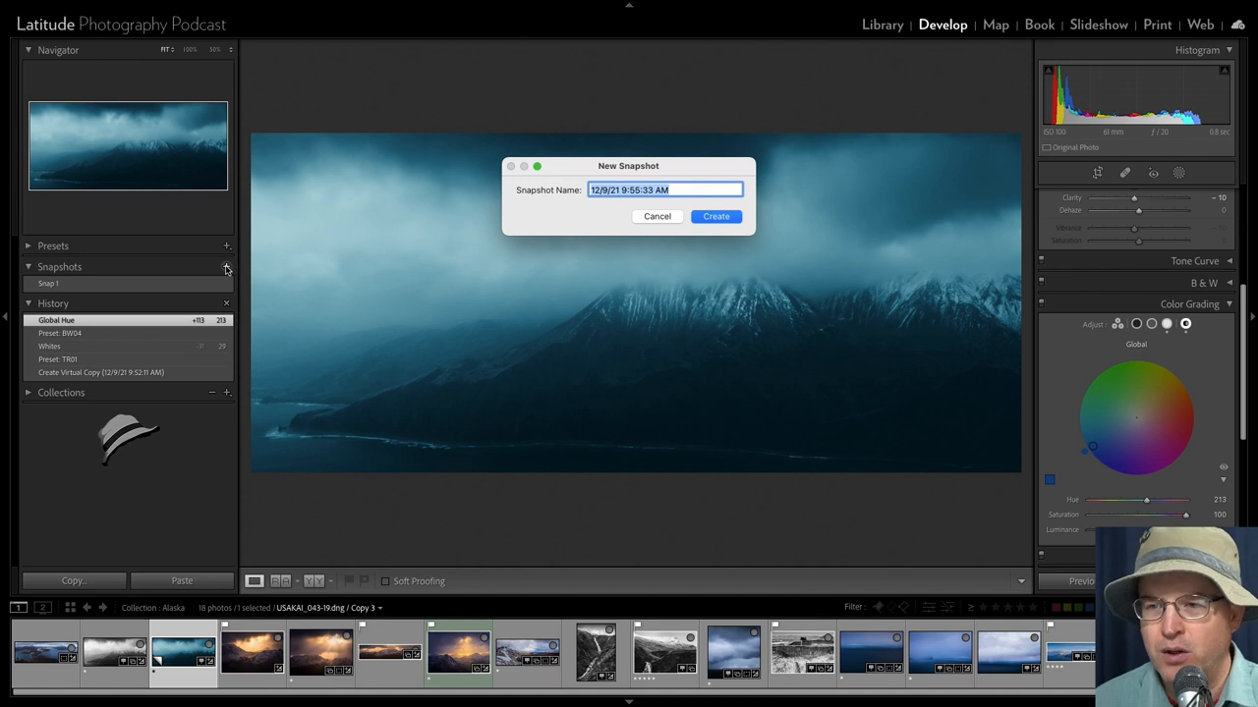
pyautogui.write('Snap2')
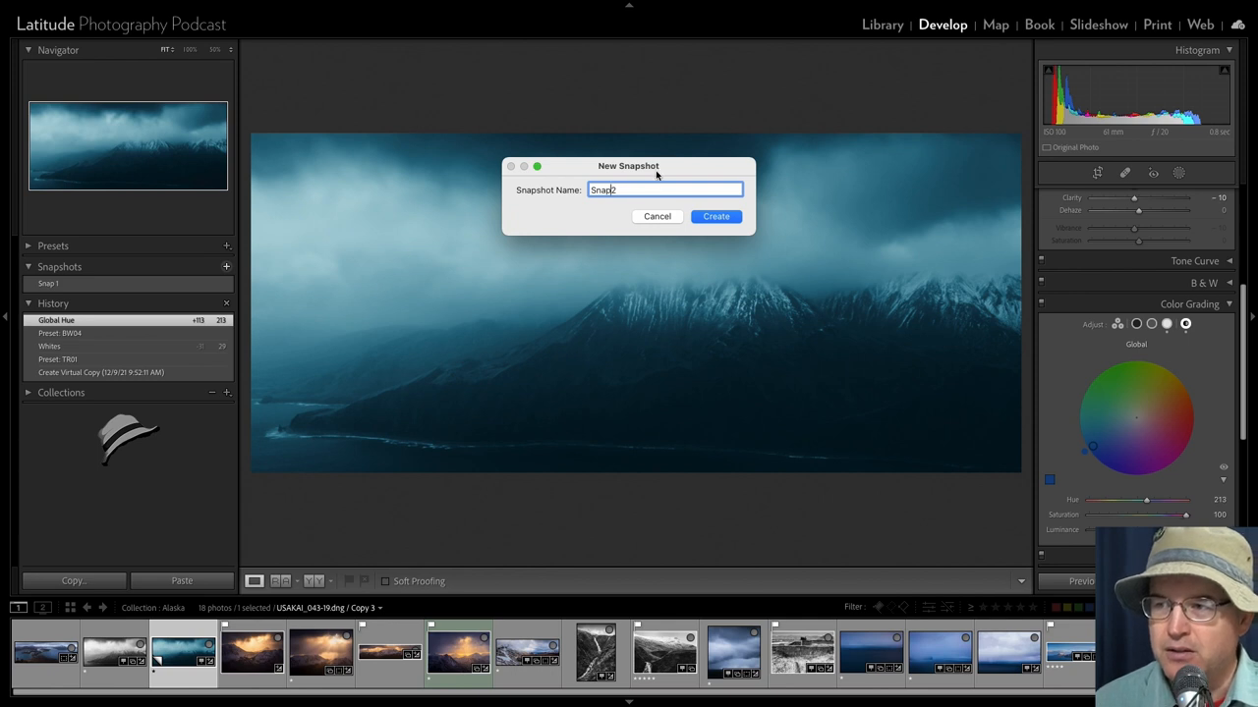
pyautogui.click(716, 216)
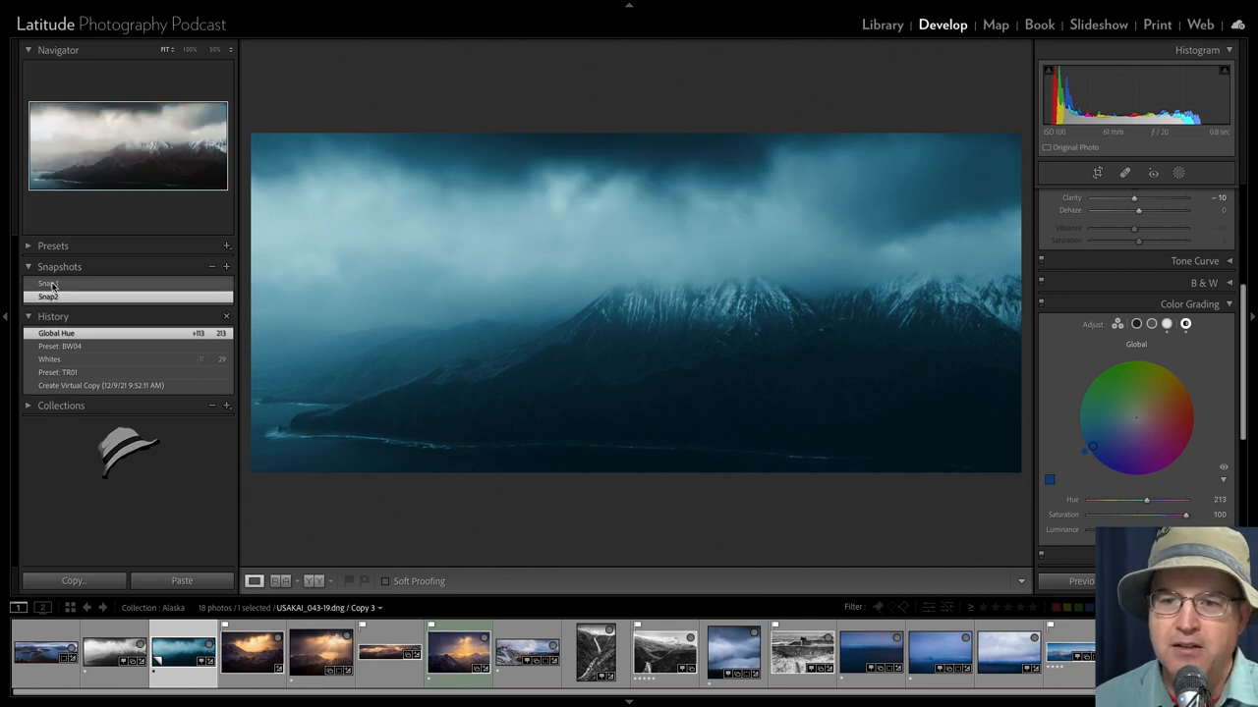
pyautogui.click(48, 296)
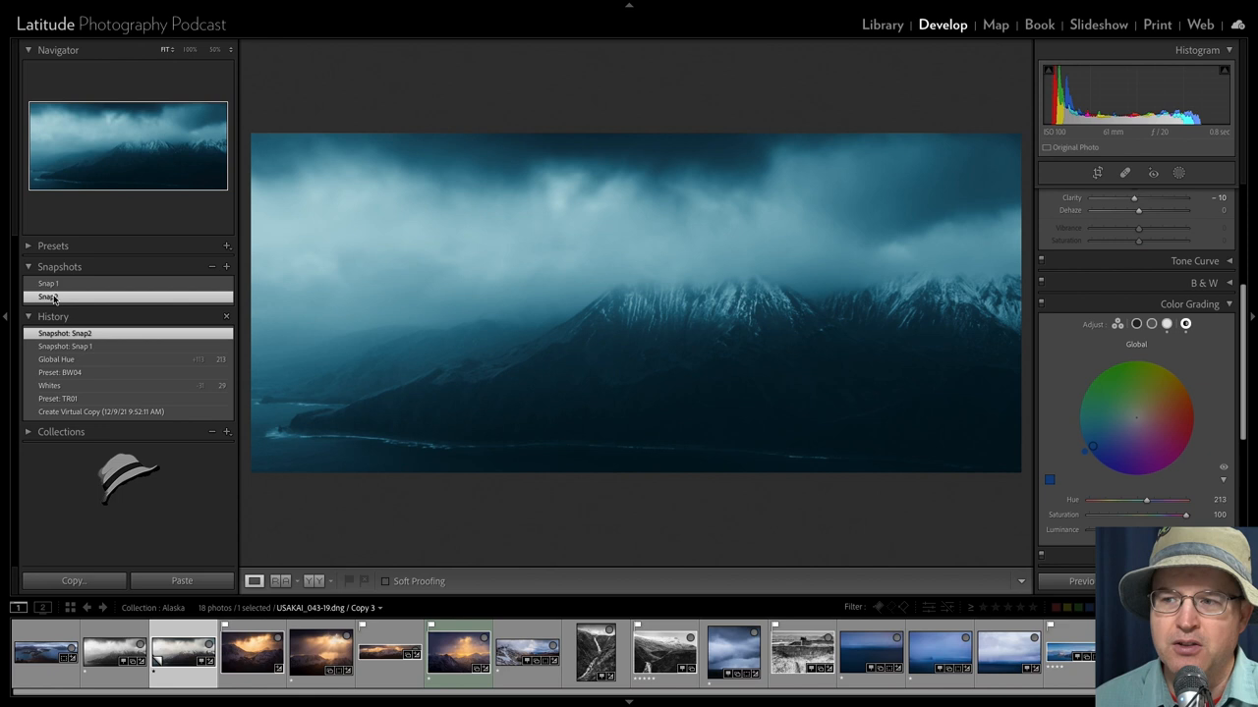
pyautogui.click(49, 283)
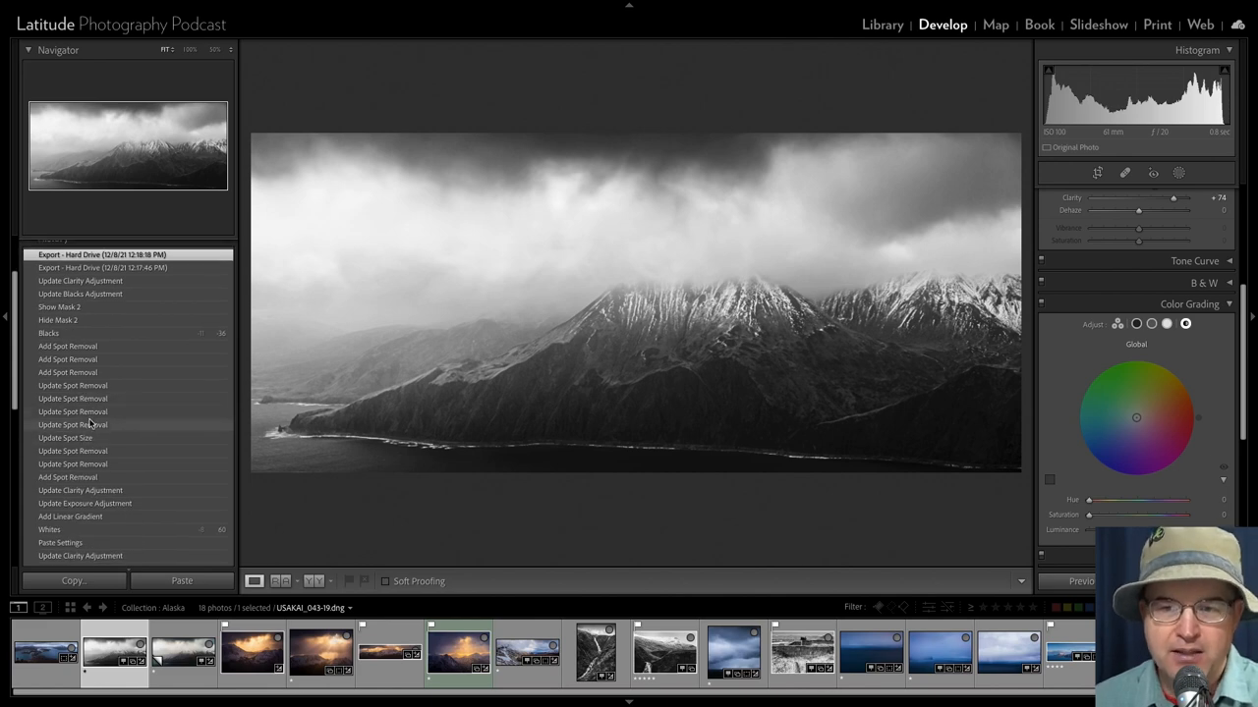
# Scroll down through the black-and-white master photo's long History list
pyautogui.scroll(-3)
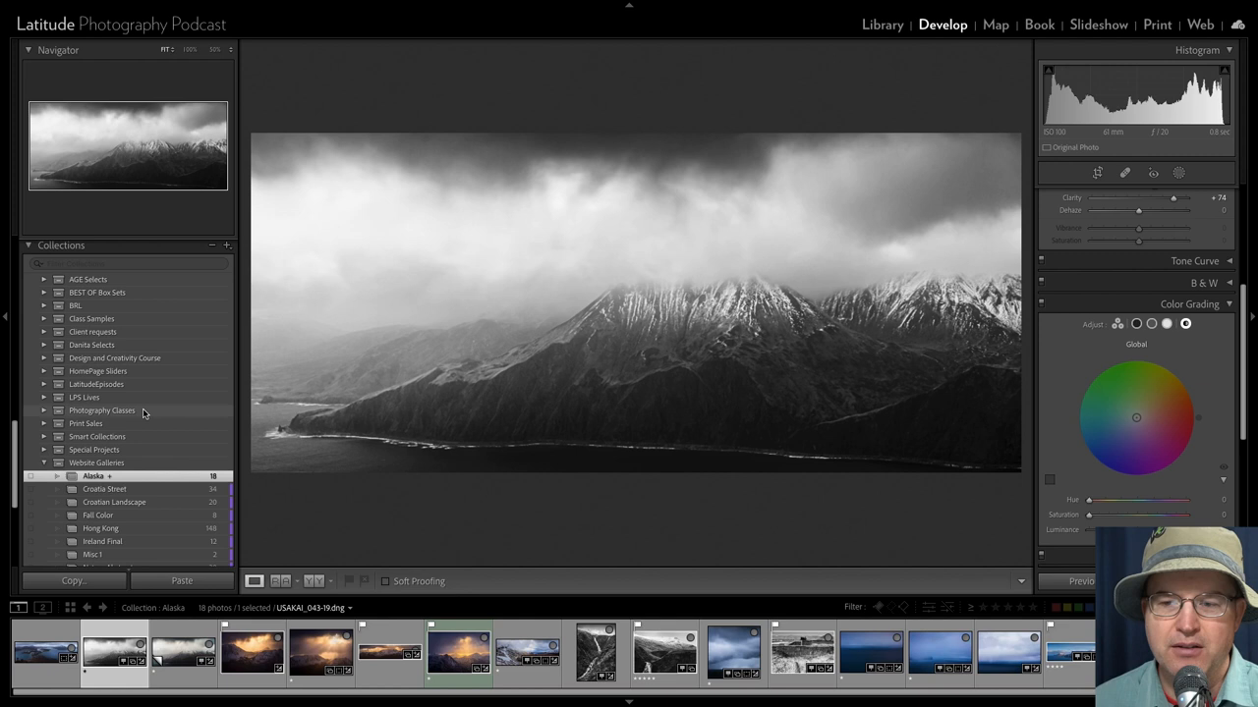
pyautogui.moveTo(146, 403)
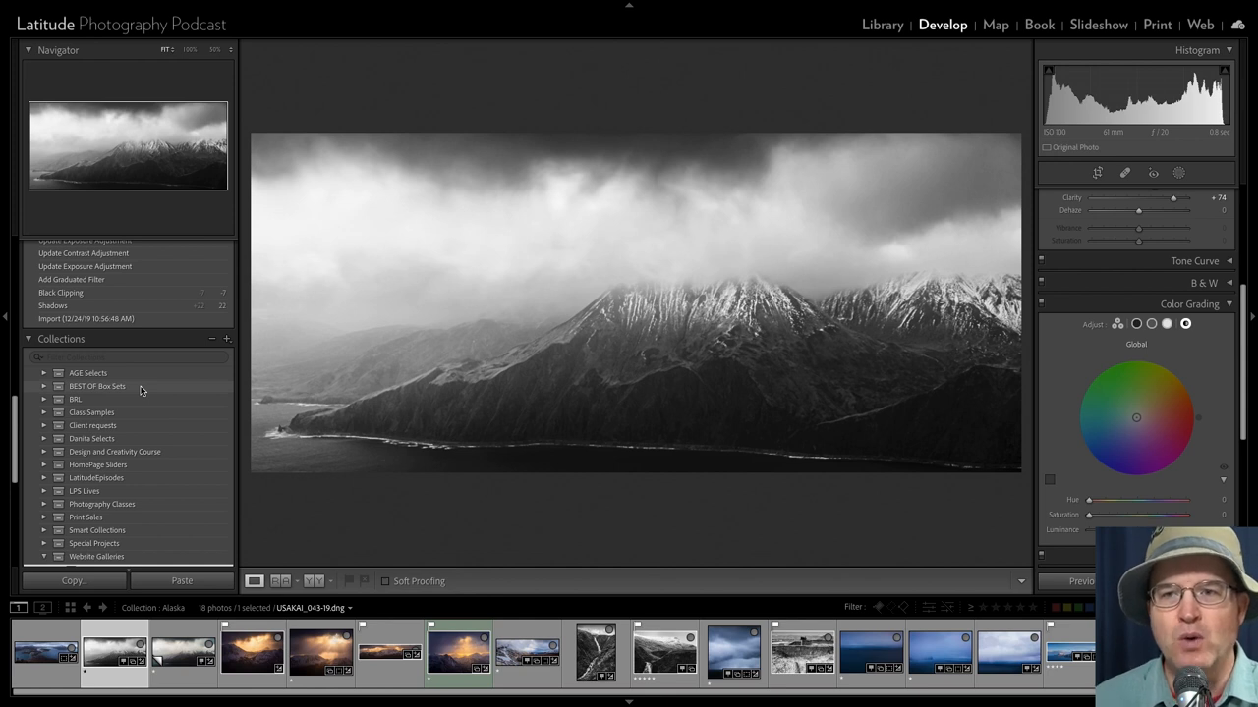
pyautogui.moveTo(930, 42)
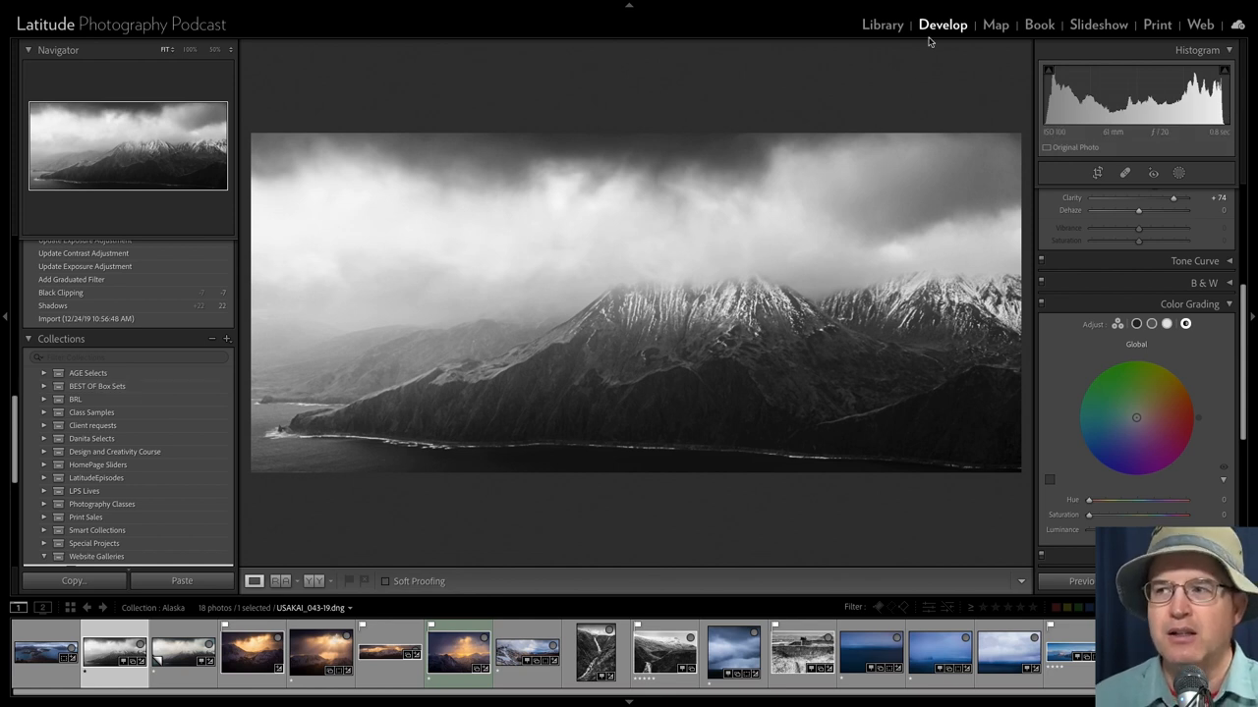
pyautogui.moveTo(875, 32)
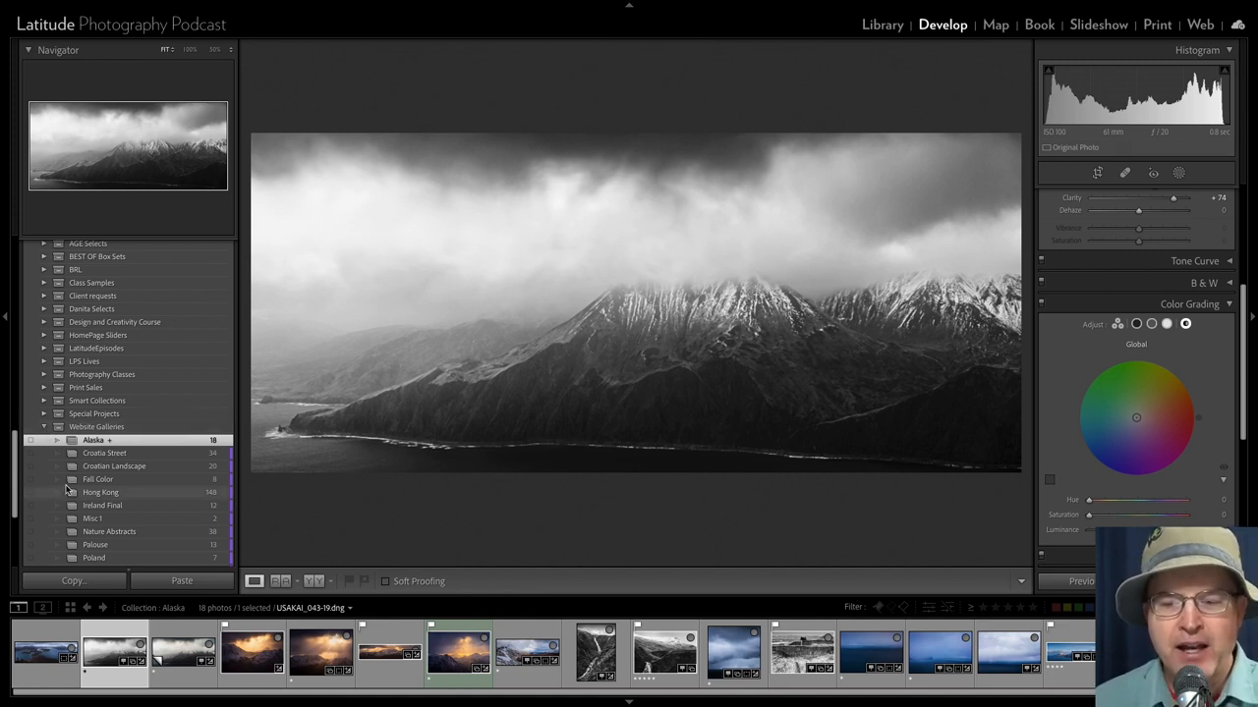
# Scroll the Collections list past Alaska to Website Galleries like Palouse, Poland and Walla Walla
pyautogui.scroll(-3)
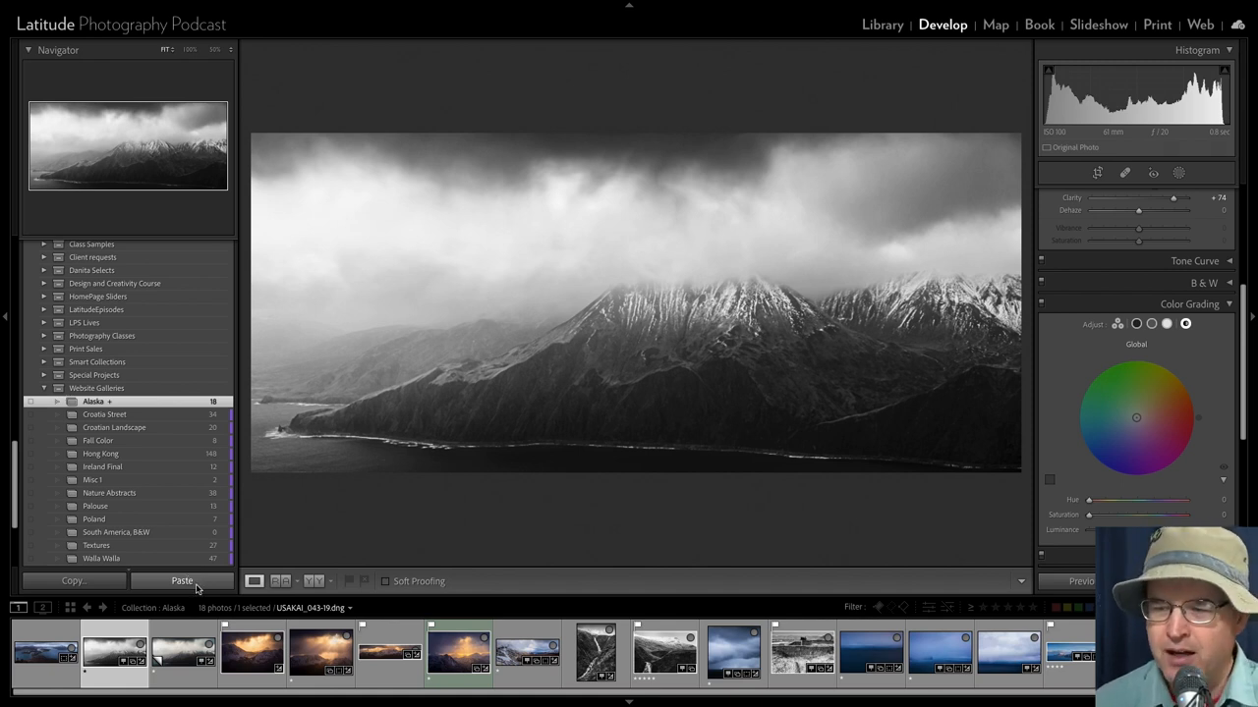
# Open the sunlit snowy peaks photo and copy its settings, excluding Crop and Masking
pyautogui.click(246, 661)
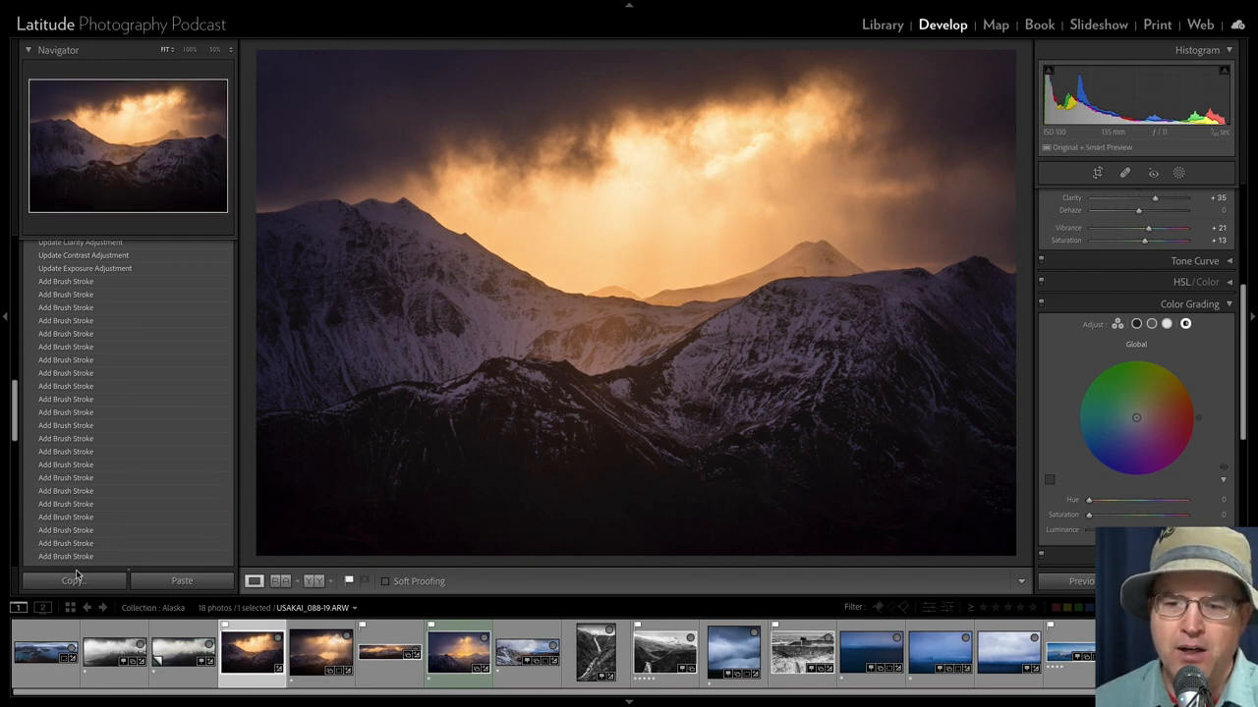
pyautogui.click(73, 581)
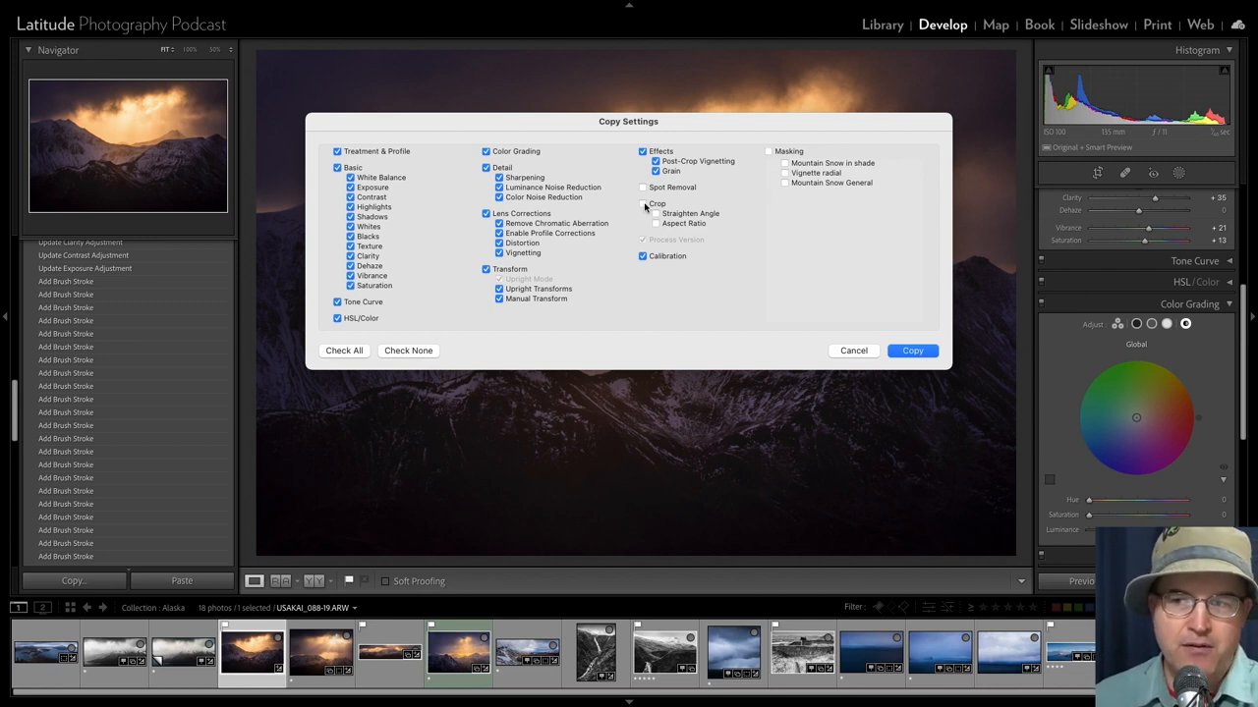
pyautogui.click(643, 203)
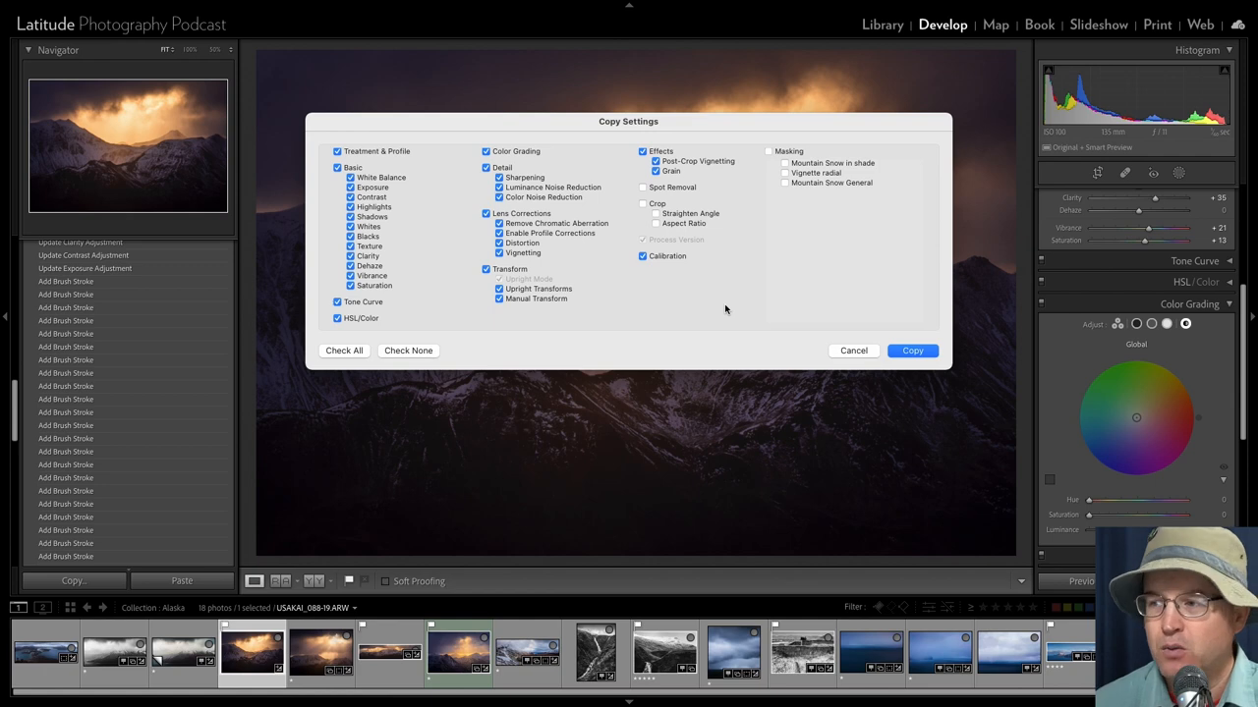
# Copy the chosen settings and save the pasted blue look as snapshot Snap3
pyautogui.click(912, 351)
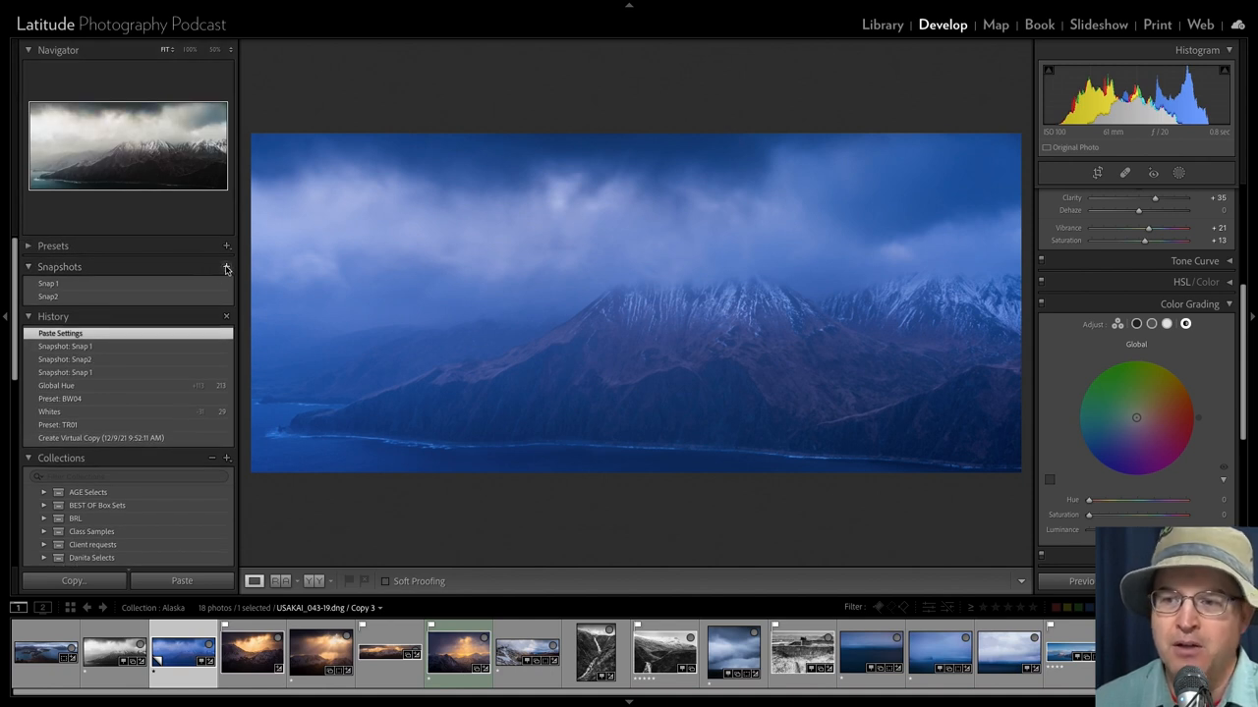
pyautogui.click(226, 267)
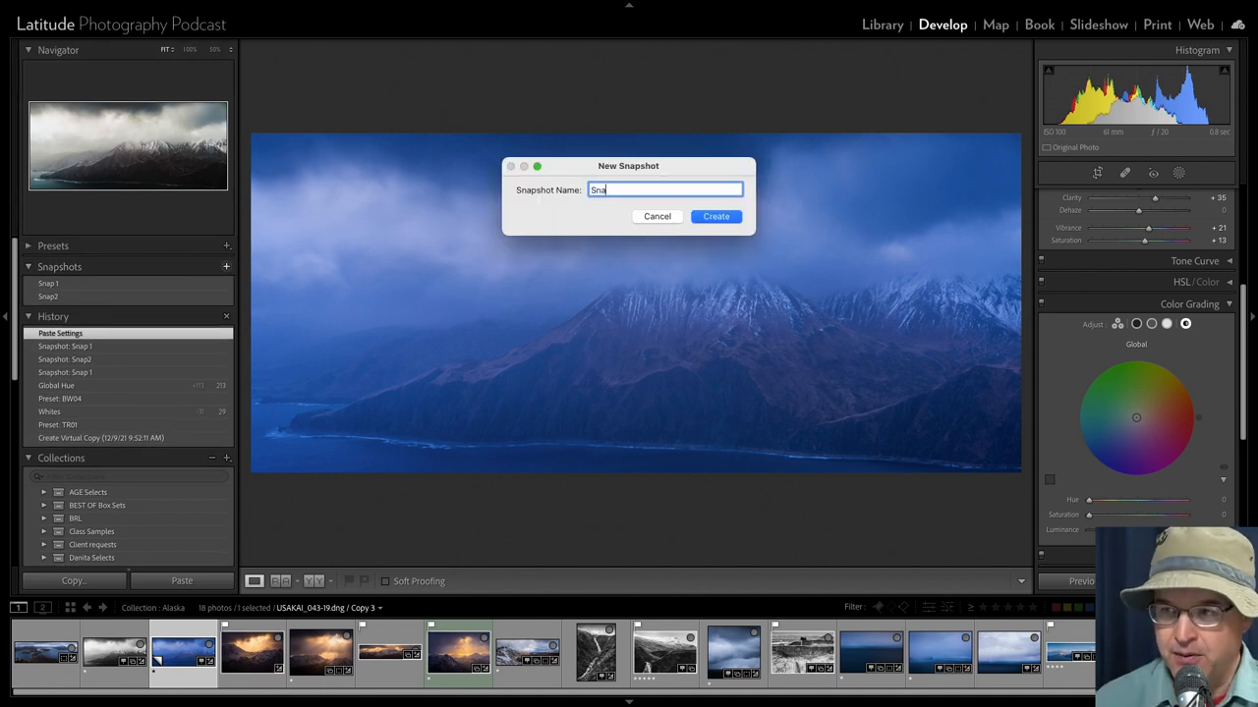
pyautogui.click(716, 216)
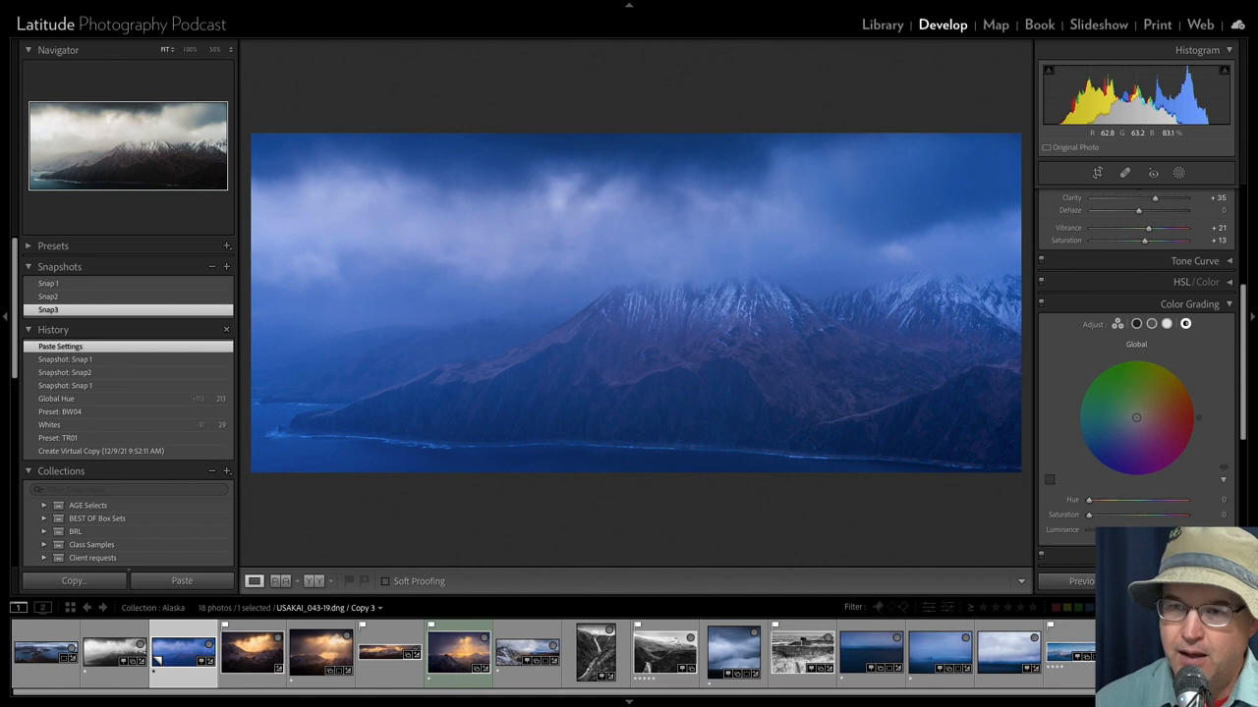
# Compare looks by previewing Snap2, Snap 1 and Snap2, ending on Snap3
pyautogui.click(47, 297)
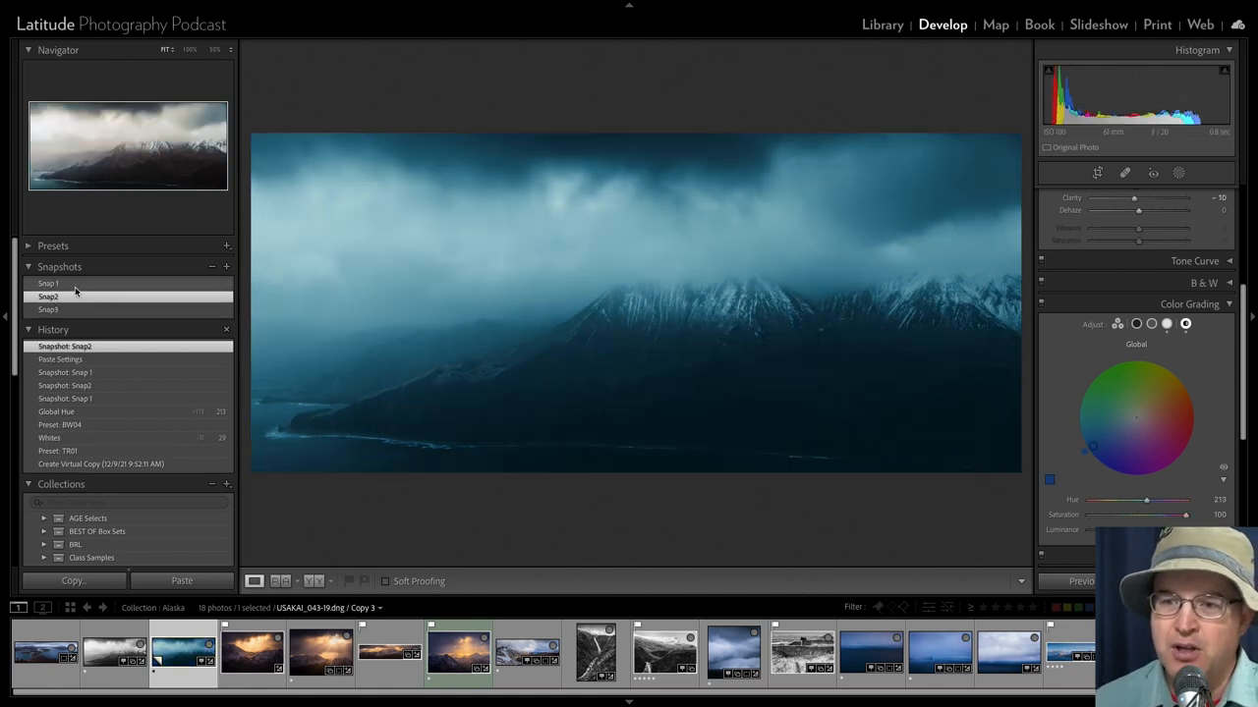
pyautogui.click(48, 283)
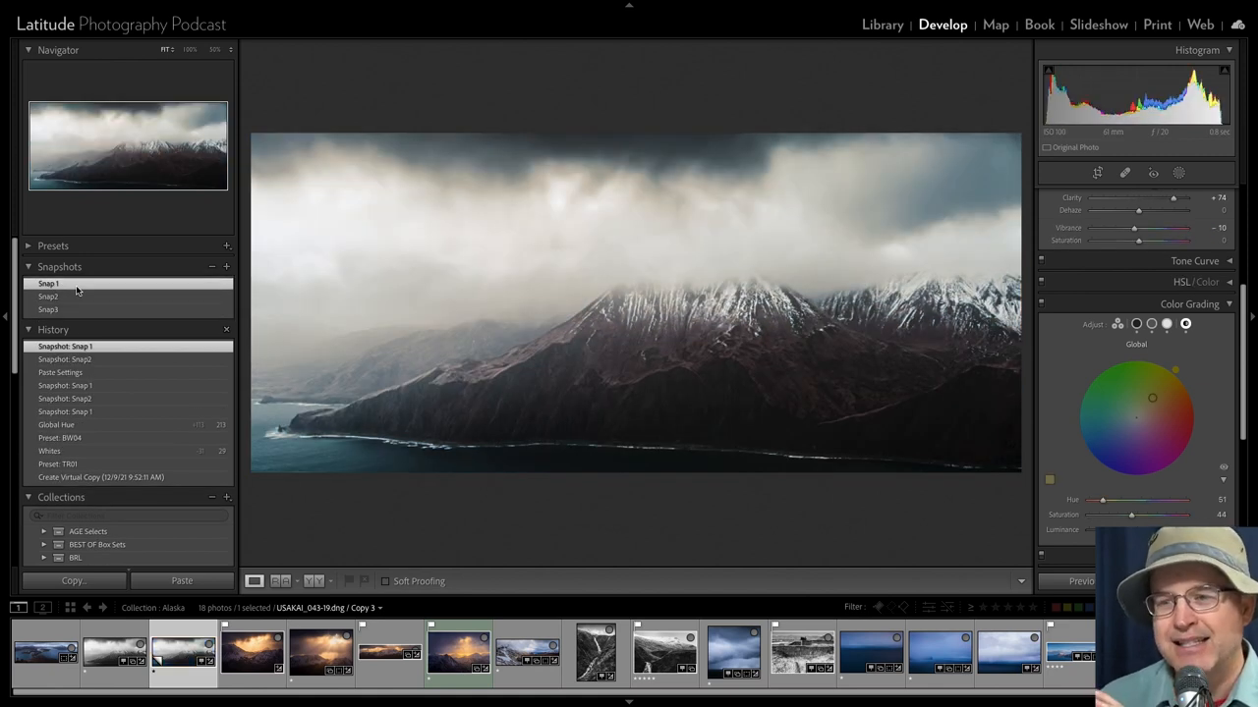
pyautogui.click(47, 297)
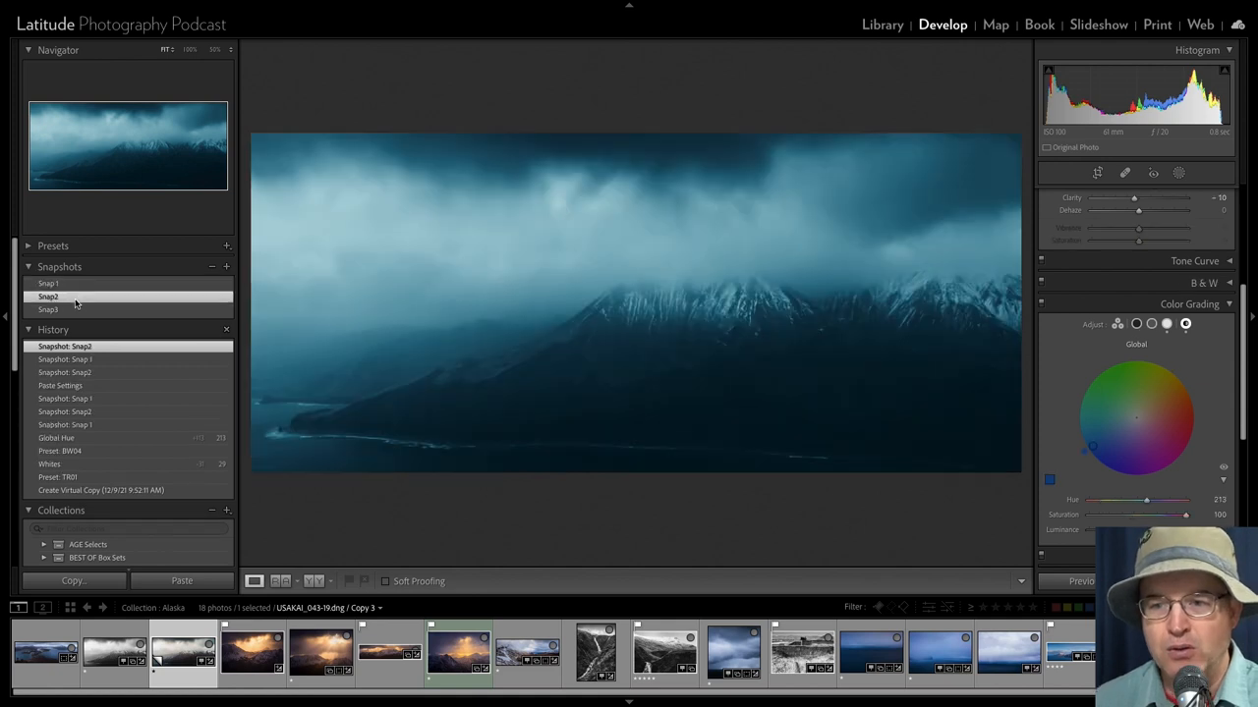
pyautogui.click(48, 310)
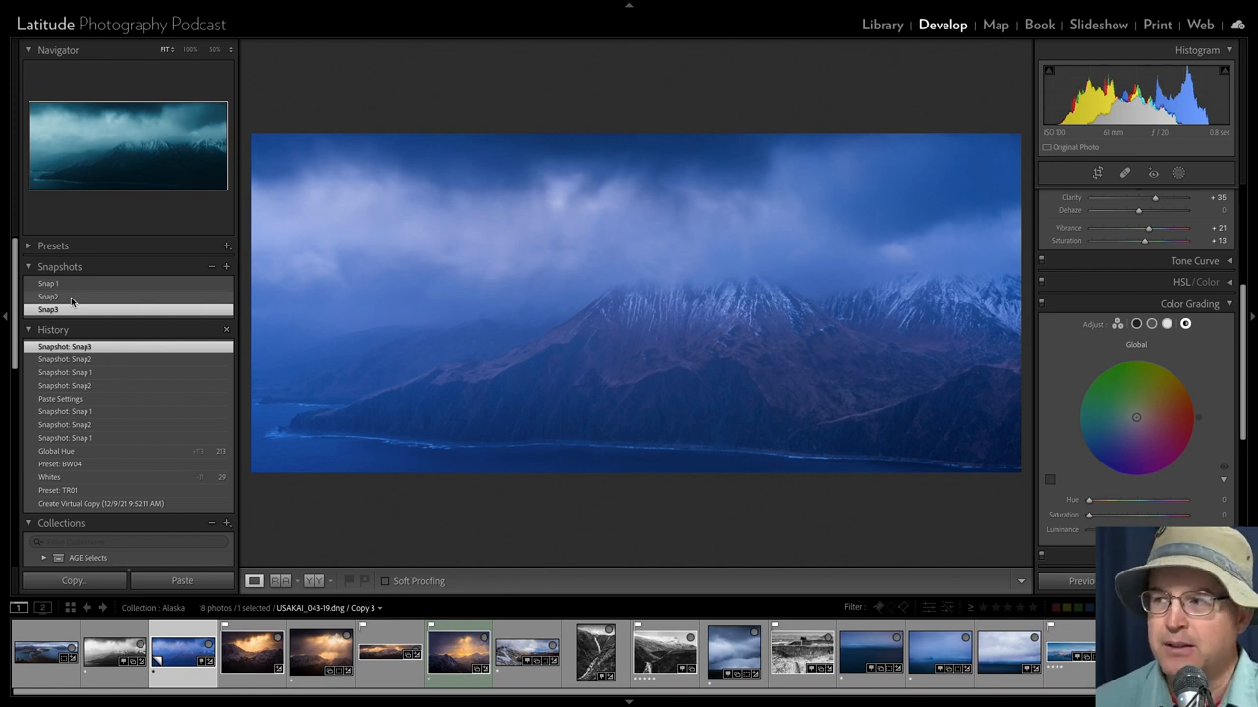
# Browse other Alaska photos, ending on the sun rays over snowy peaks photo
pyautogui.click(48, 283)
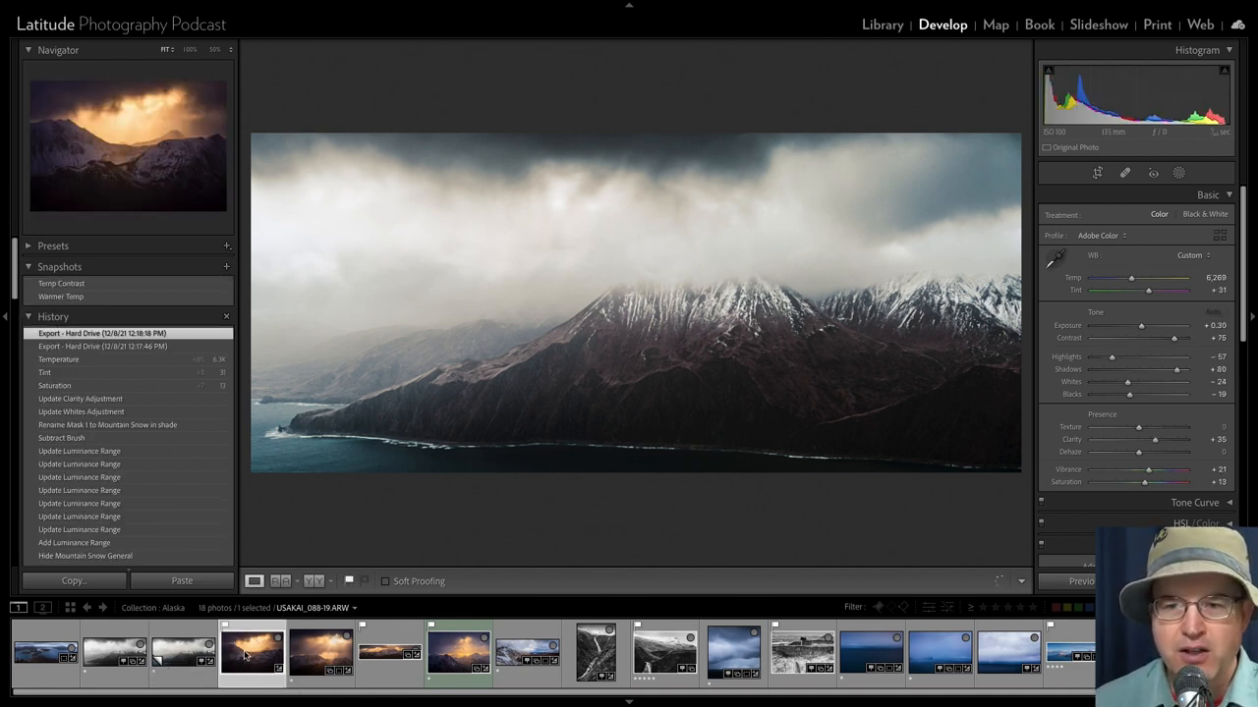
pyautogui.click(325, 653)
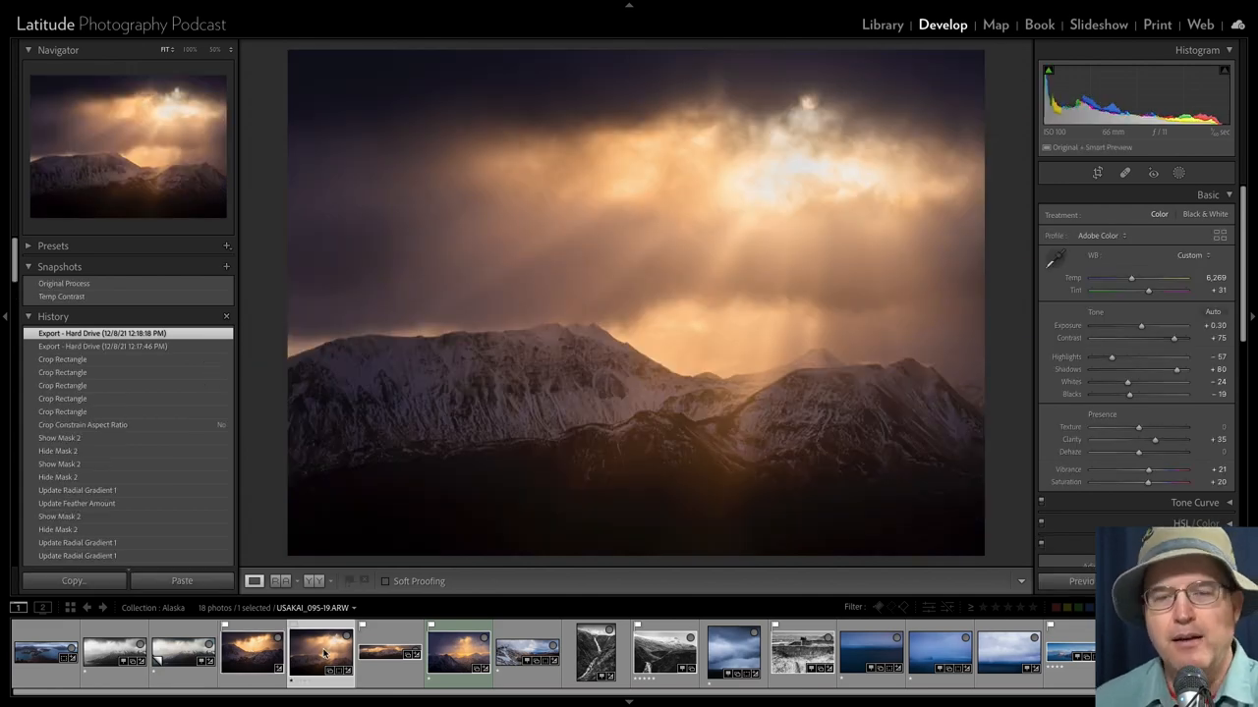
pyautogui.moveTo(326, 652)
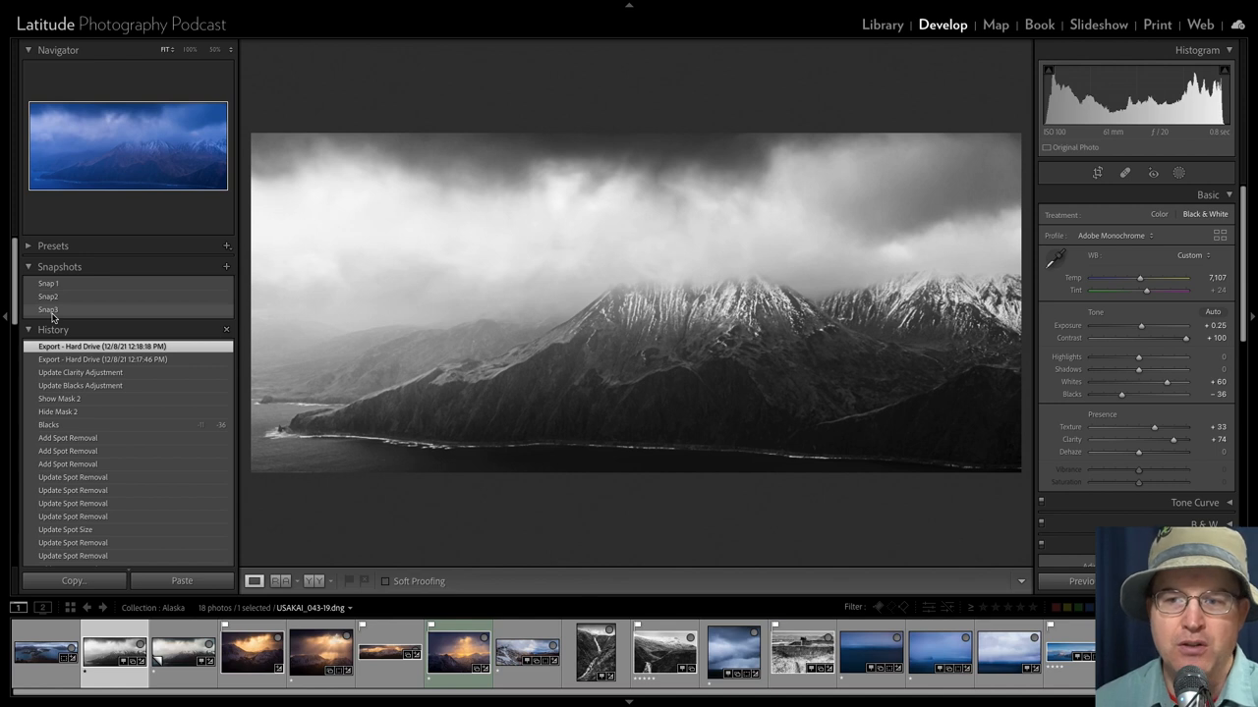
# Save the master's black-and-white look as a new snapshot named 'Original Snap'
pyautogui.click(226, 266)
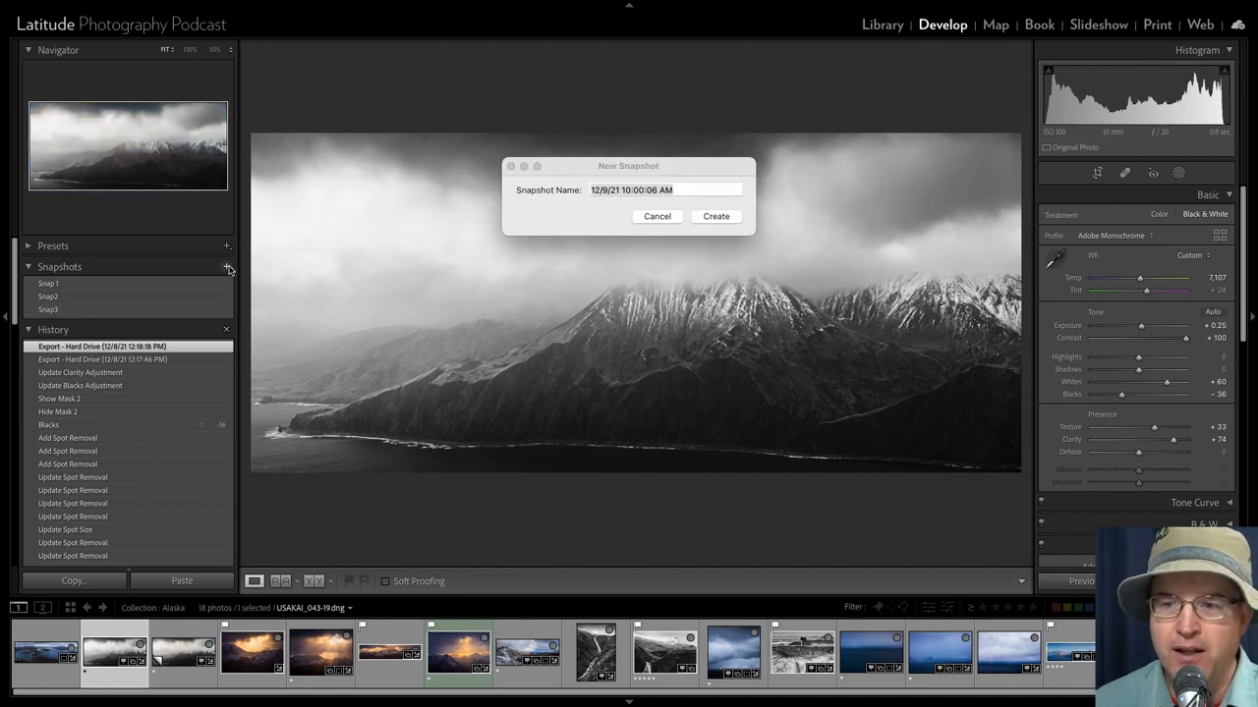
pyautogui.write('On')
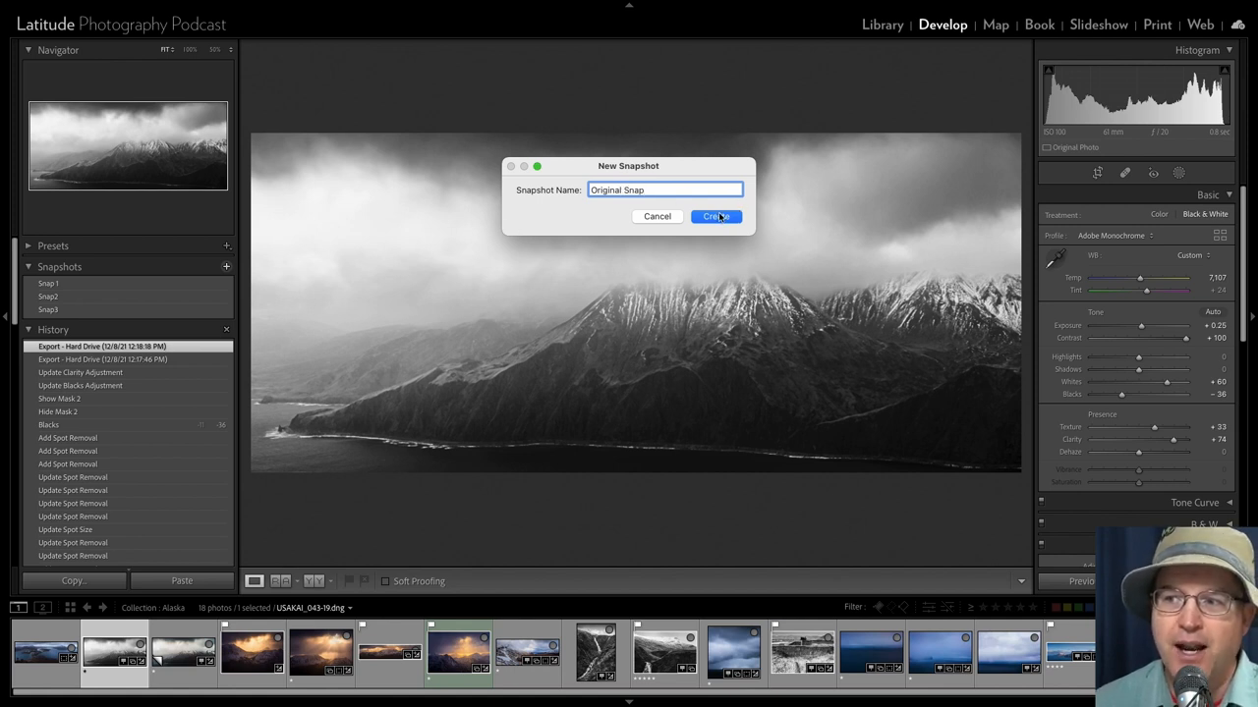
pyautogui.click(717, 217)
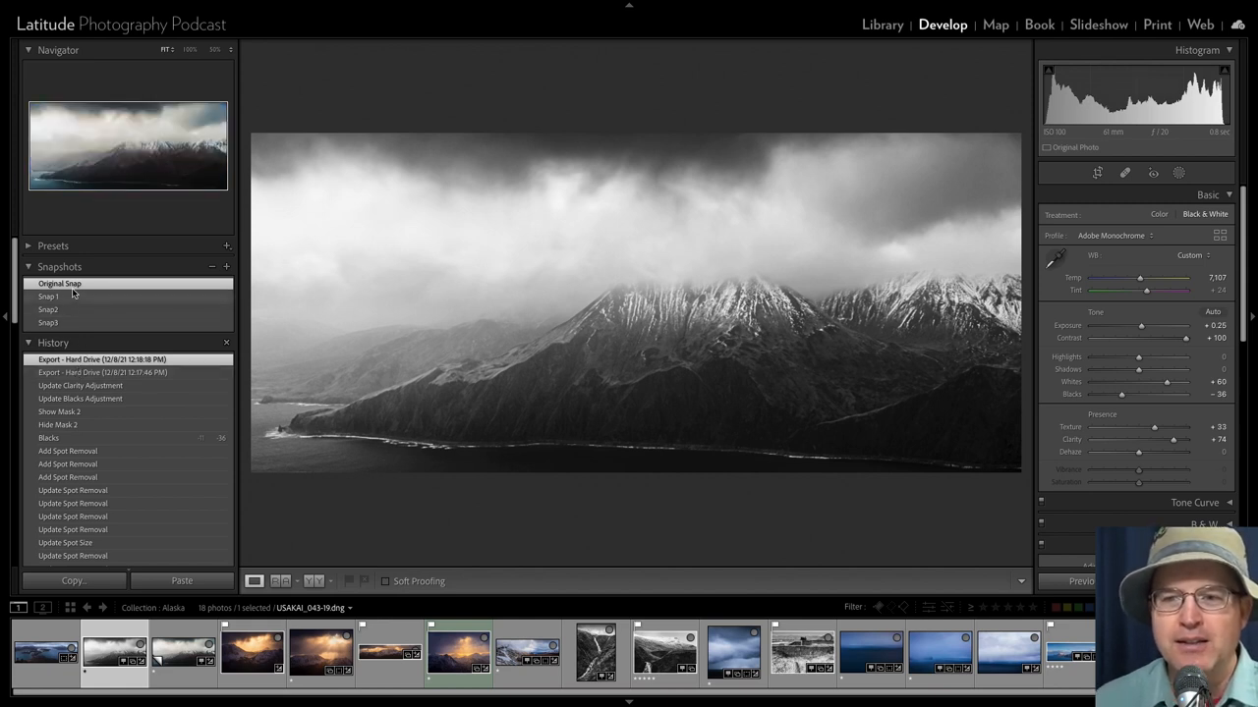
# Compare Original Snap against Snap2, then step back to an earlier history state
pyautogui.click(59, 283)
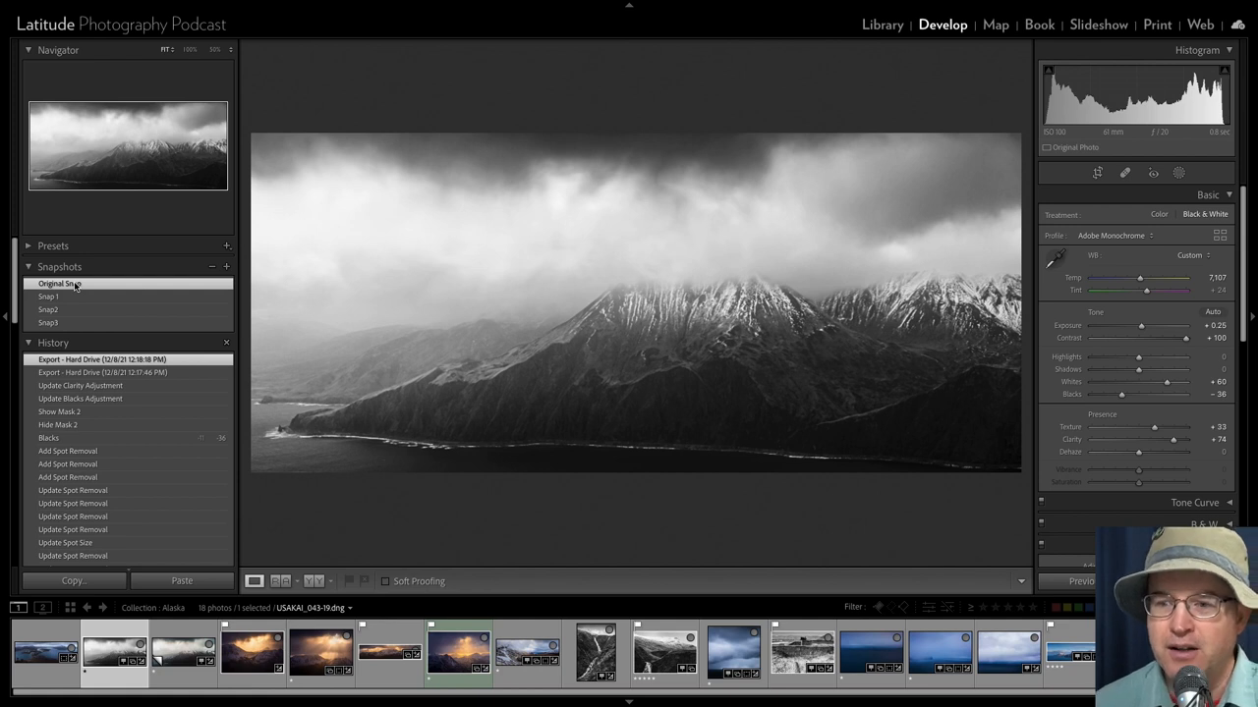
pyautogui.click(48, 309)
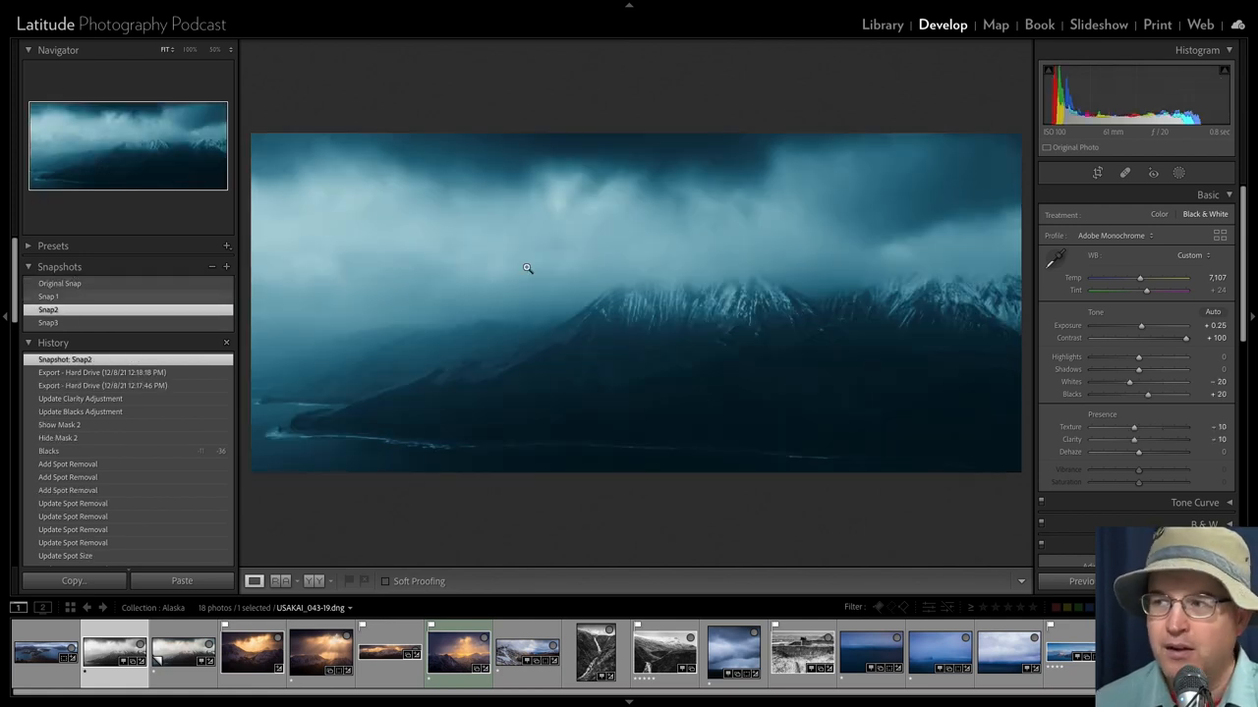
pyautogui.moveTo(1179, 173)
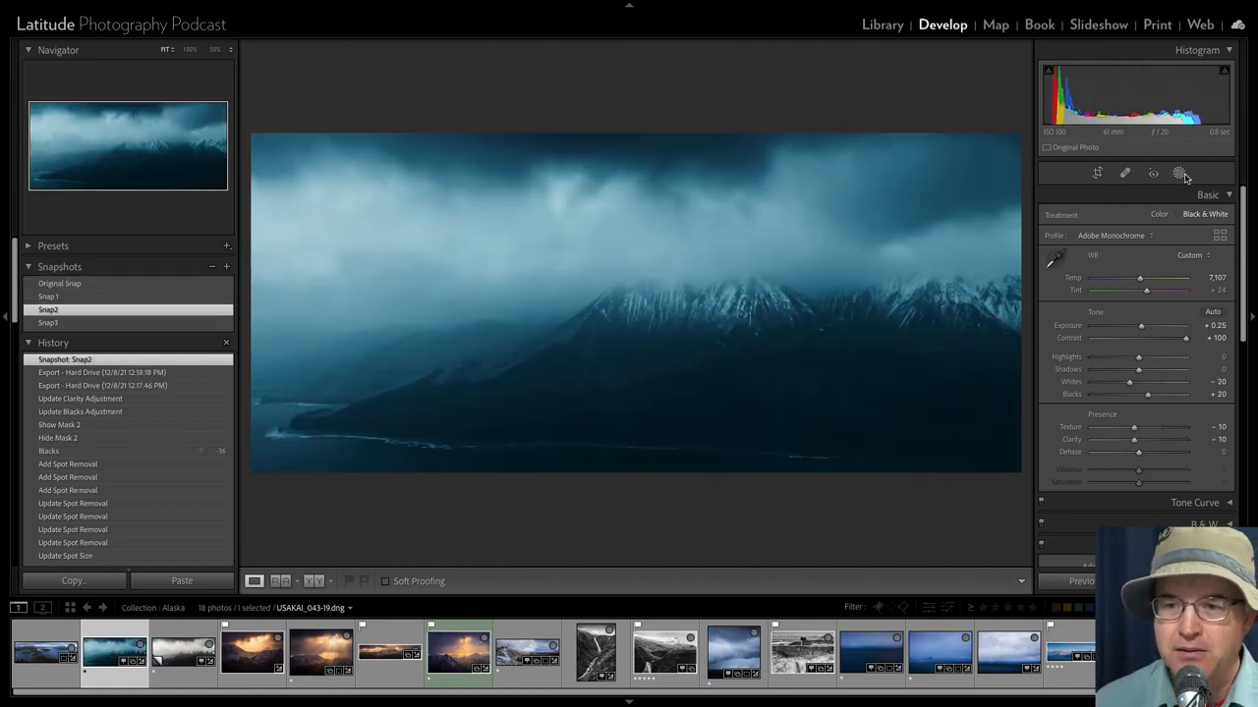
pyautogui.click(59, 283)
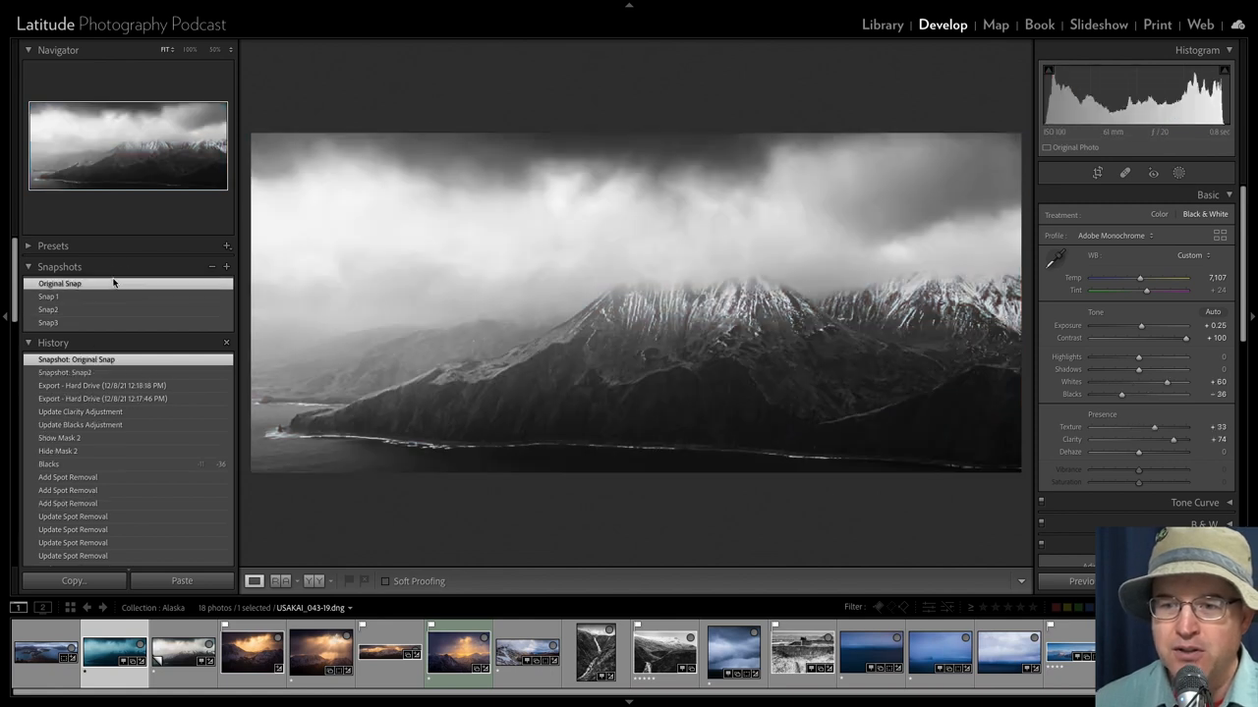
pyautogui.click(102, 385)
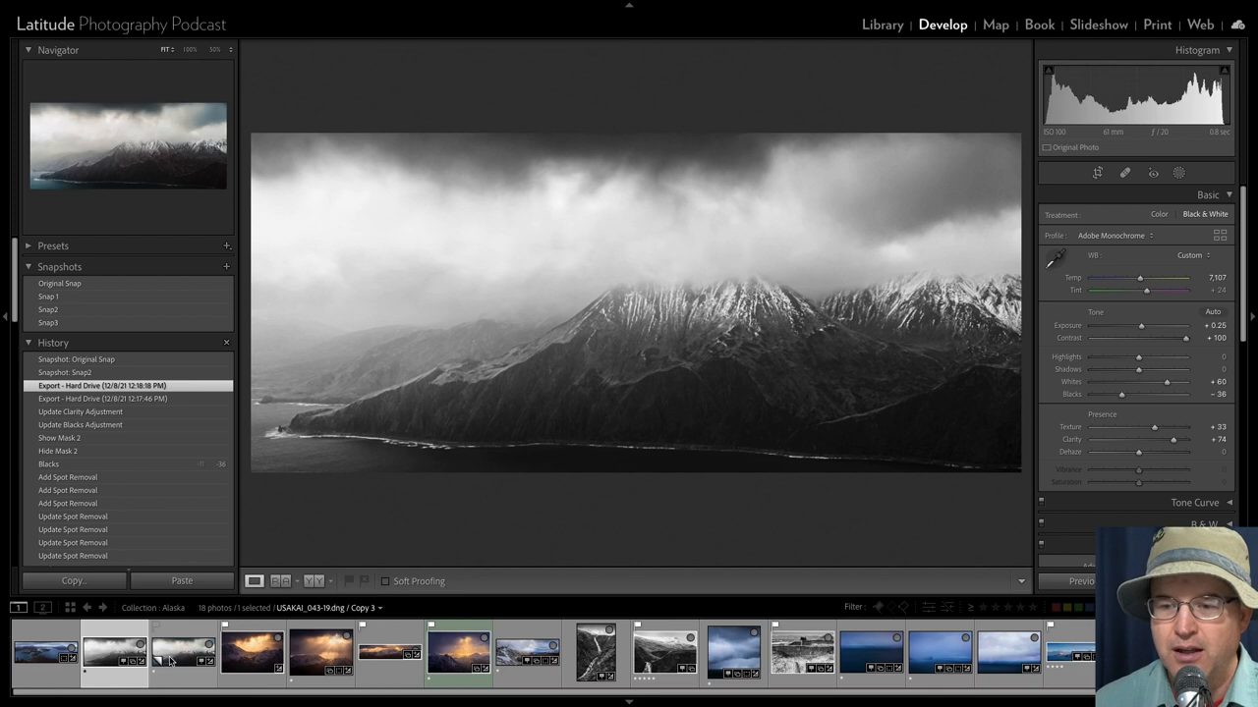
# Switch to the virtual copy and preview snapshots Snap2 and Snap3
pyautogui.click(49, 296)
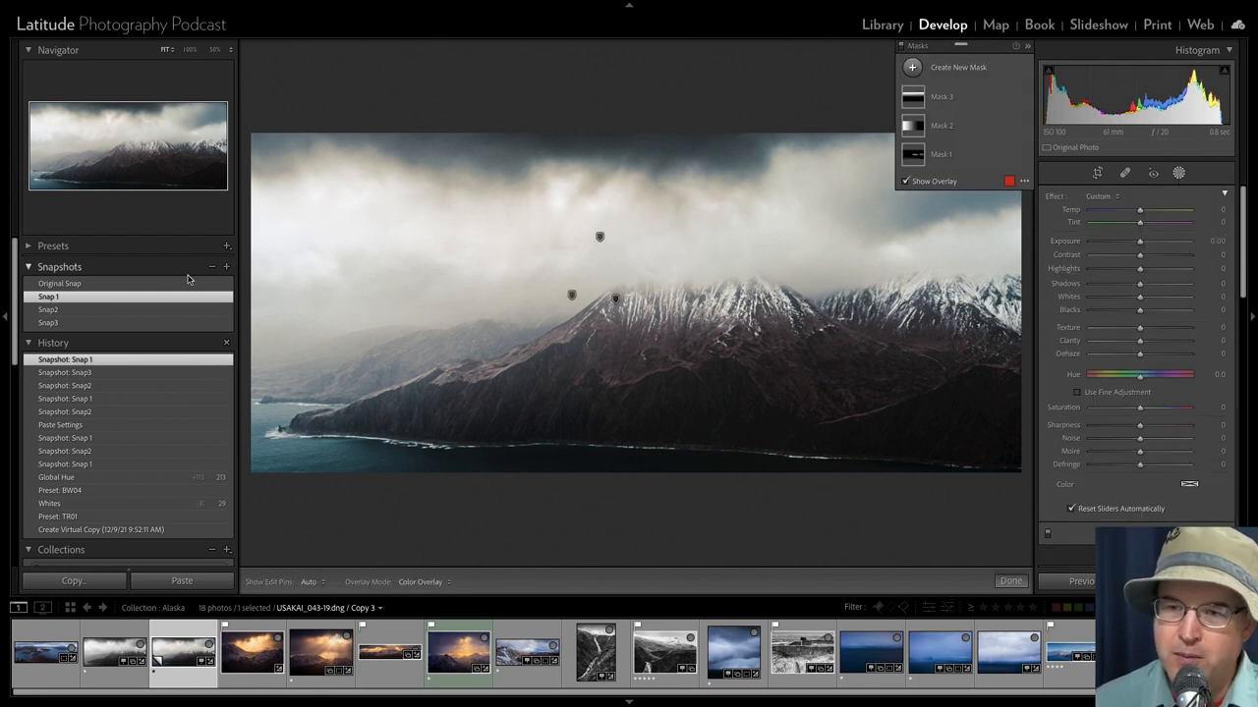
pyautogui.click(47, 310)
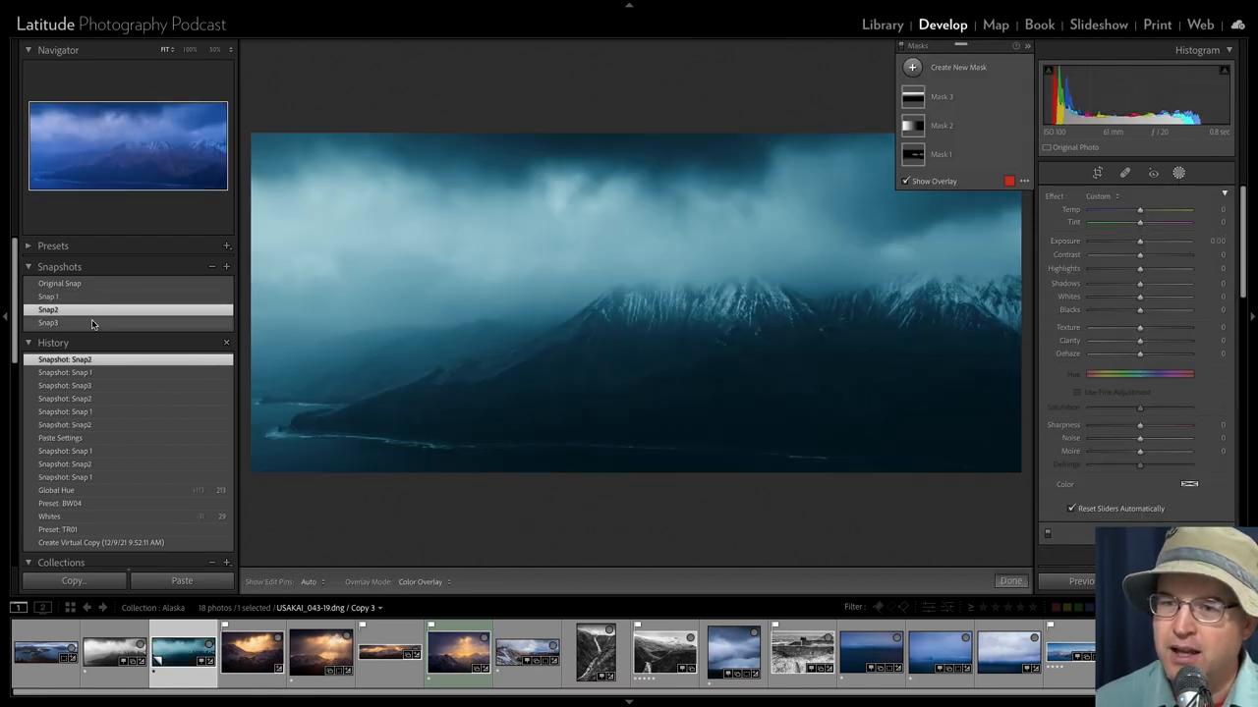
pyautogui.click(48, 322)
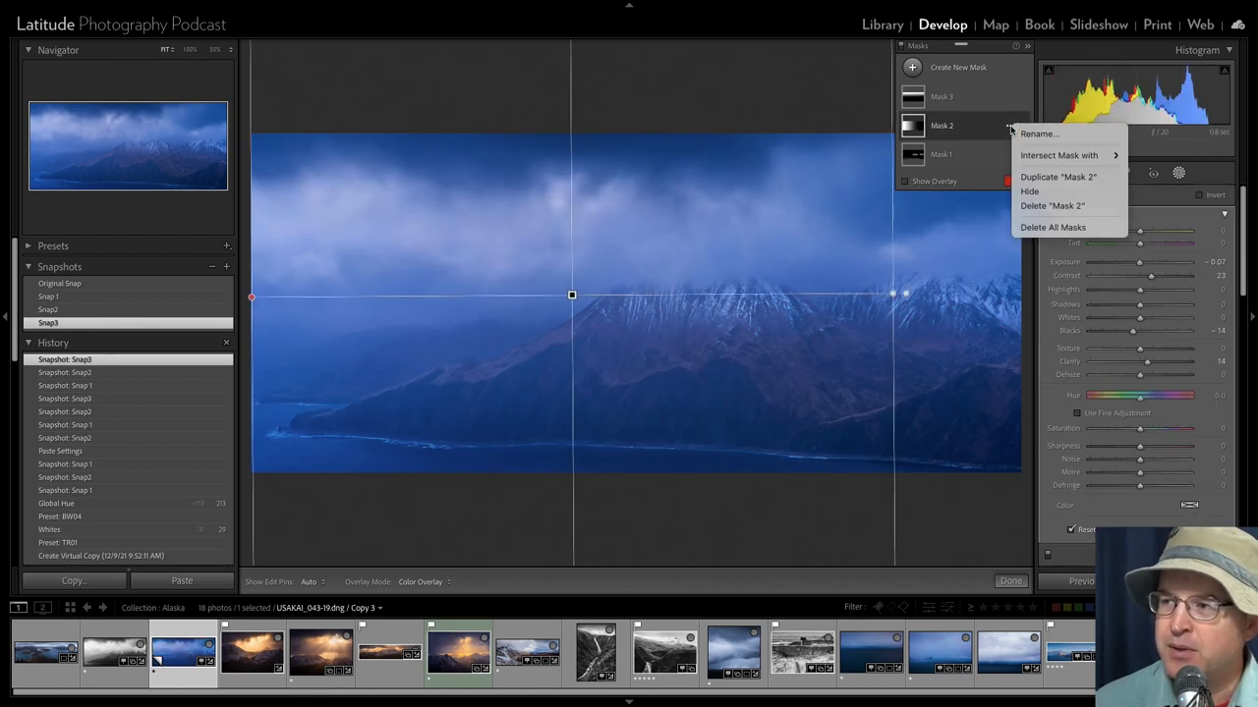
# Delete Mask 2, then restore it by reapplying snapshot Snap3
pyautogui.click(1052, 206)
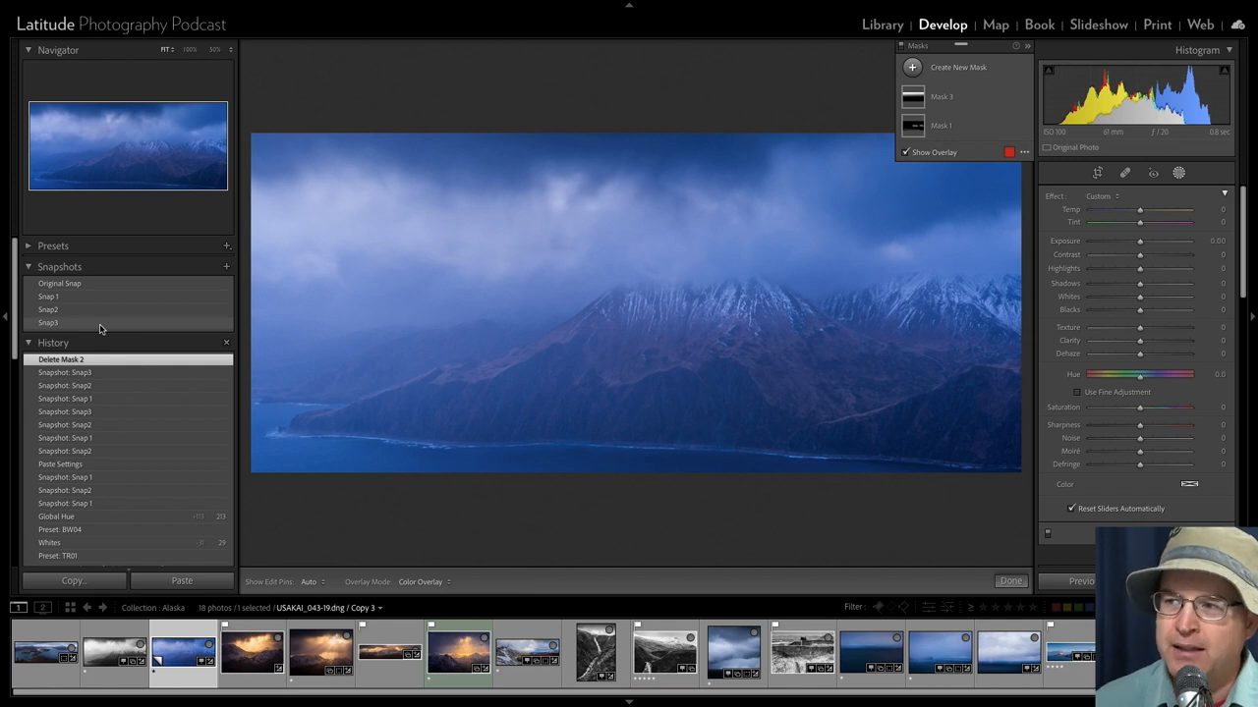
pyautogui.click(49, 322)
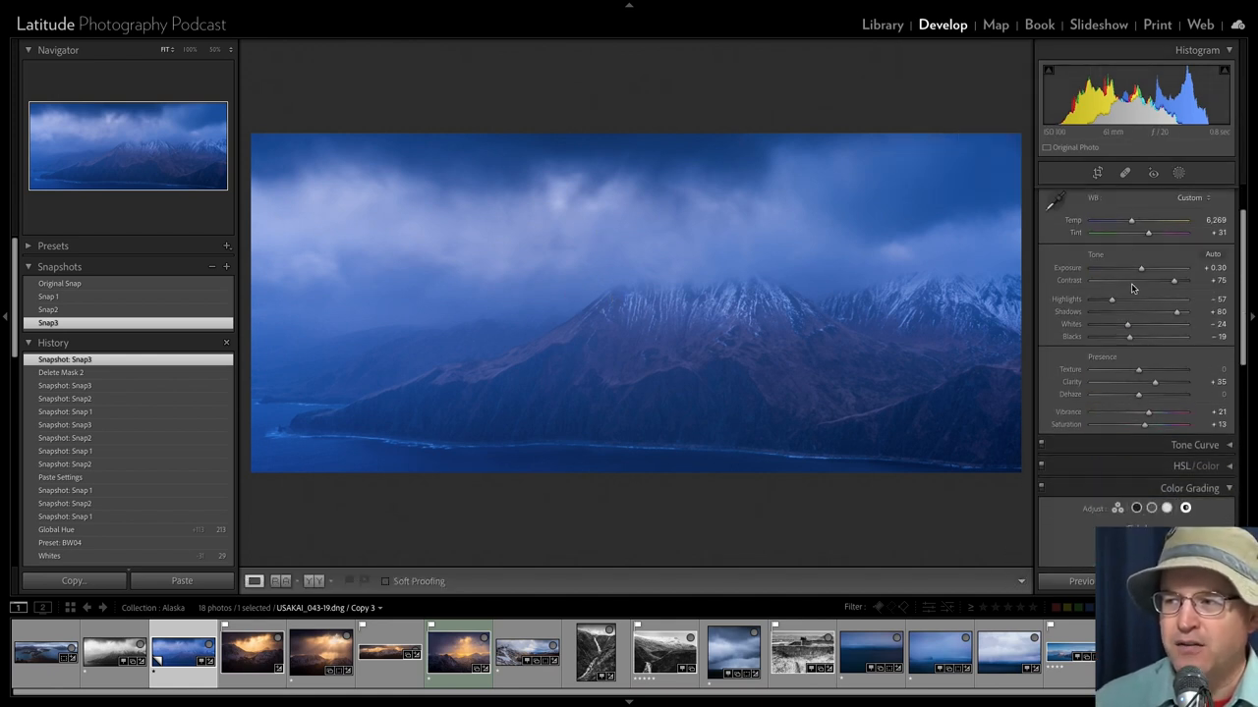
pyautogui.click(1232, 194)
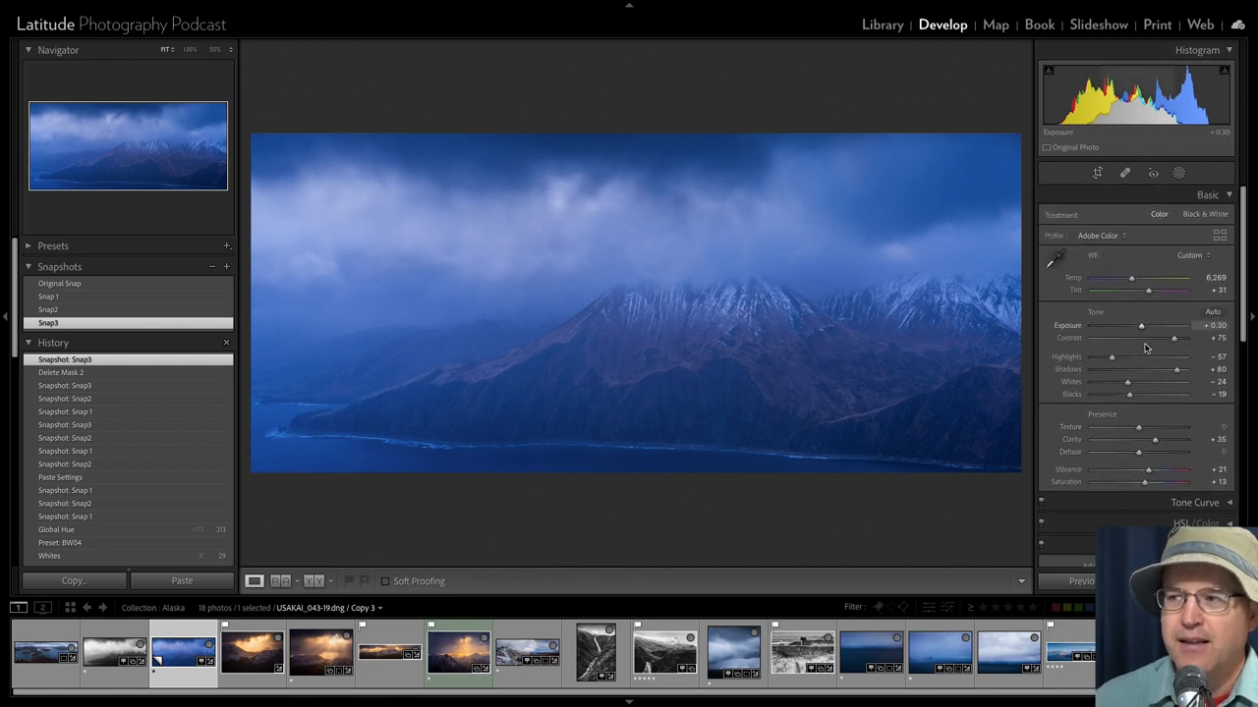